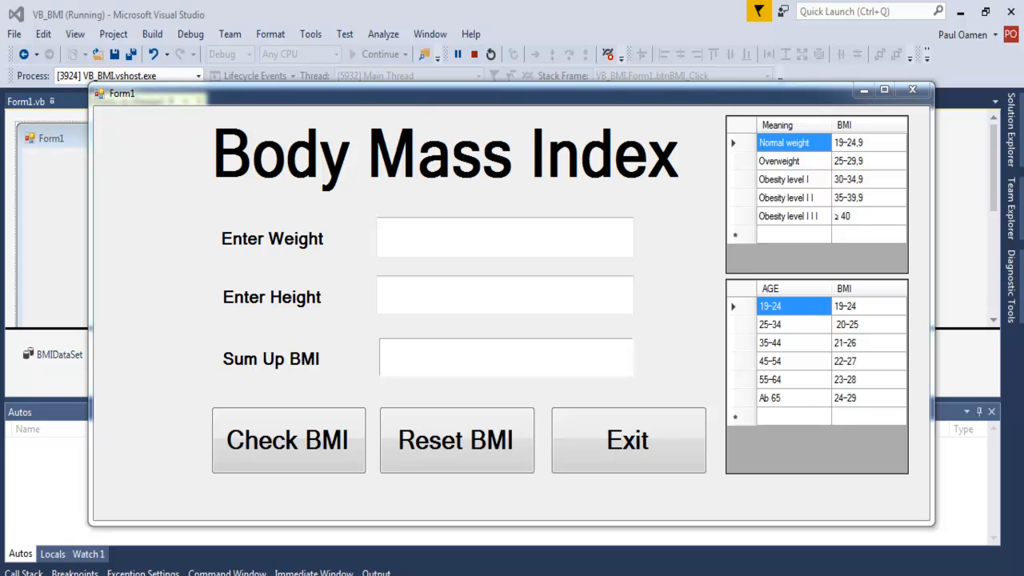
mouse_move(425, 328)
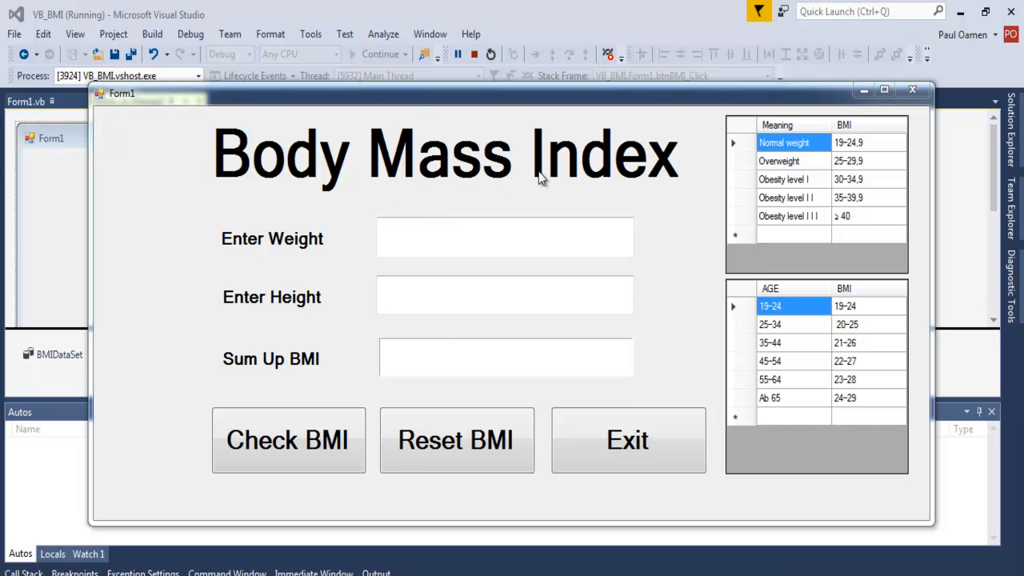
mouse_move(390, 178)
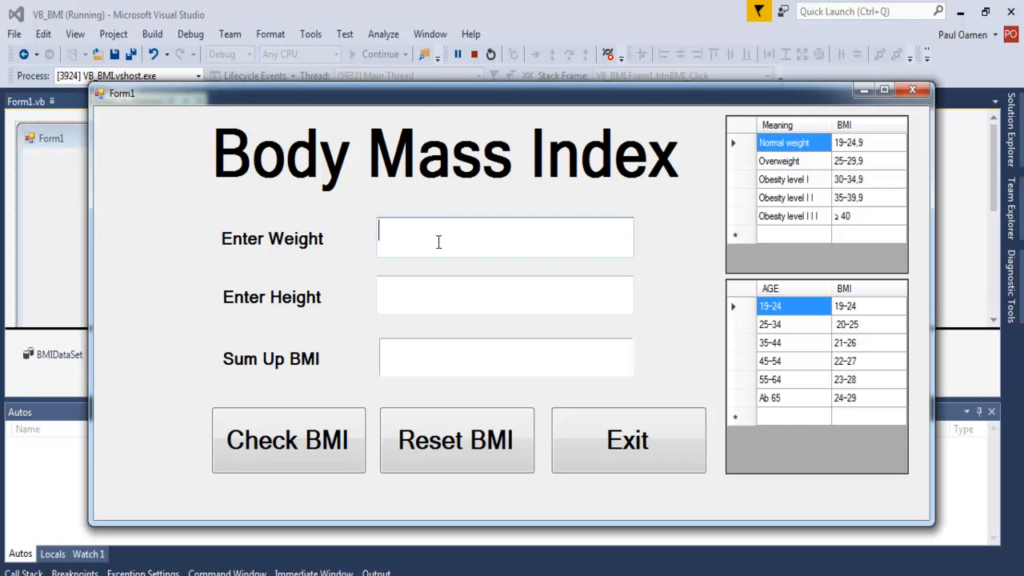
Step: Calculate BMI for weight 90 and height 1.9, then recalculate with weight 88
text(90)
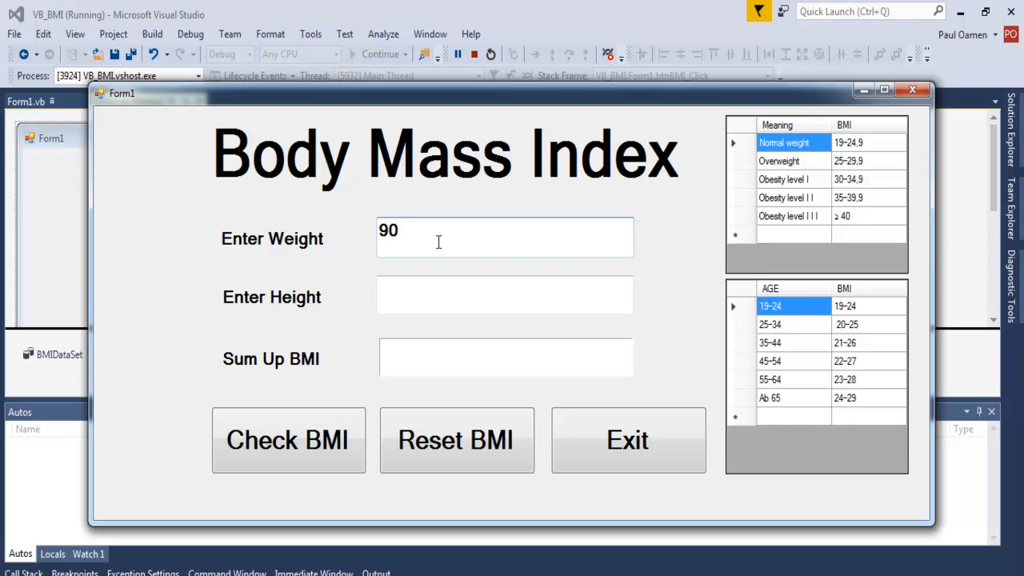
click(504, 294)
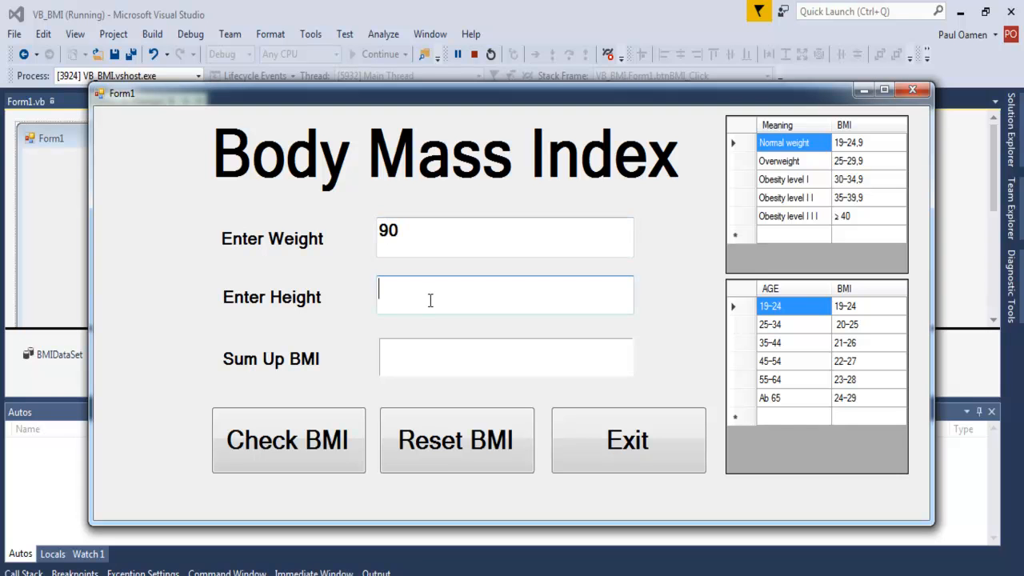
text(1.9)
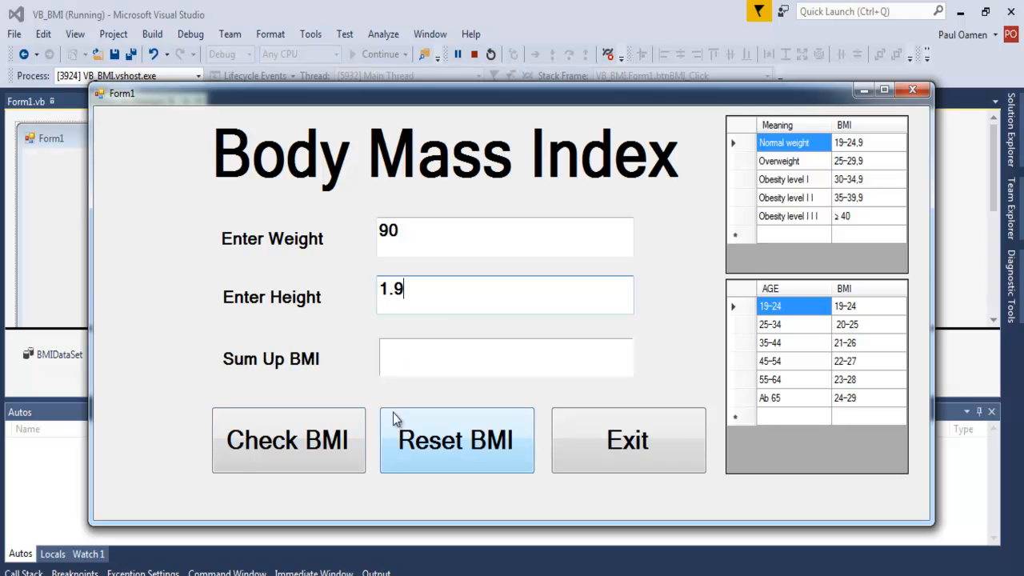
click(288, 440)
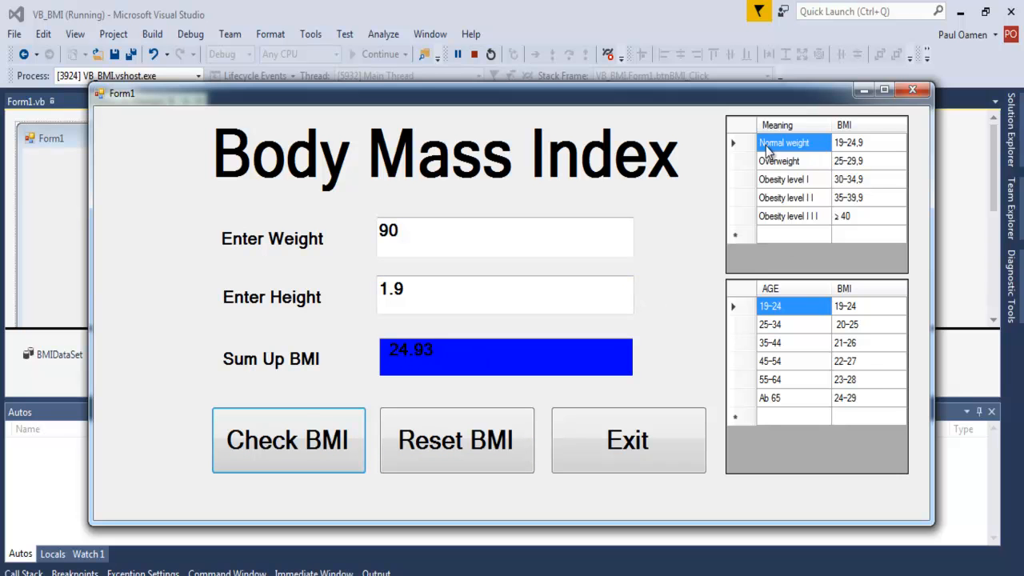
mouse_move(520, 356)
text(88)
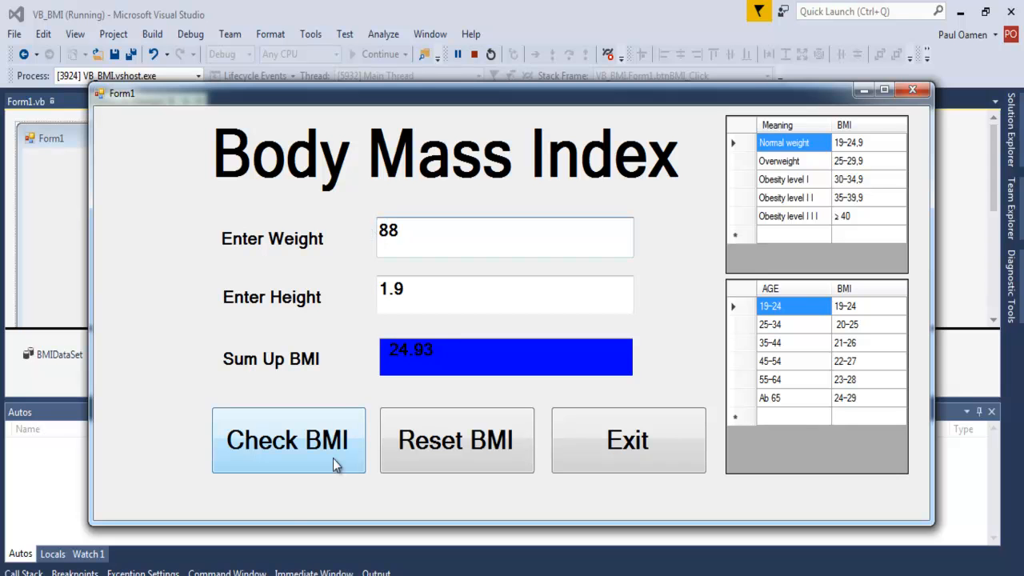
click(287, 440)
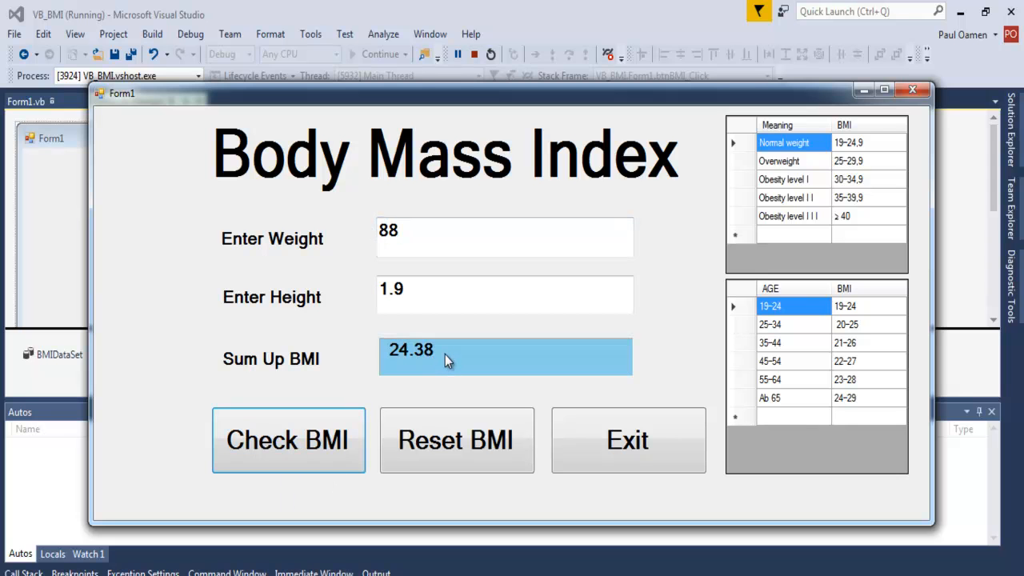
mouse_move(404, 356)
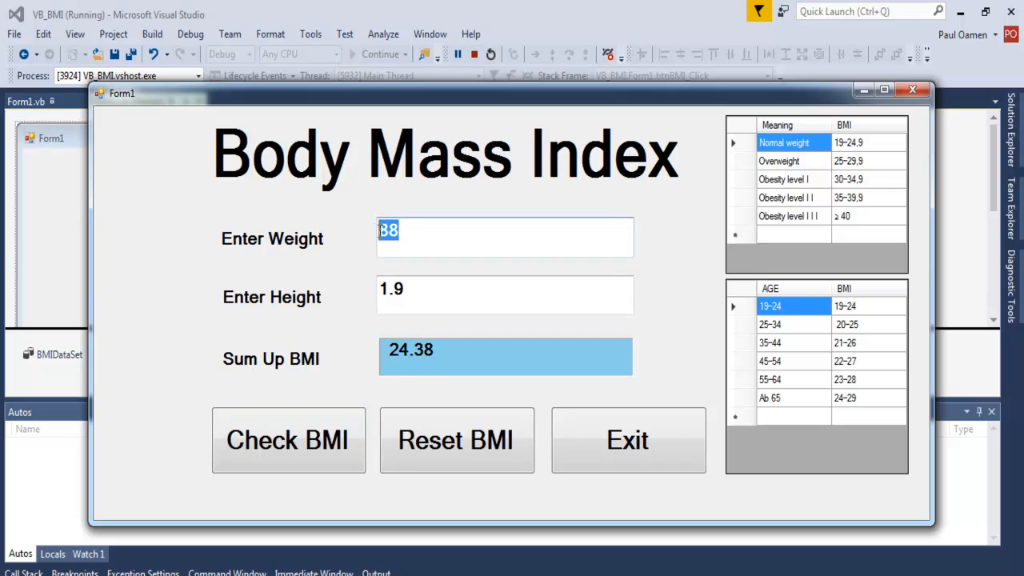
Step: Recalculate BMI for weight 95 at heights 1.5 and 1.6, then end the demo
text(95)
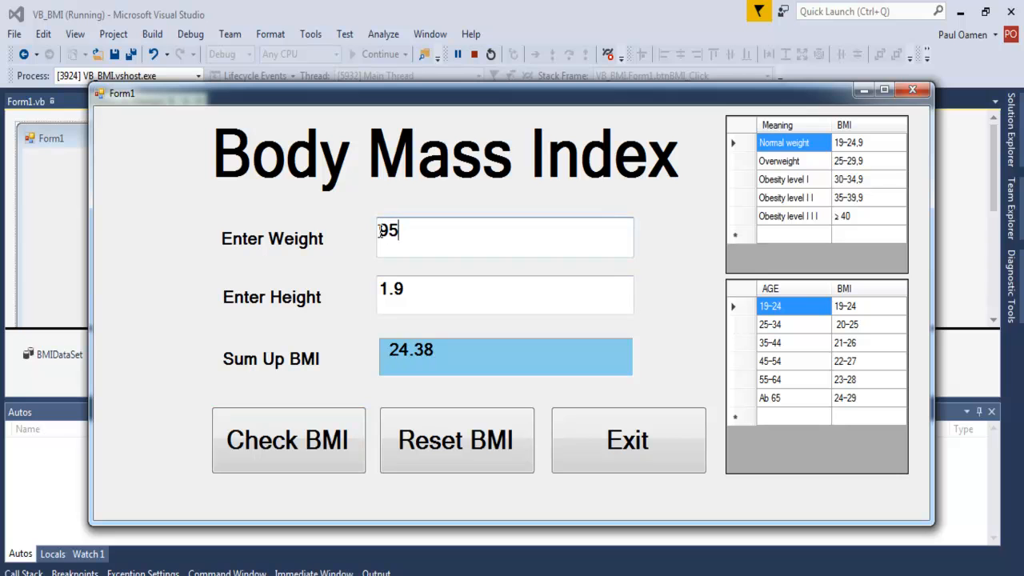
click(288, 440)
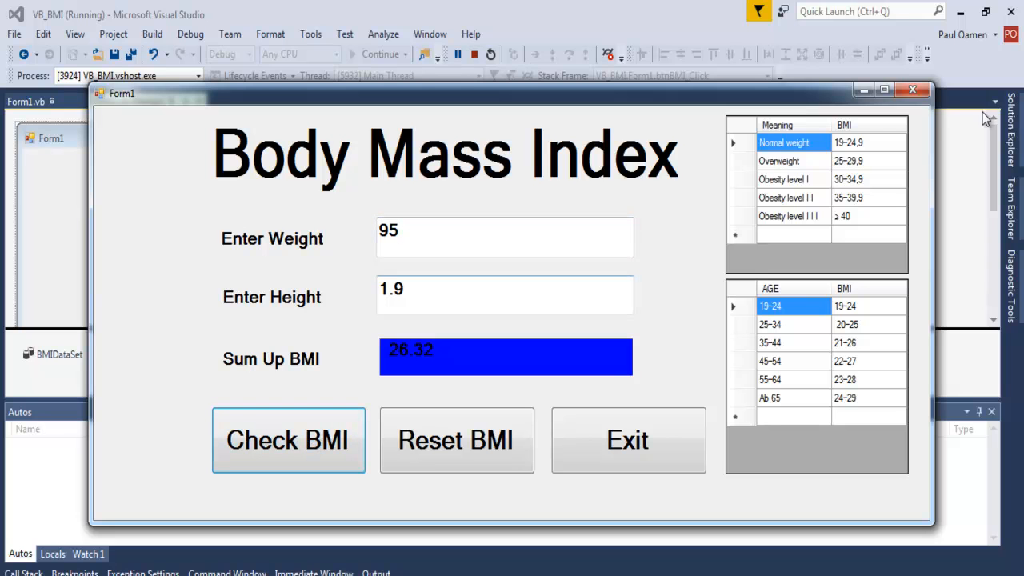
mouse_move(807, 164)
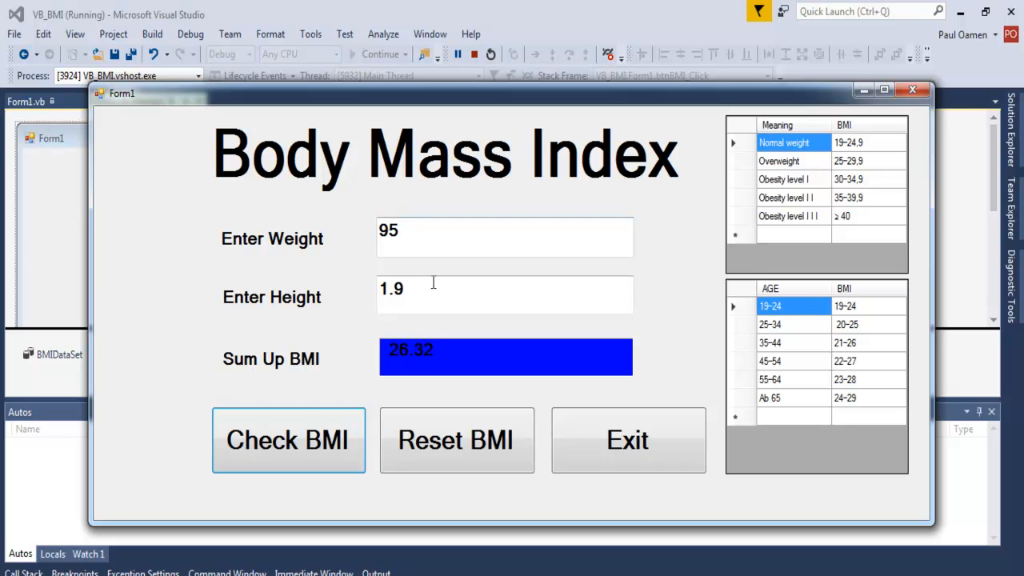
key(BackSpace)
text(5)
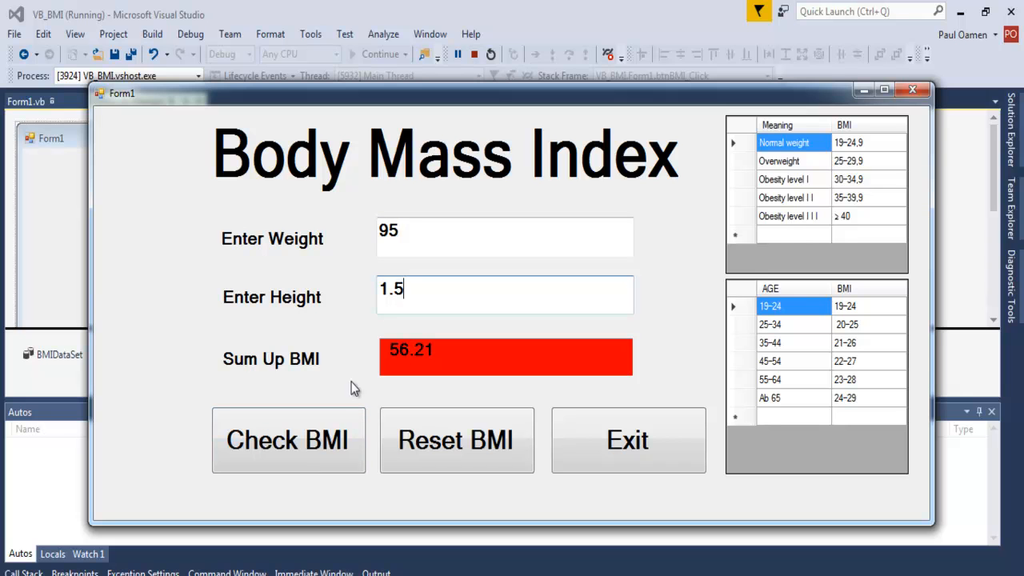
click(288, 440)
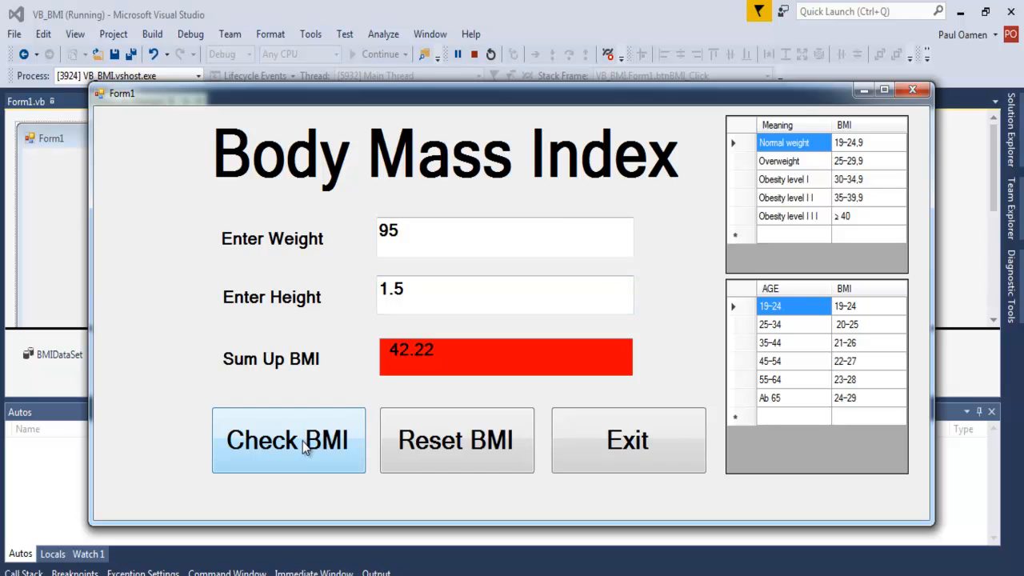
mouse_move(420, 327)
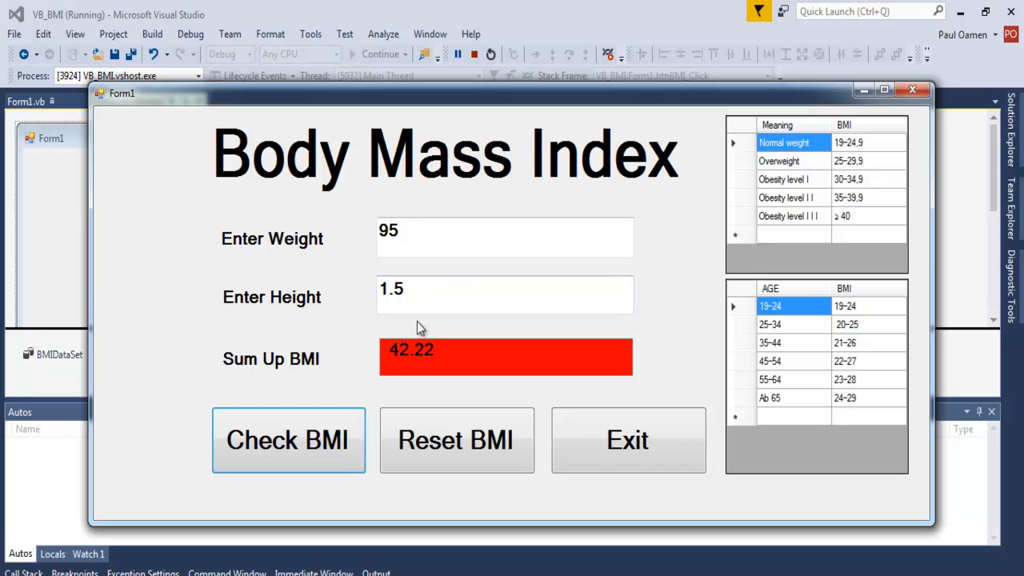
click(503, 296)
text(1.6)
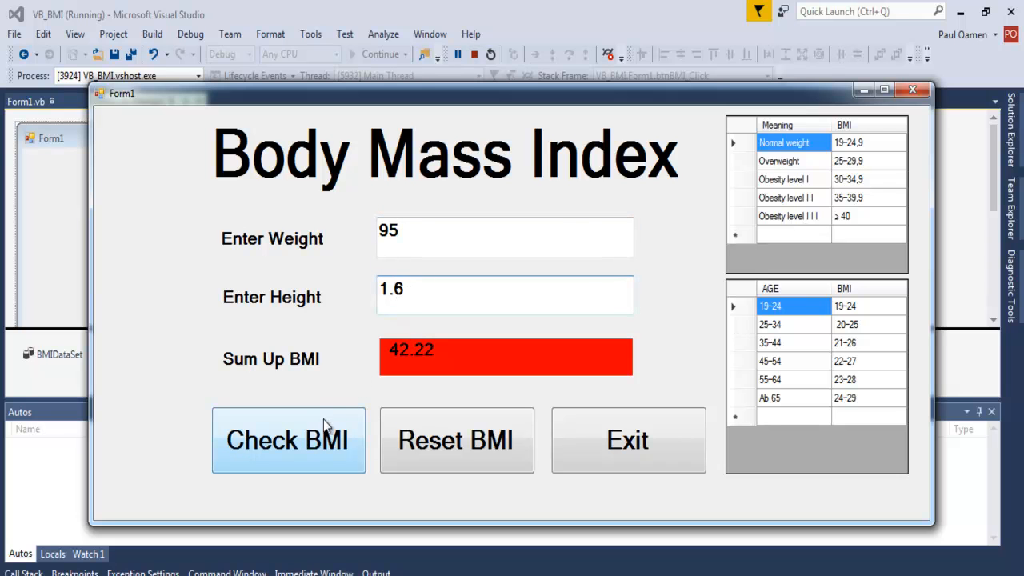
click(288, 440)
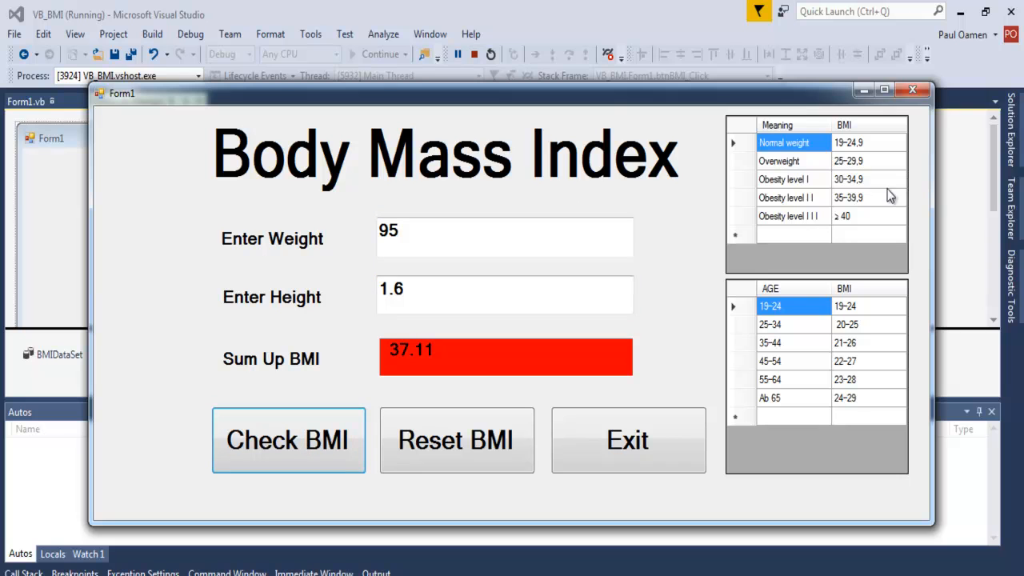
mouse_move(866, 212)
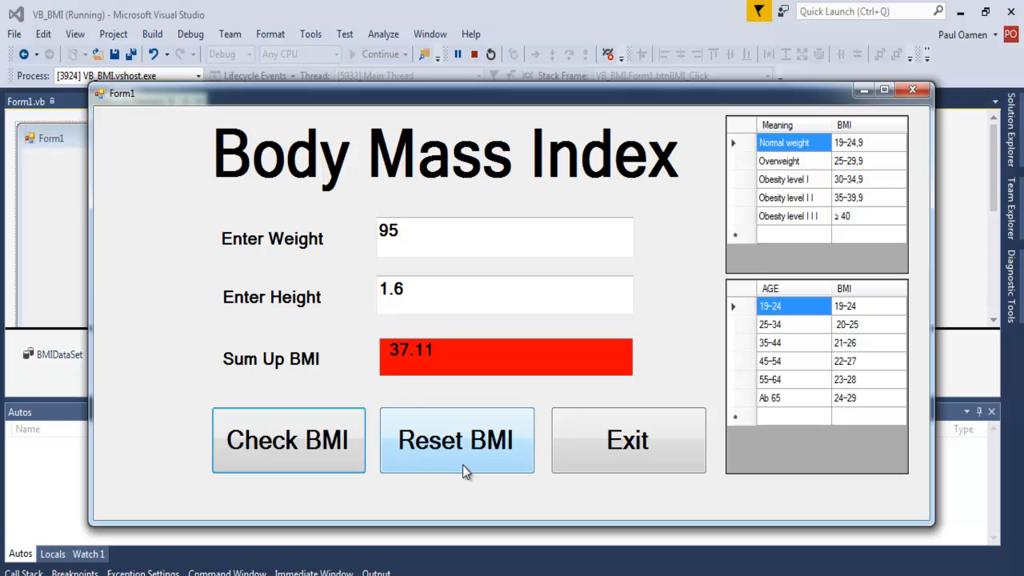
mouse_move(468, 460)
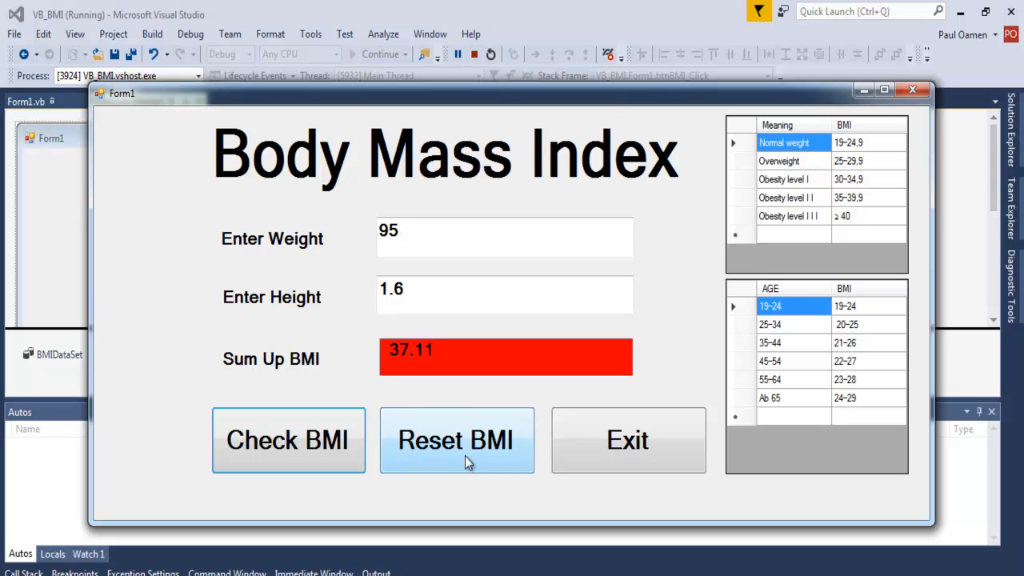
mouse_move(455, 440)
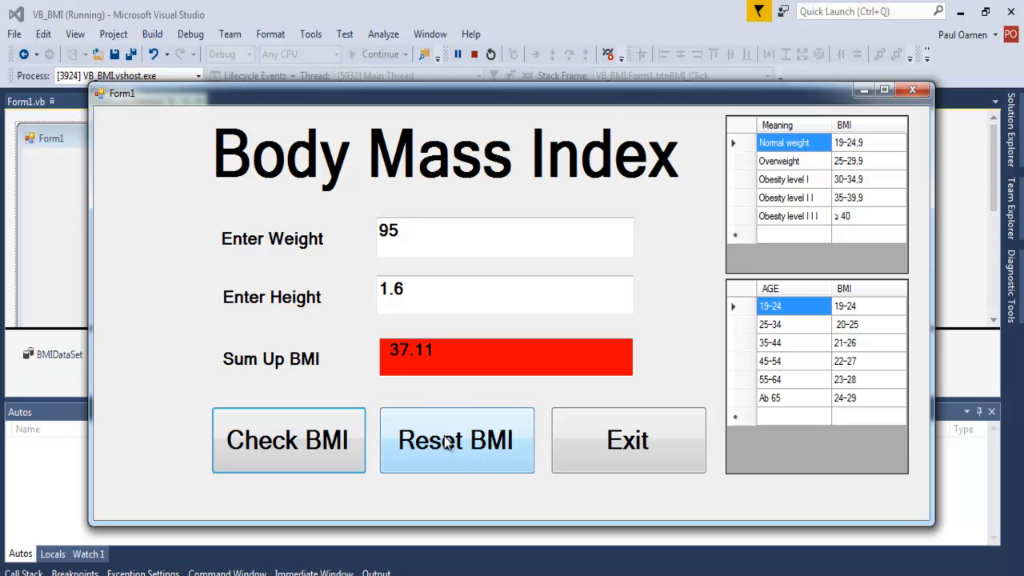
click(455, 440)
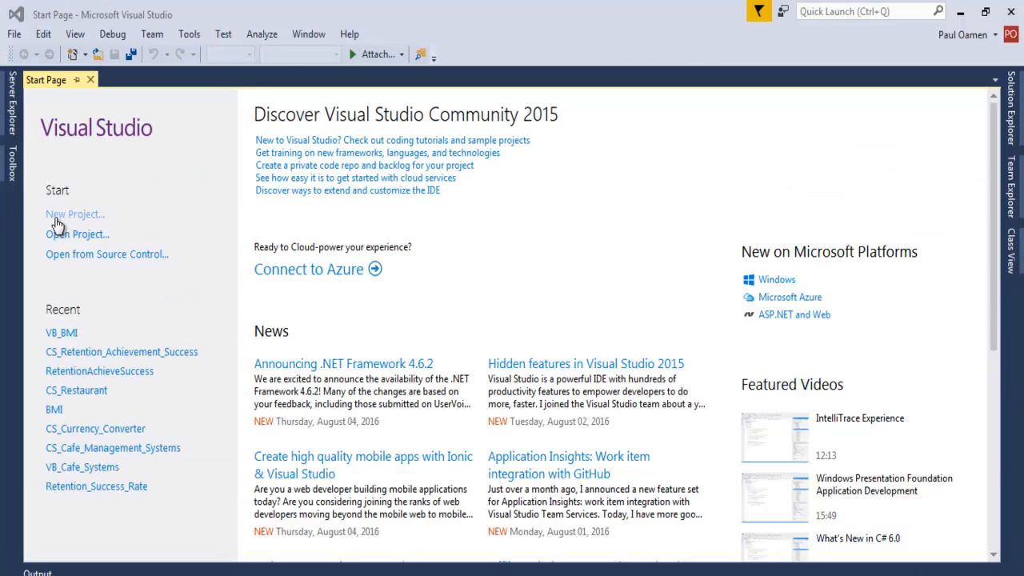
Step: Switch from Visual Studio to the BMI database in Access
click(75, 214)
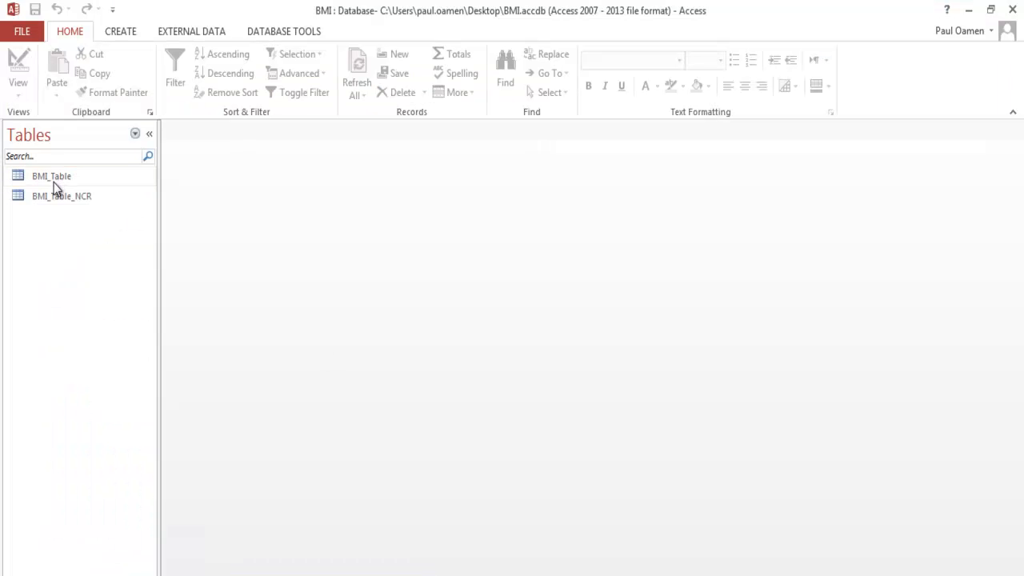
Step: View the BMI_Table and BMI_Table_NCR datasheets listing BMI ranges by meaning and age
double_click(52, 175)
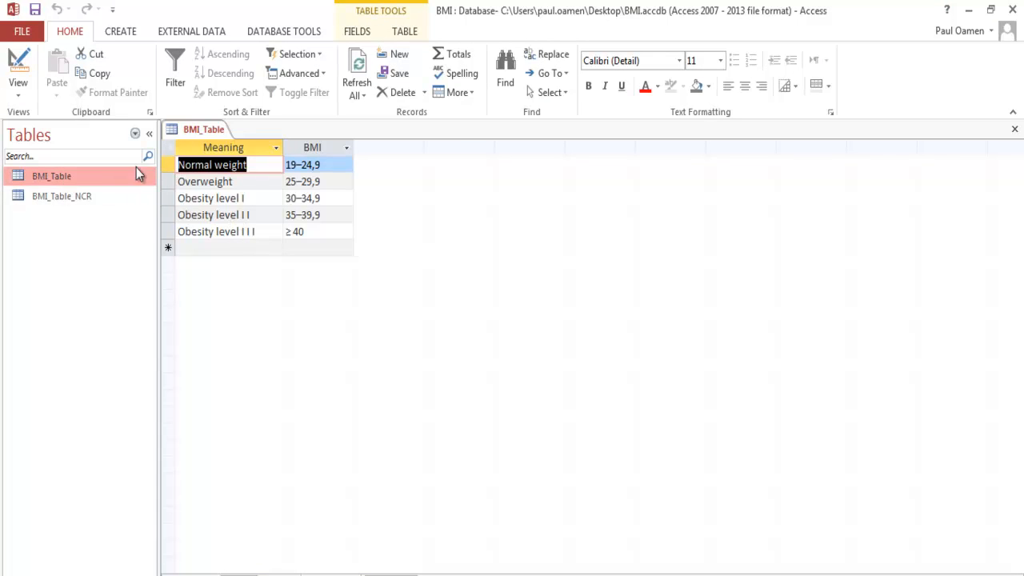
click(62, 196)
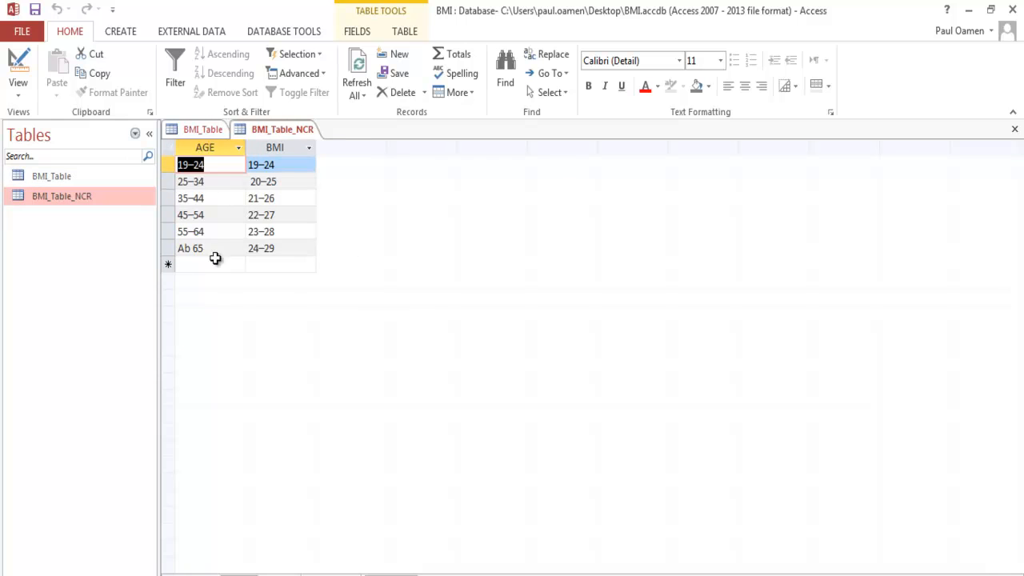
click(191, 248)
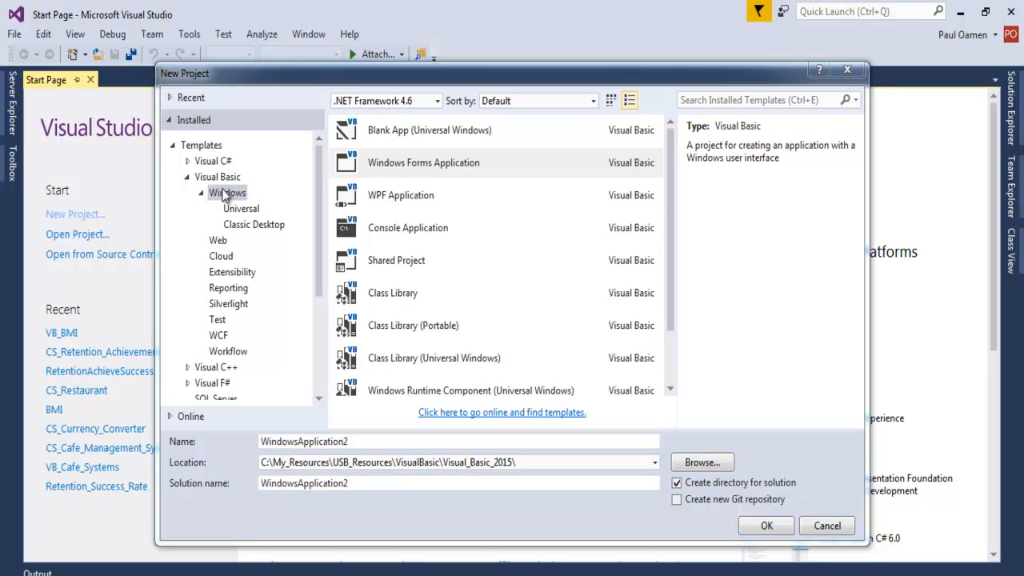
mouse_move(393, 168)
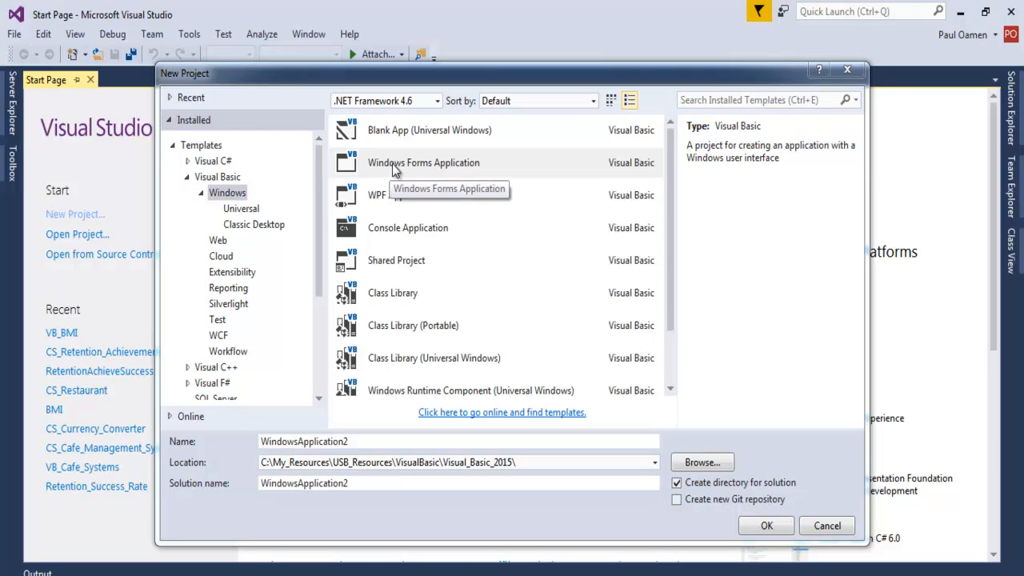
Step: Create a Visual Basic Windows Forms Application project named BMI_Cal
click(423, 162)
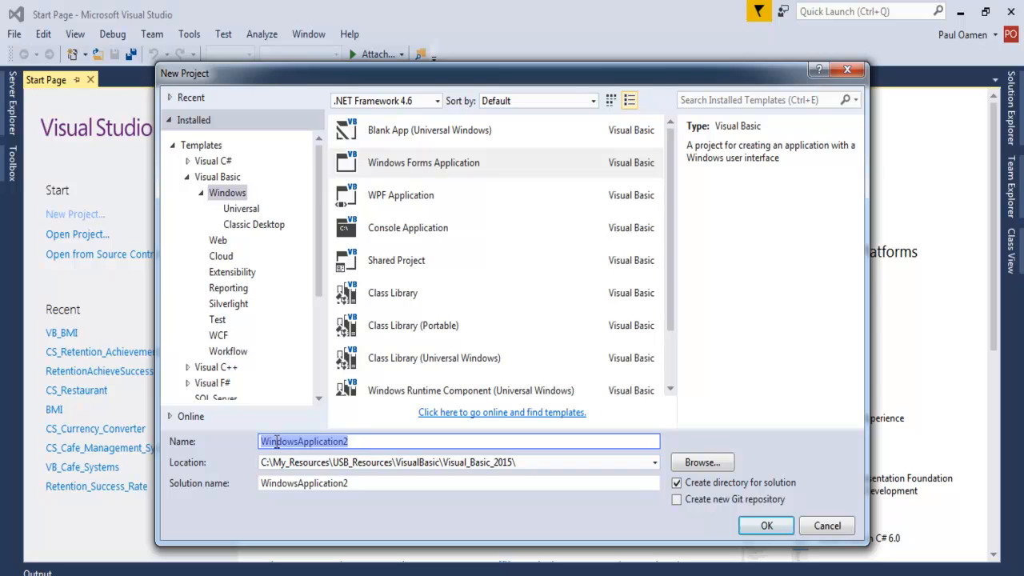
text(BMI_Cal)
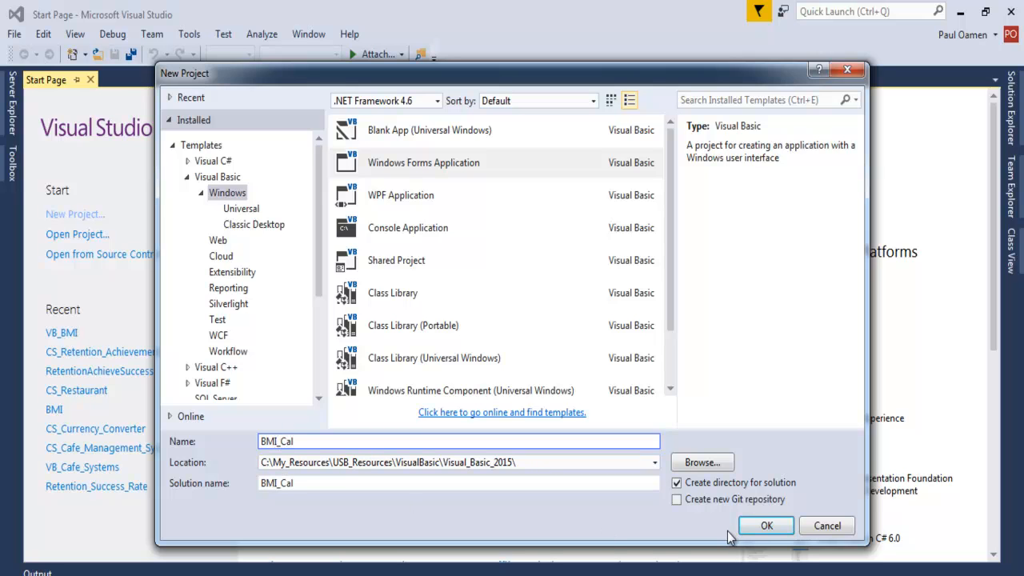
click(423, 163)
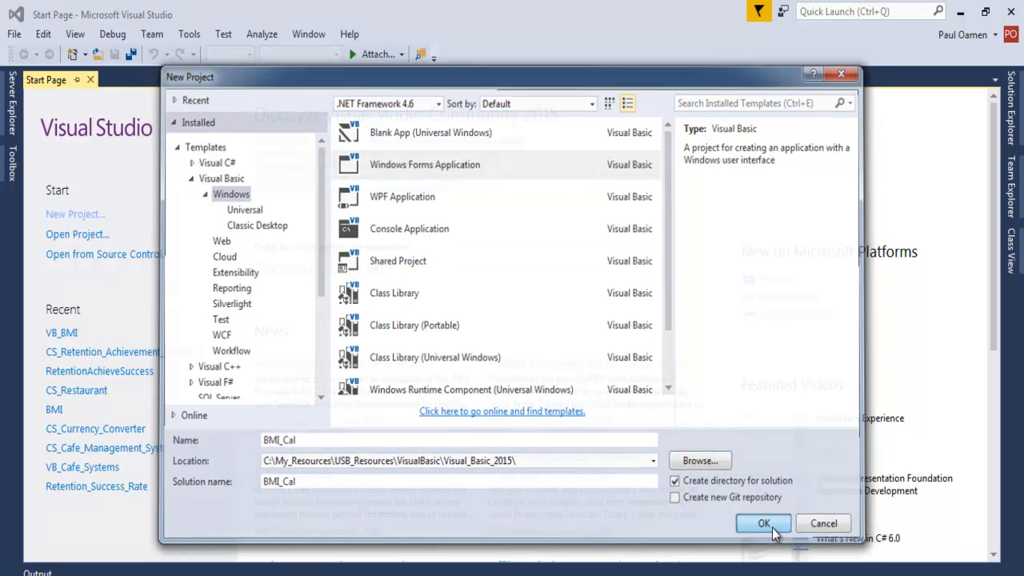
click(763, 523)
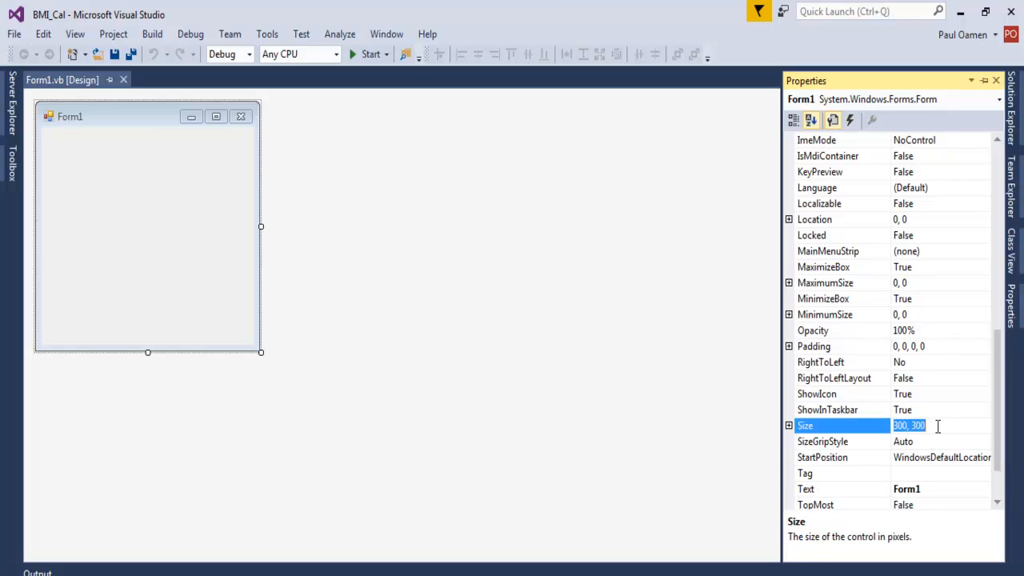
Step: Set Form1's Size property to 1131, 534
text(1131, 534)
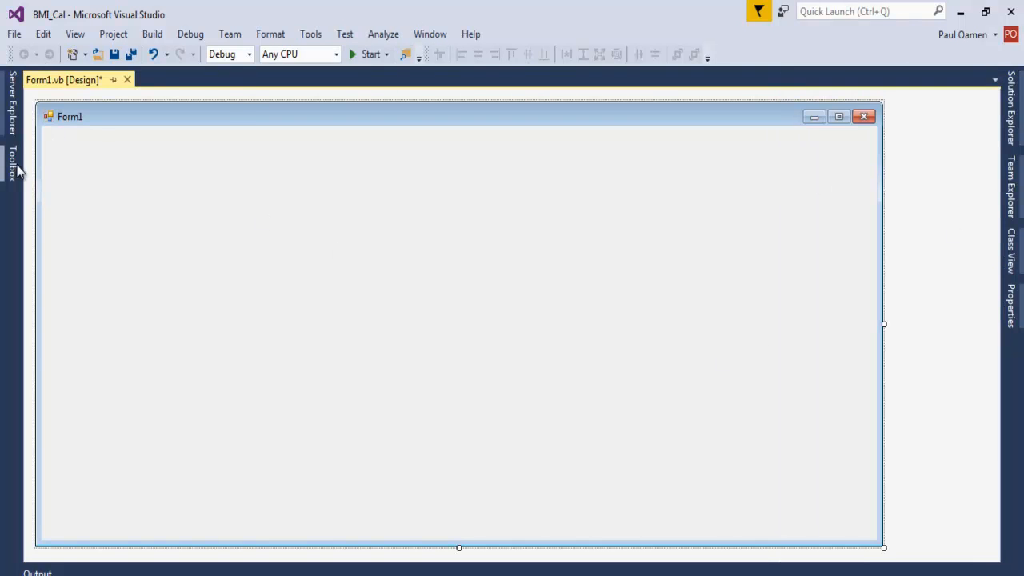
Step: Add buttons along the form's bottom and line up the labels on the left
click(12, 160)
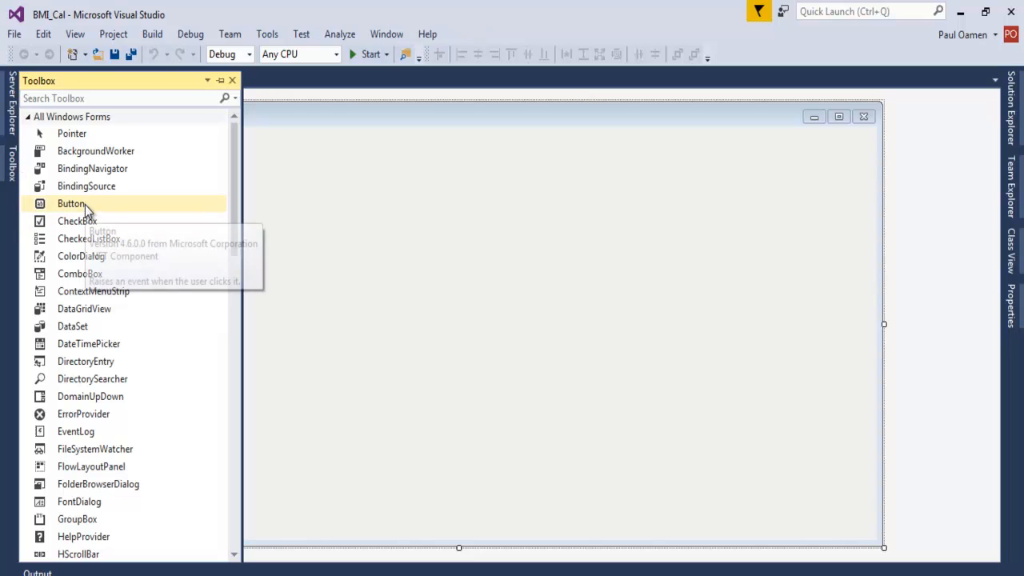
double_click(70, 203)
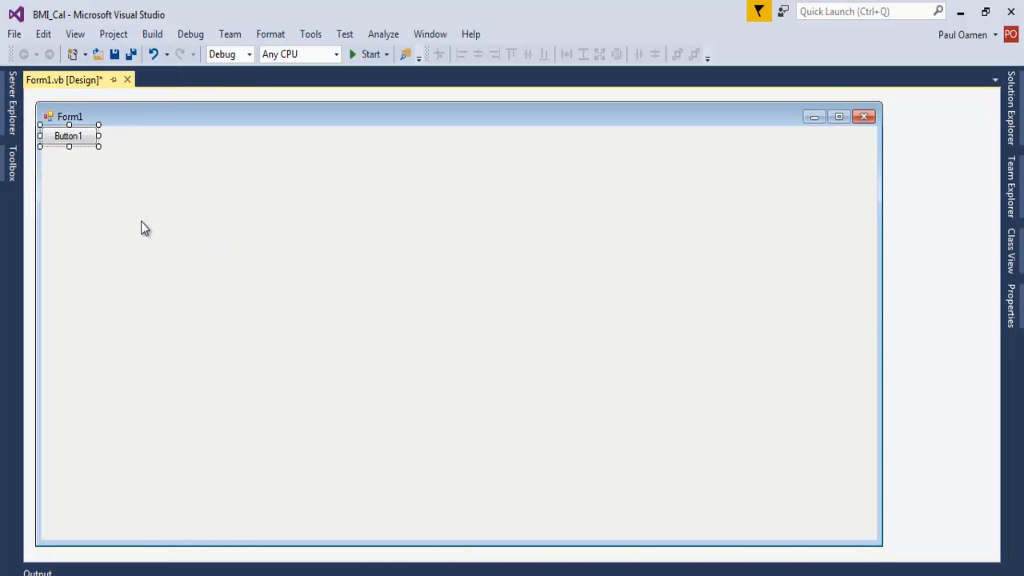
drag(68, 135, 219, 446)
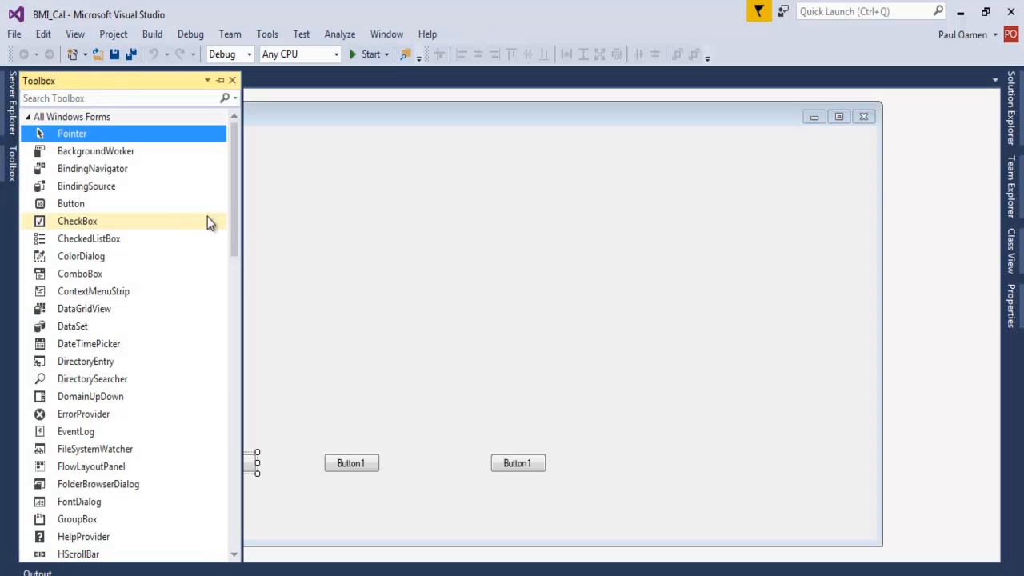
mouse_move(235, 215)
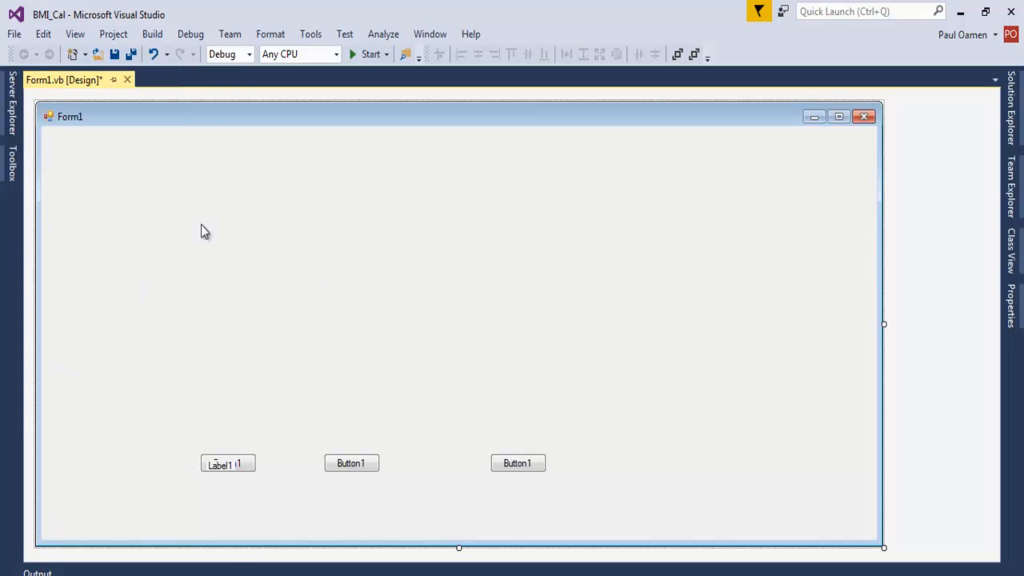
drag(228, 464, 251, 329)
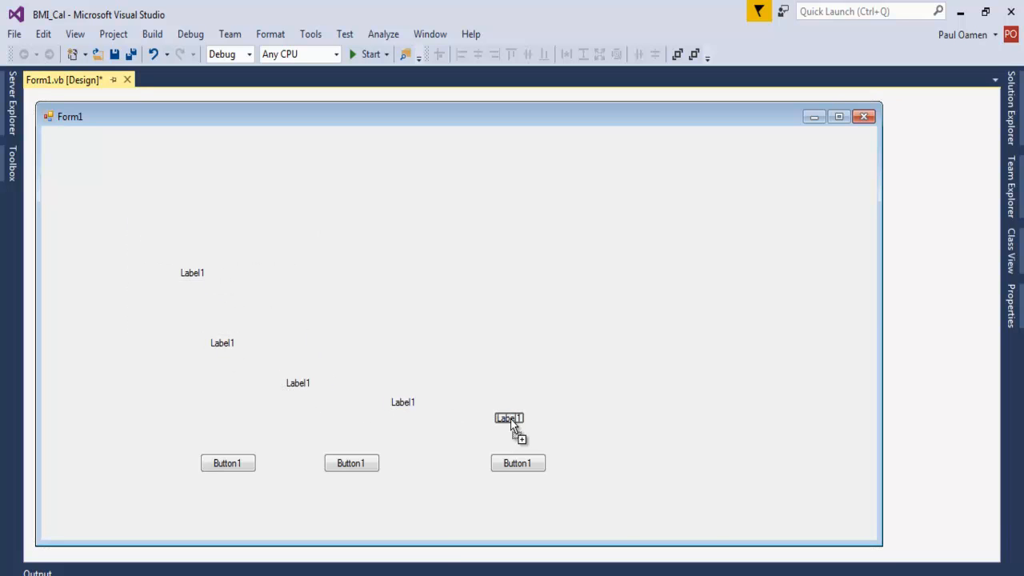
drag(509, 417, 240, 167)
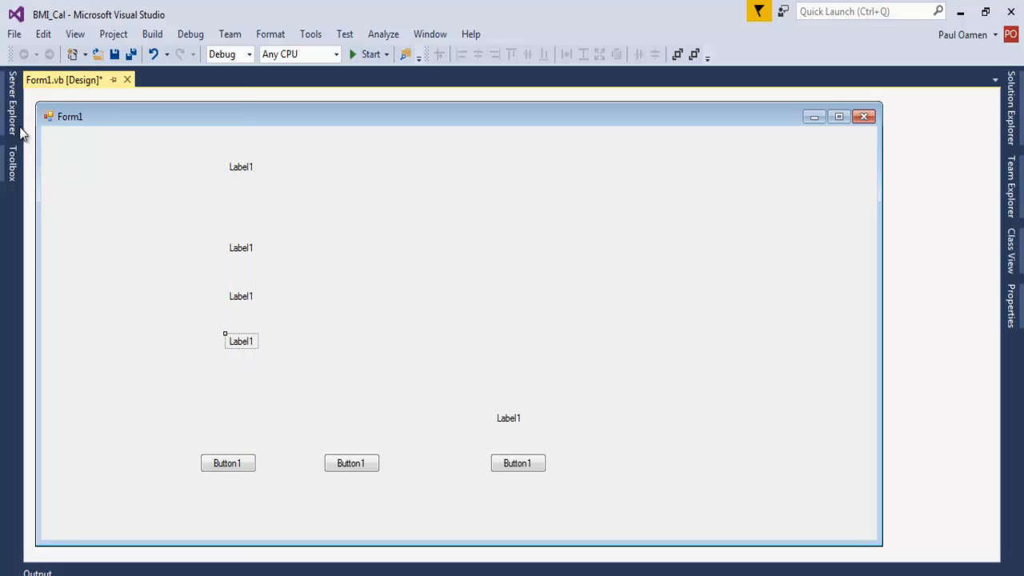
Step: Add a text box from the Toolbox and enable its MultiLine option
click(11, 166)
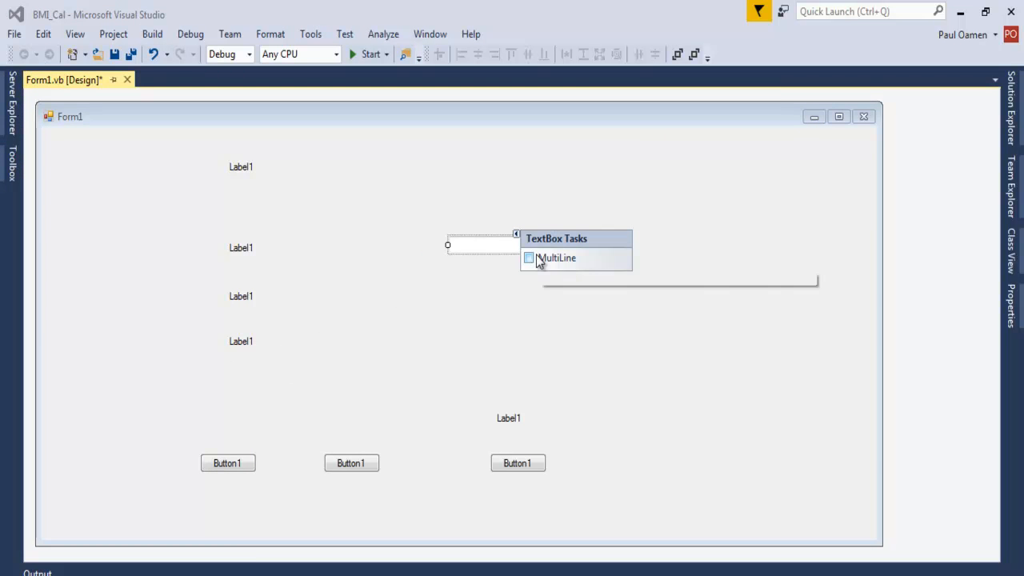
click(528, 257)
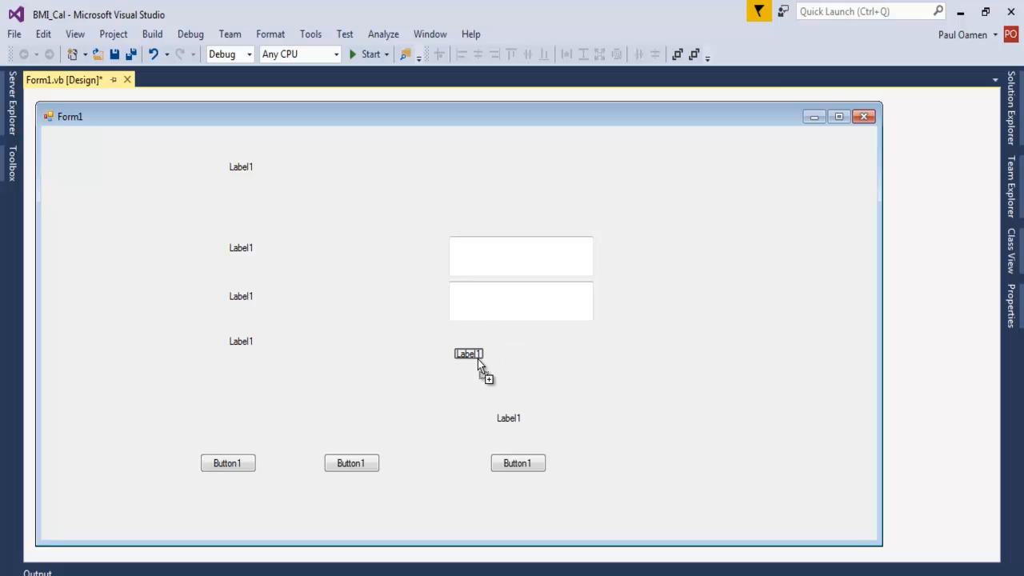
Step: Give the result label AutoSize False and a Fixed3D border, and name controls lbl… and txtHeight
click(468, 352)
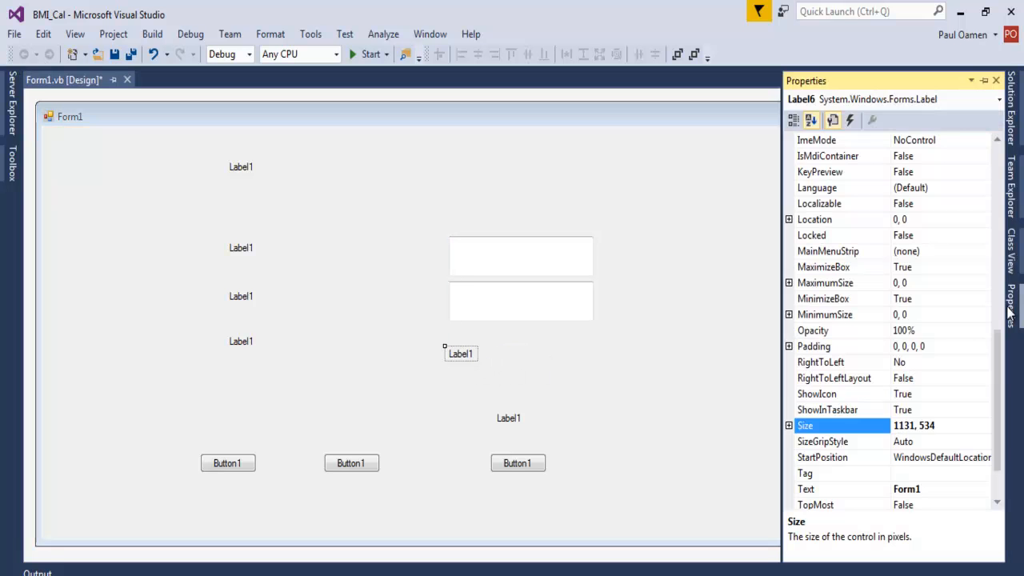
scroll(down, 3)
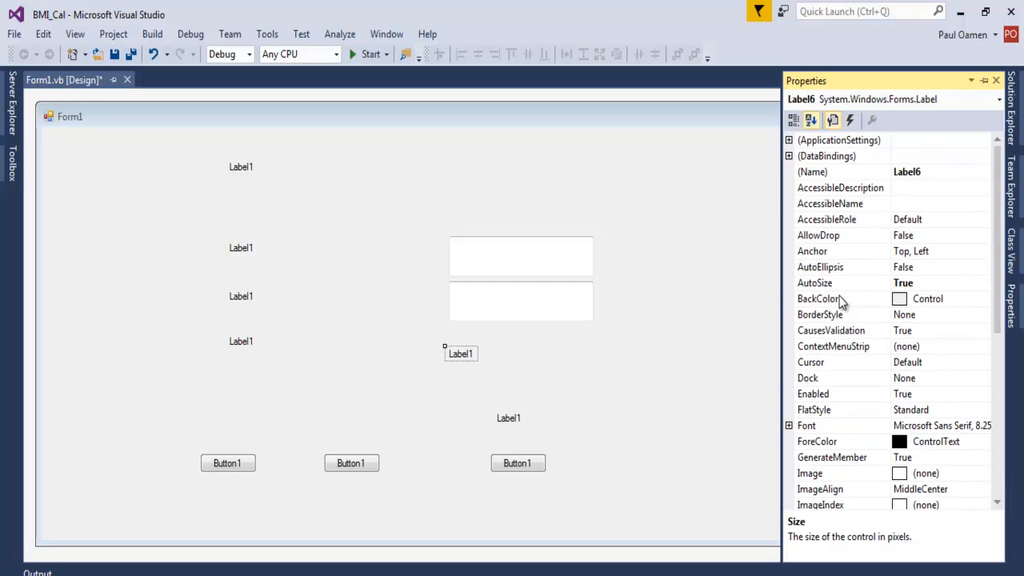
click(983, 283)
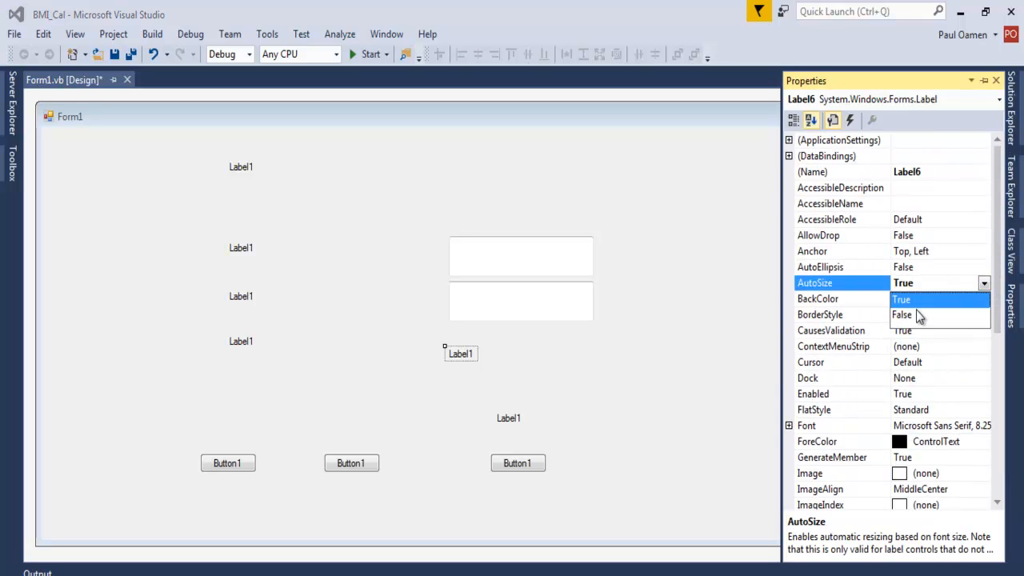
click(902, 315)
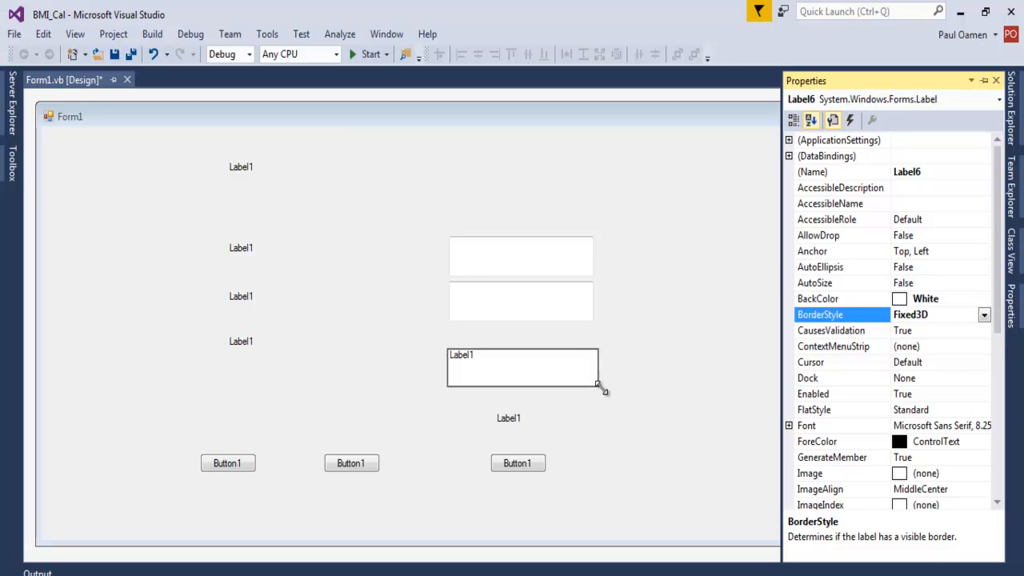
click(520, 368)
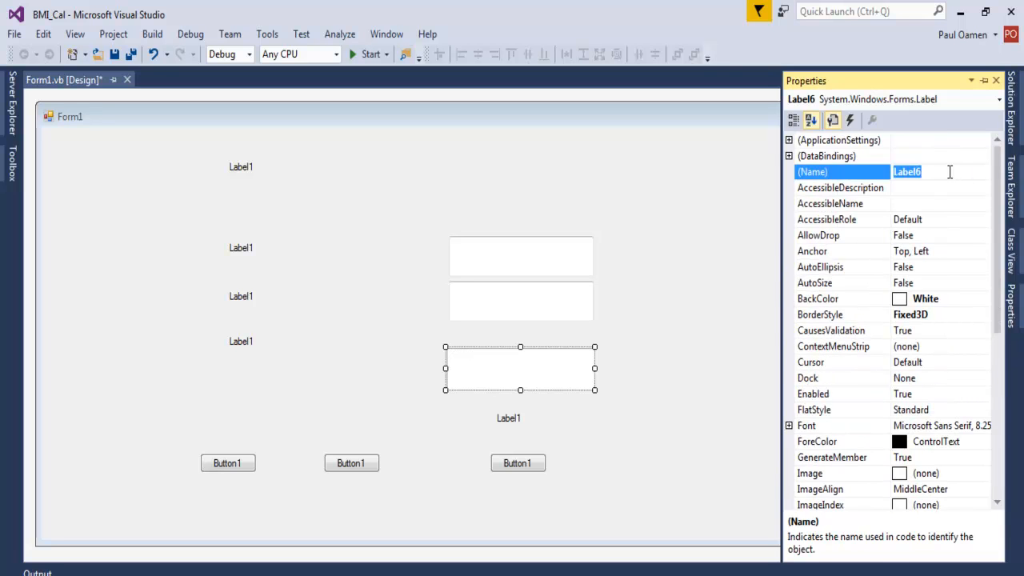
text(lbl)
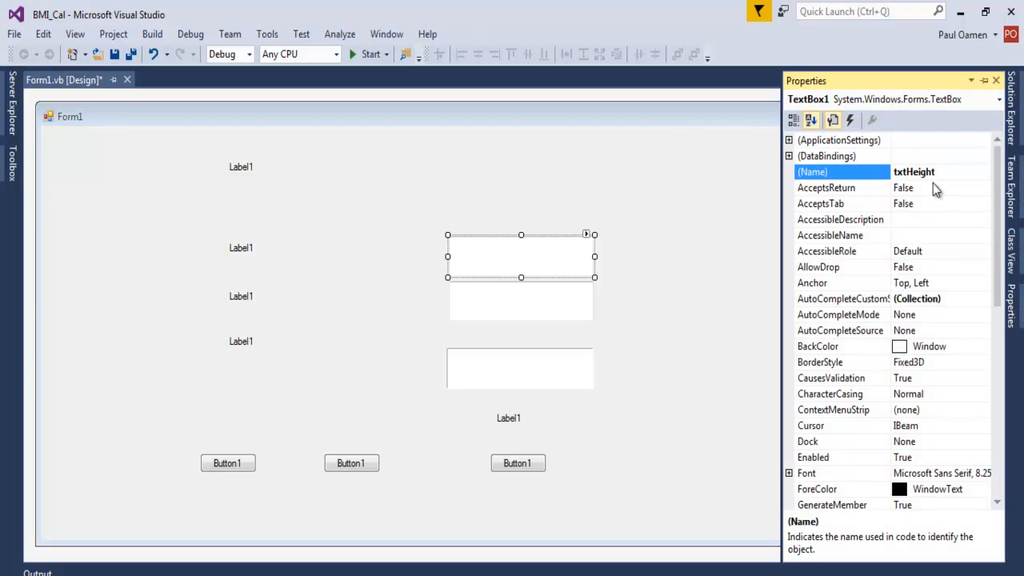
click(519, 368)
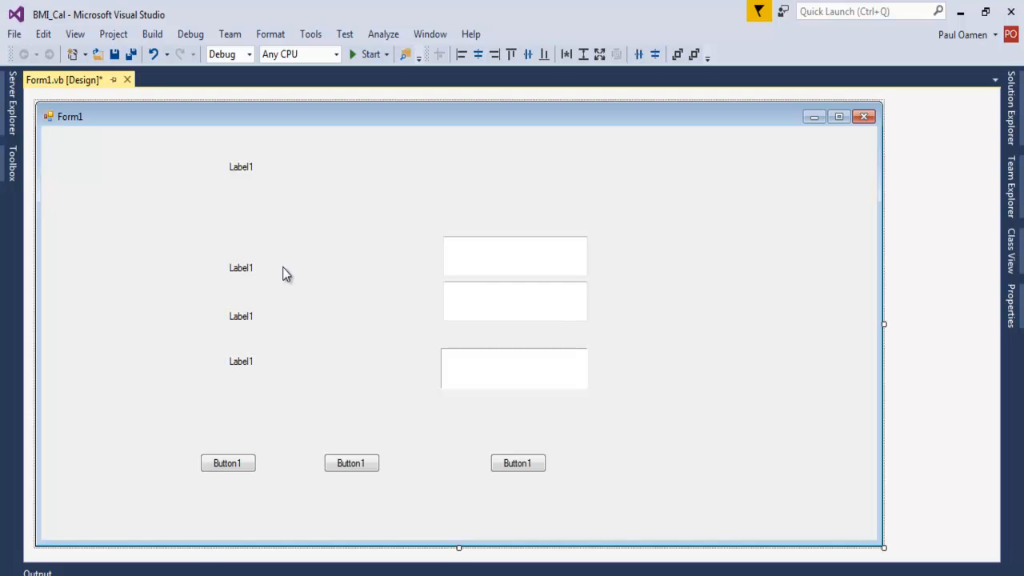
Step: Add a DataGridView and add a project data source, choosing Database and Dataset
click(514, 368)
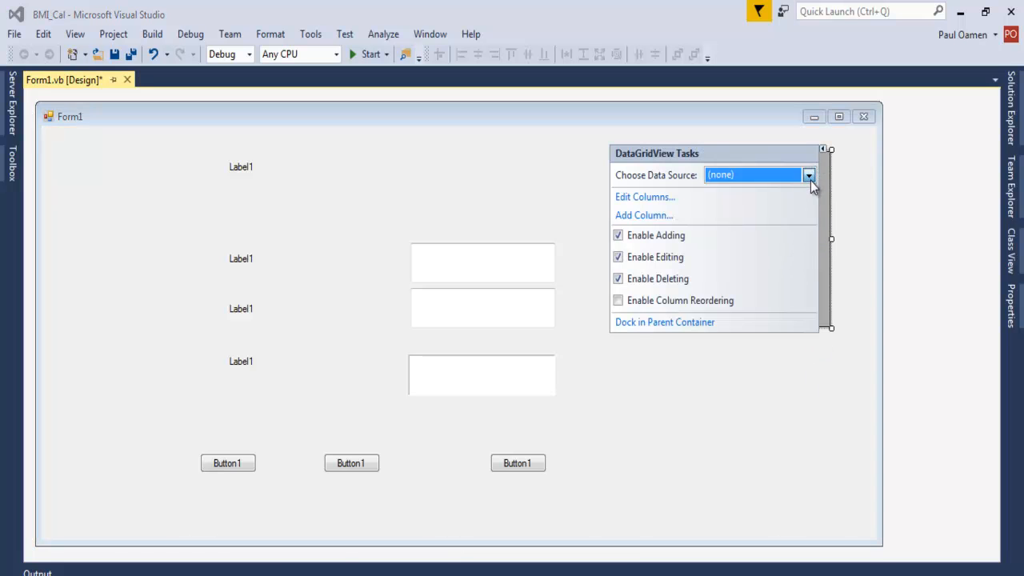
click(808, 174)
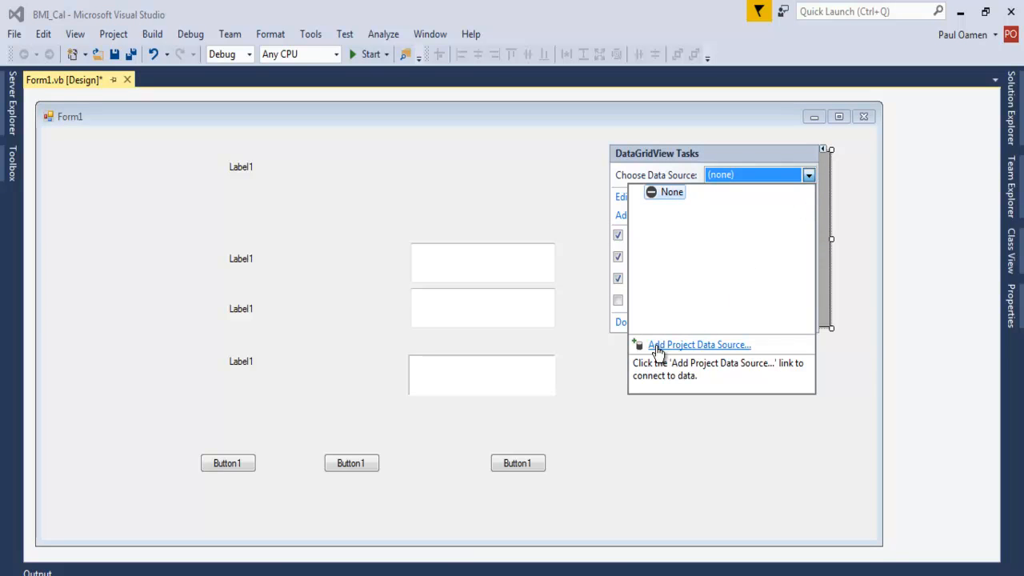
mouse_move(700, 352)
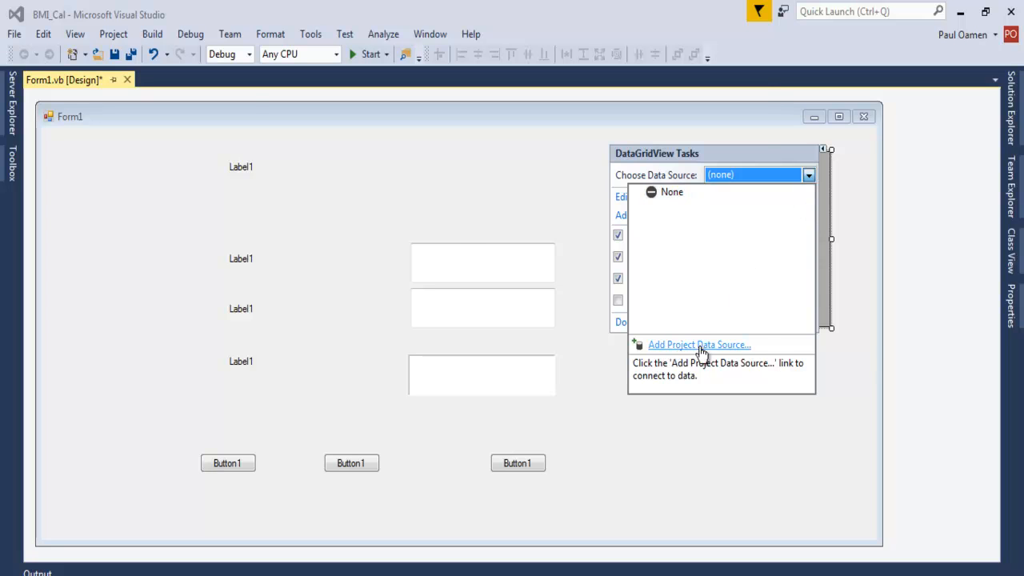
click(698, 343)
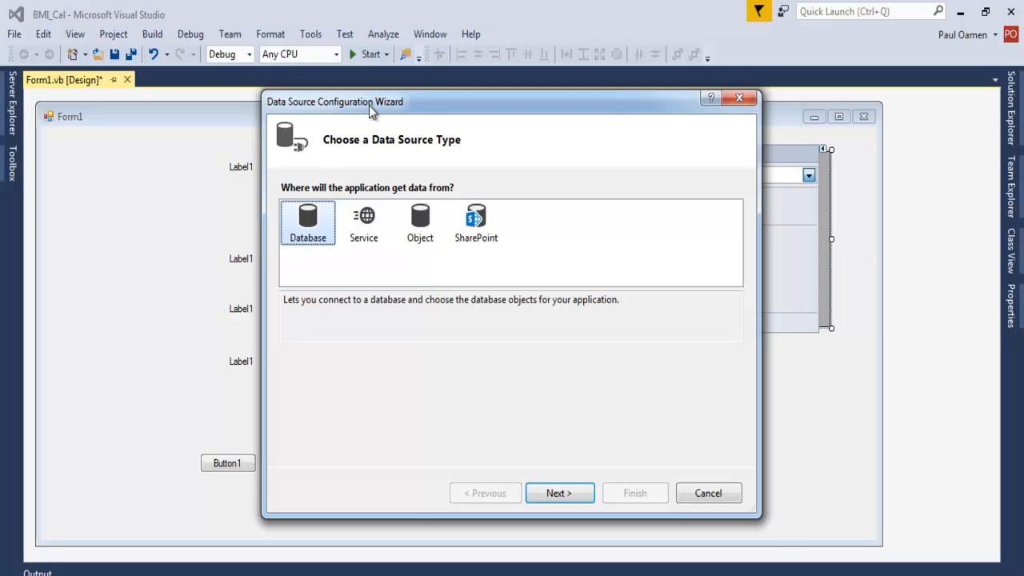
mouse_move(478, 369)
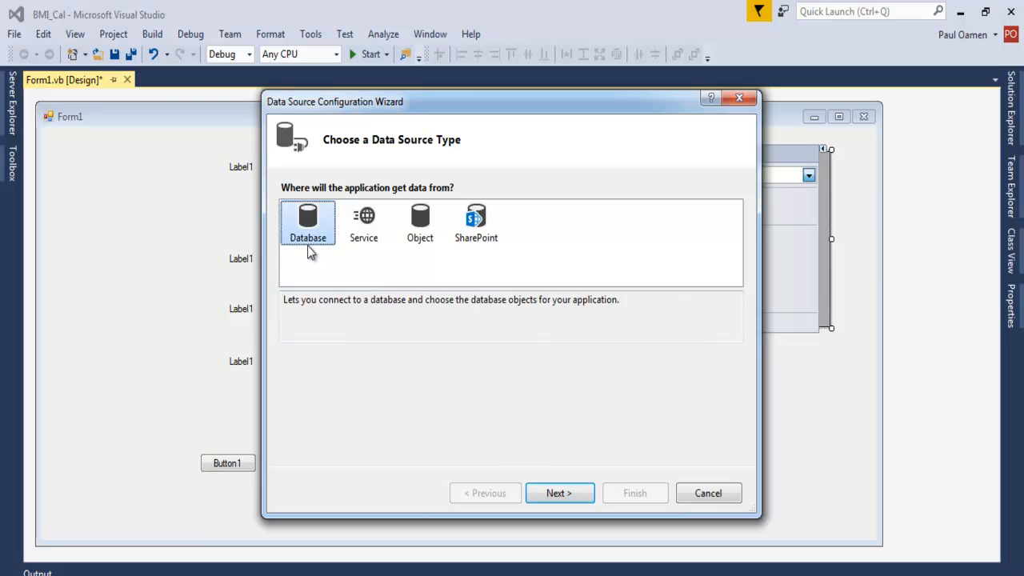
click(559, 493)
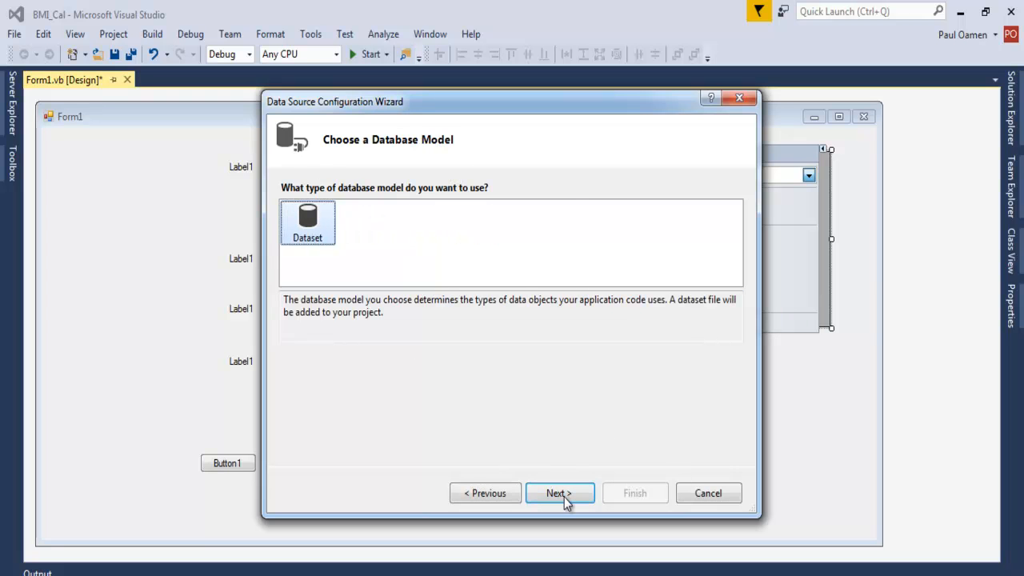
click(560, 493)
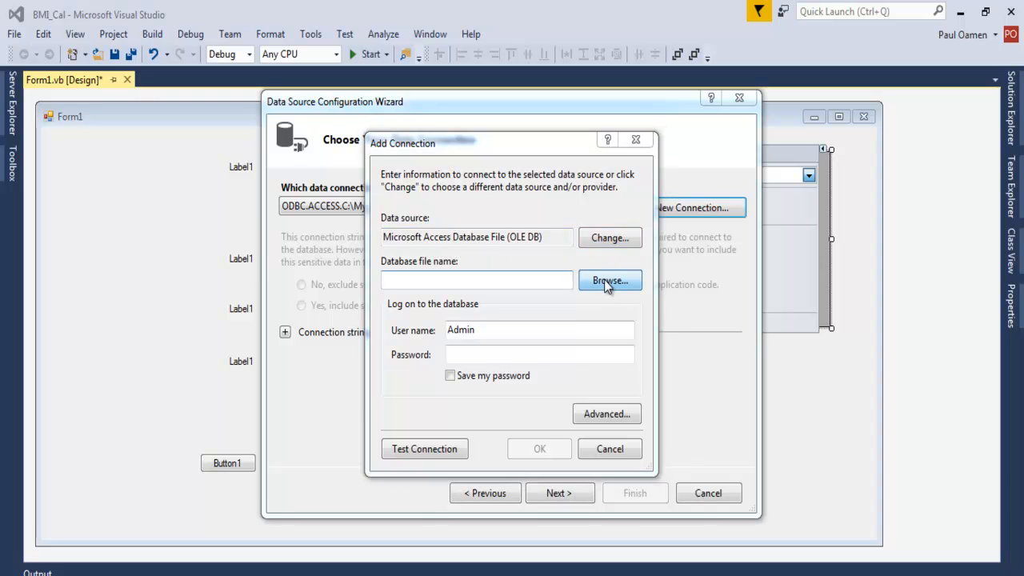
Step: Connect to Desktop\BMI.accdb, test the connection successfully, and accept the settings
click(609, 280)
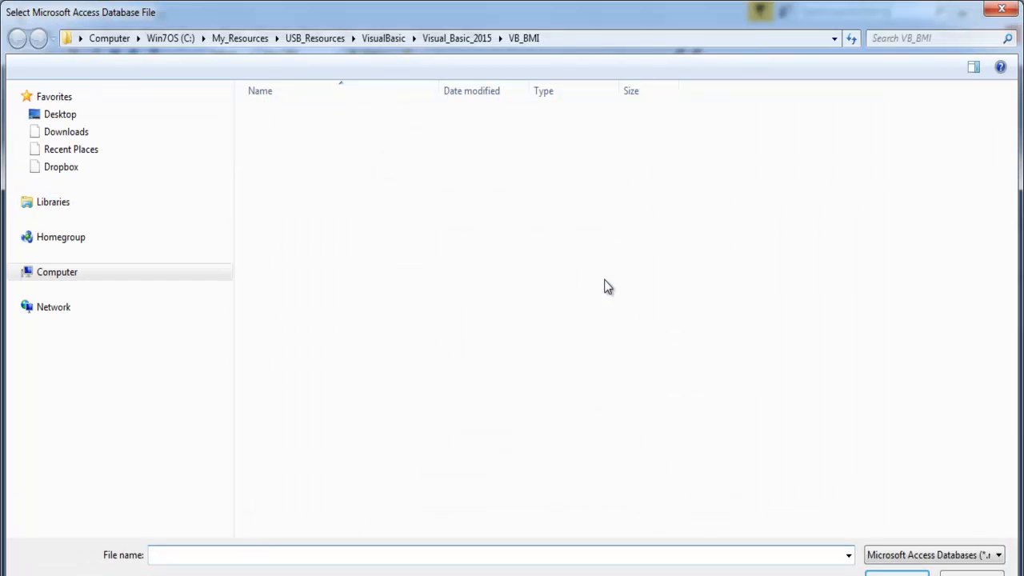
click(60, 114)
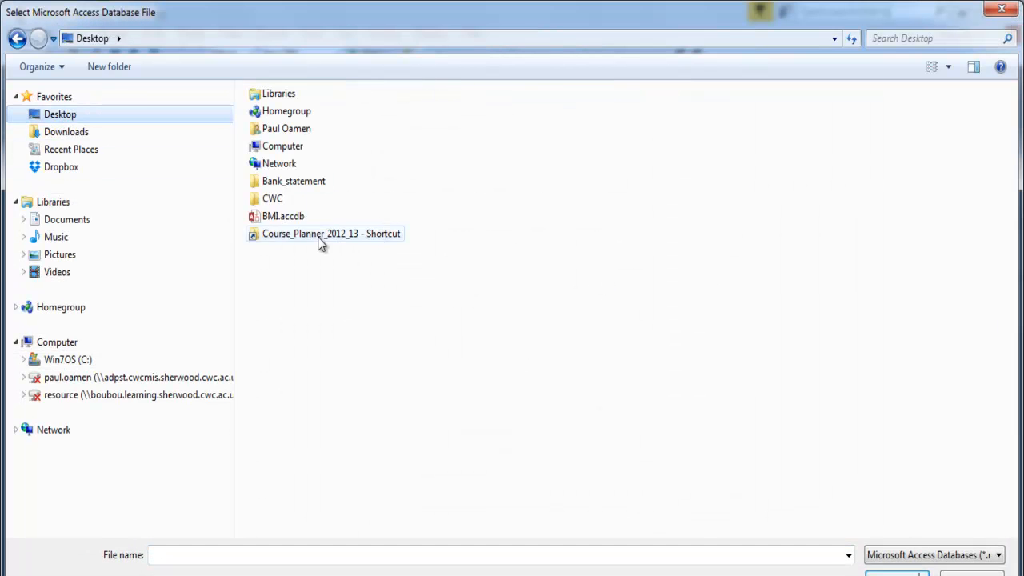
click(282, 286)
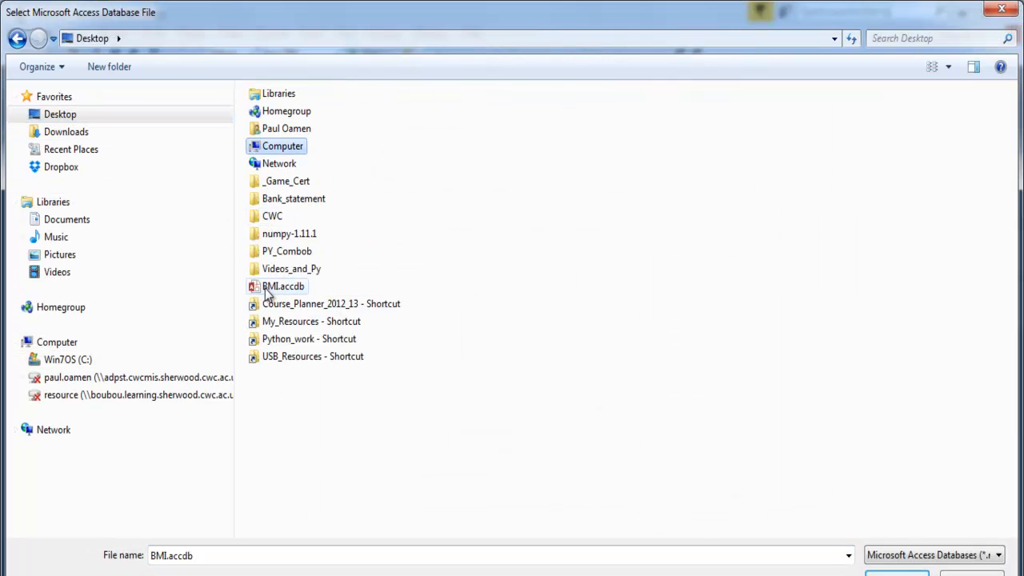
click(284, 286)
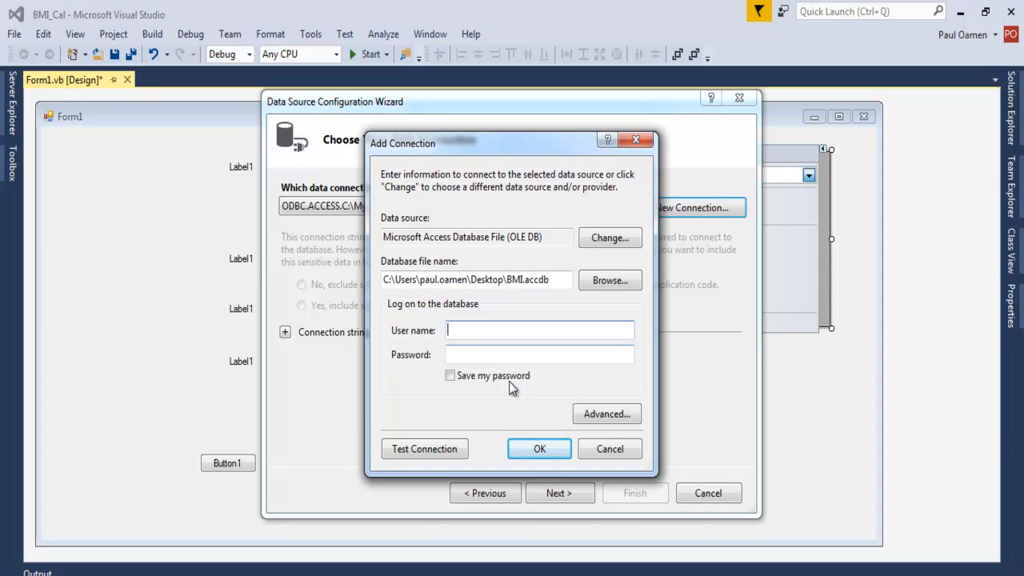
click(424, 448)
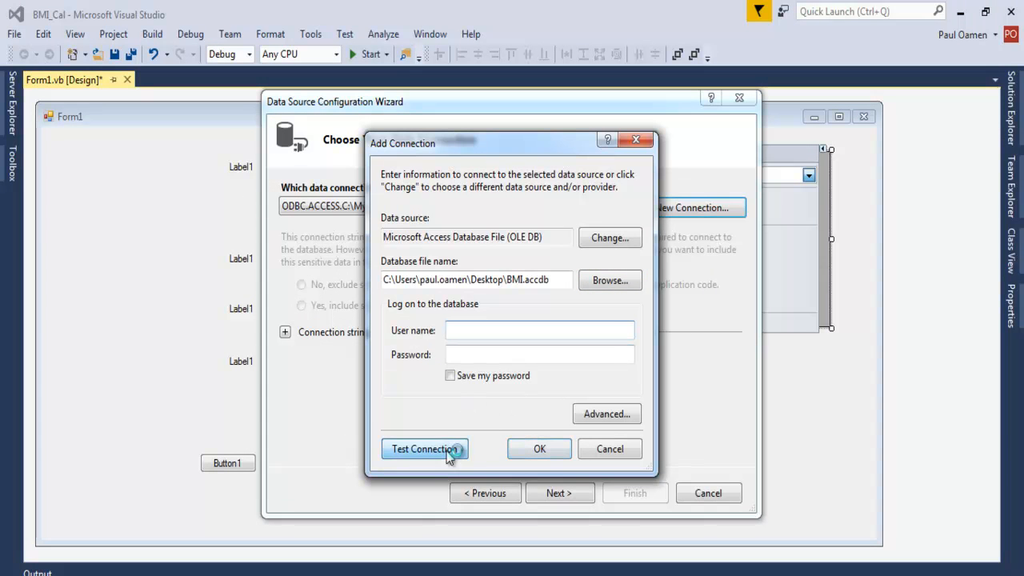
click(424, 449)
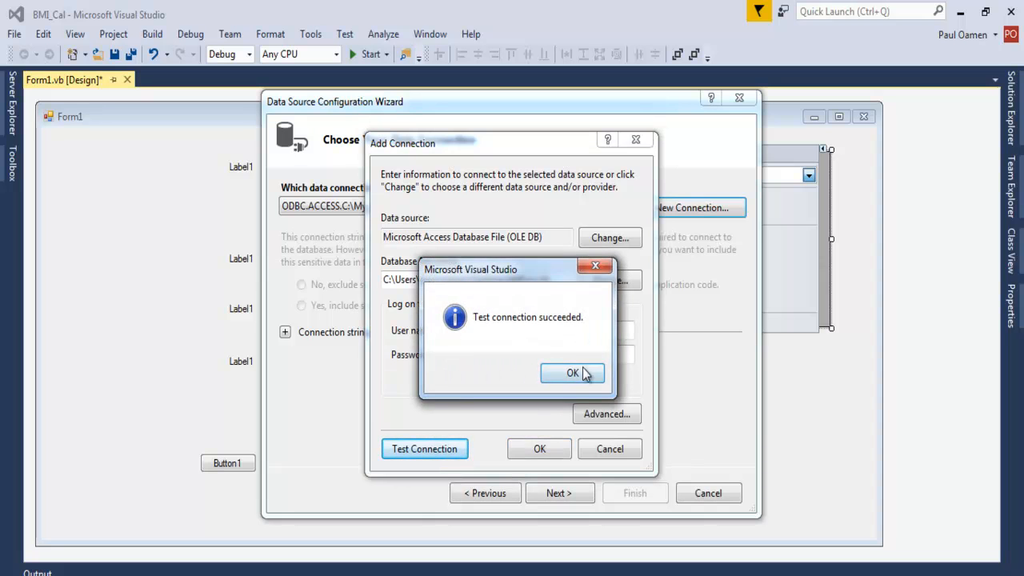
click(572, 373)
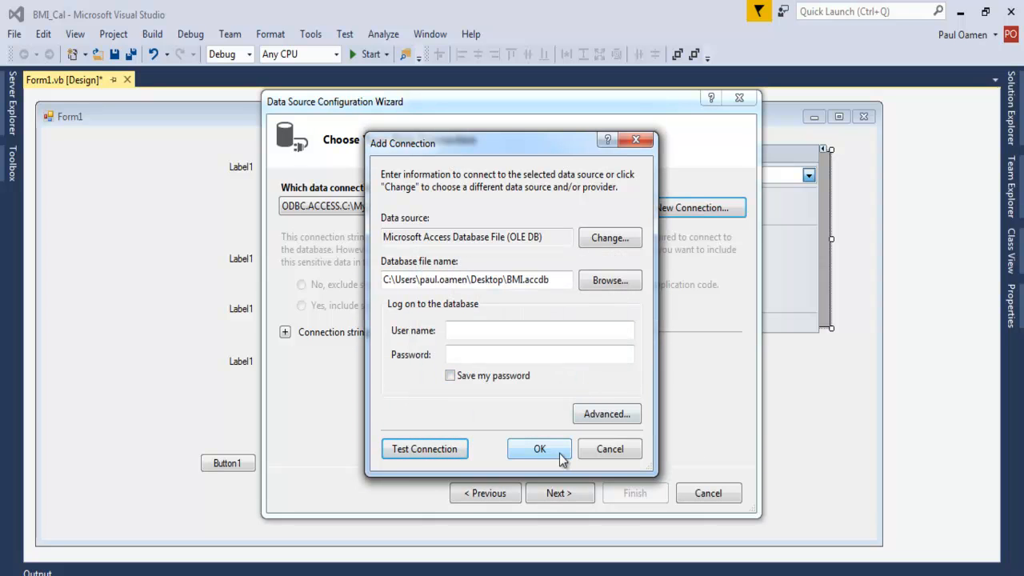
click(539, 448)
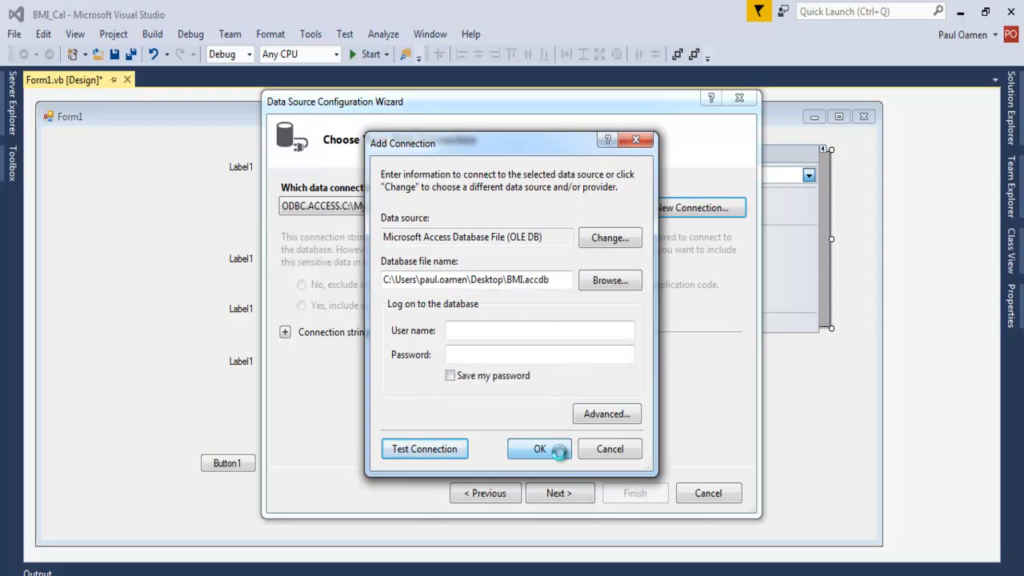
Step: Accept the data connection settings and copy the database file into the project
click(539, 449)
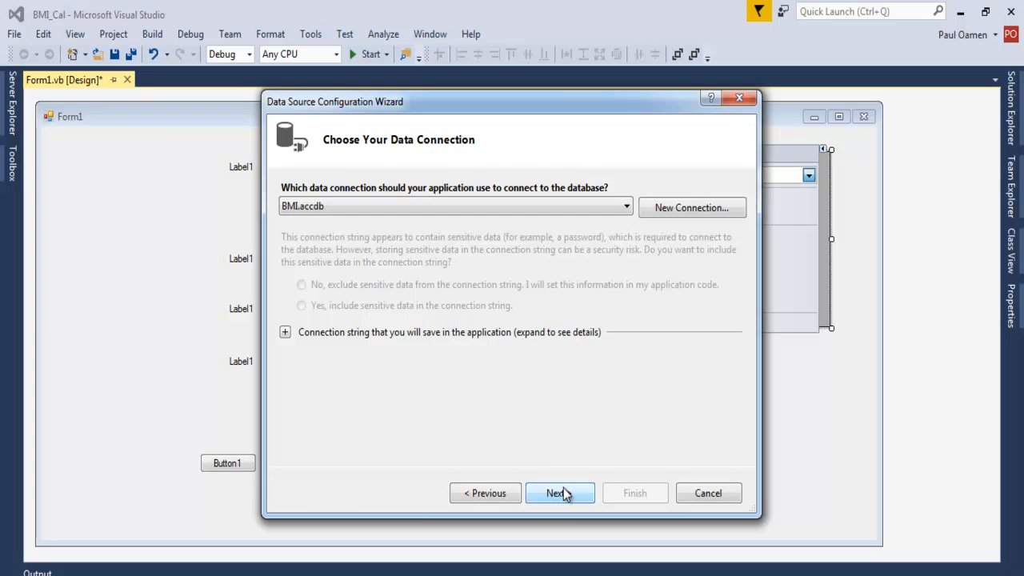
click(555, 492)
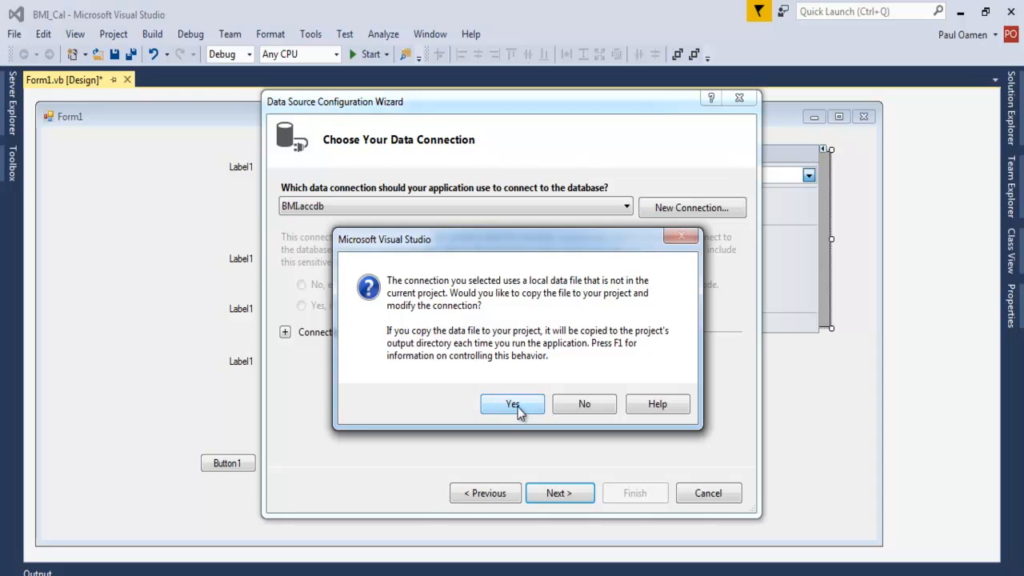
click(512, 404)
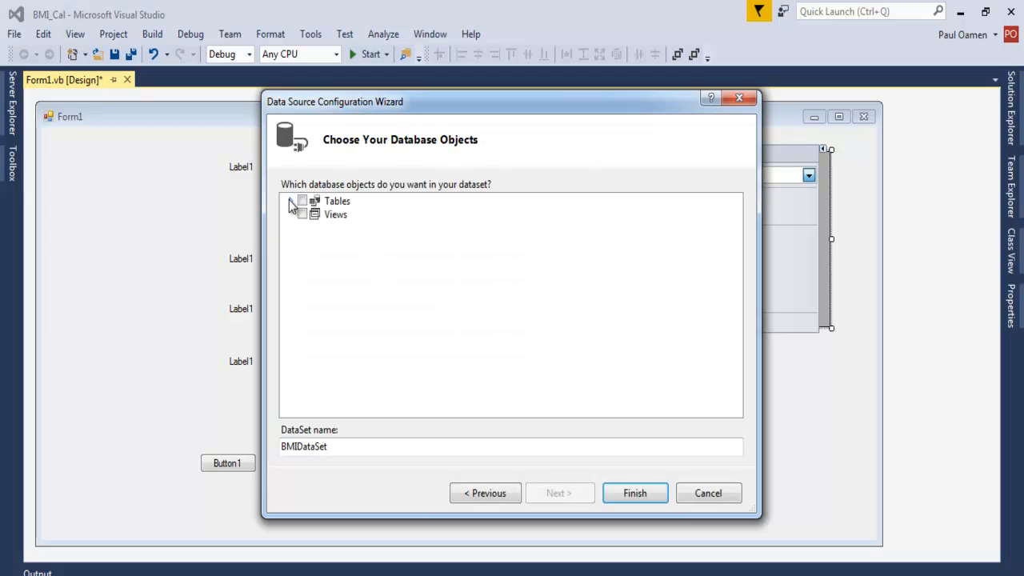
Step: Include BMI_Table and BMI_Table_NCR in BMIDataSet and finish the wizard
click(290, 201)
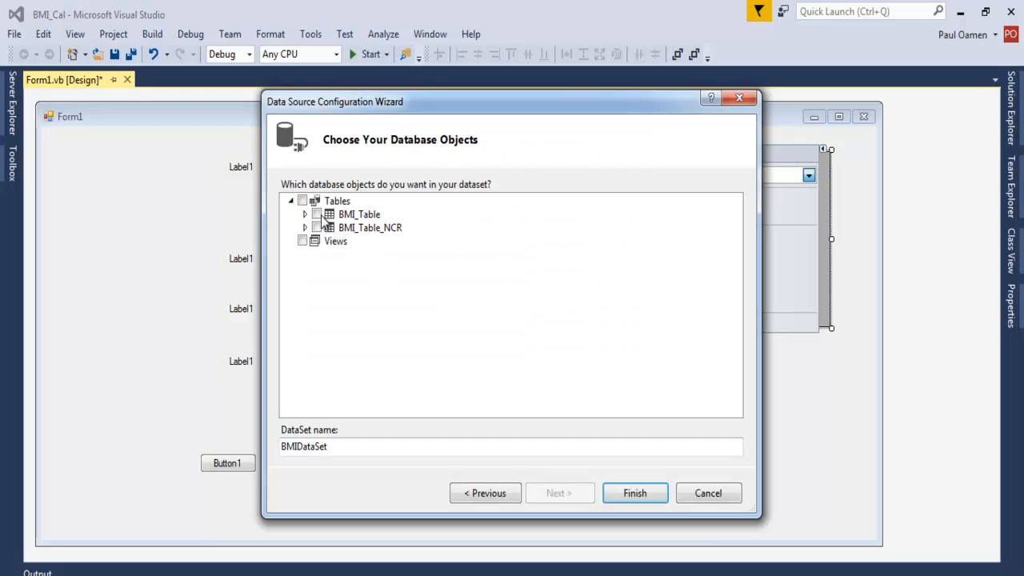
click(302, 200)
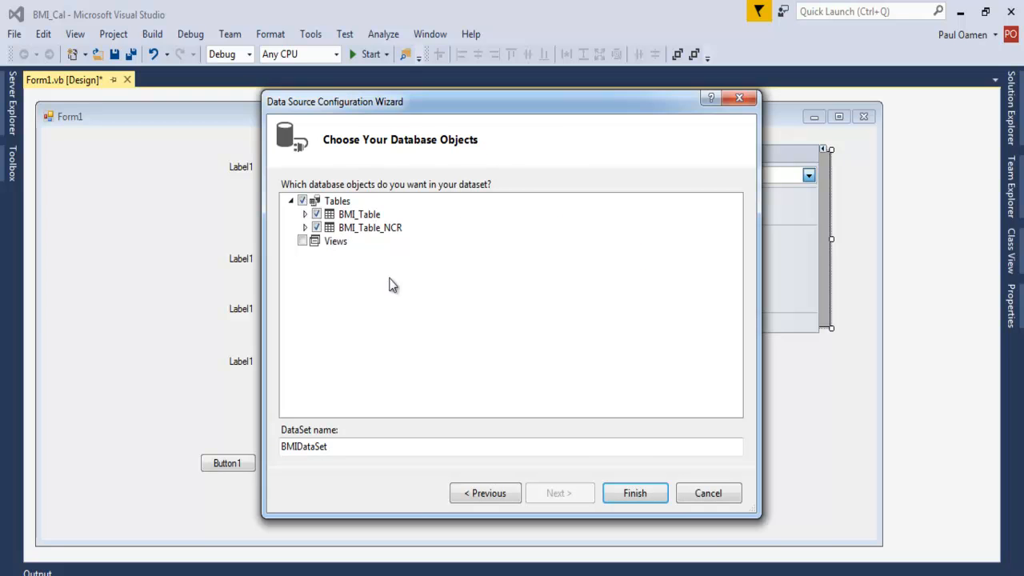
click(634, 492)
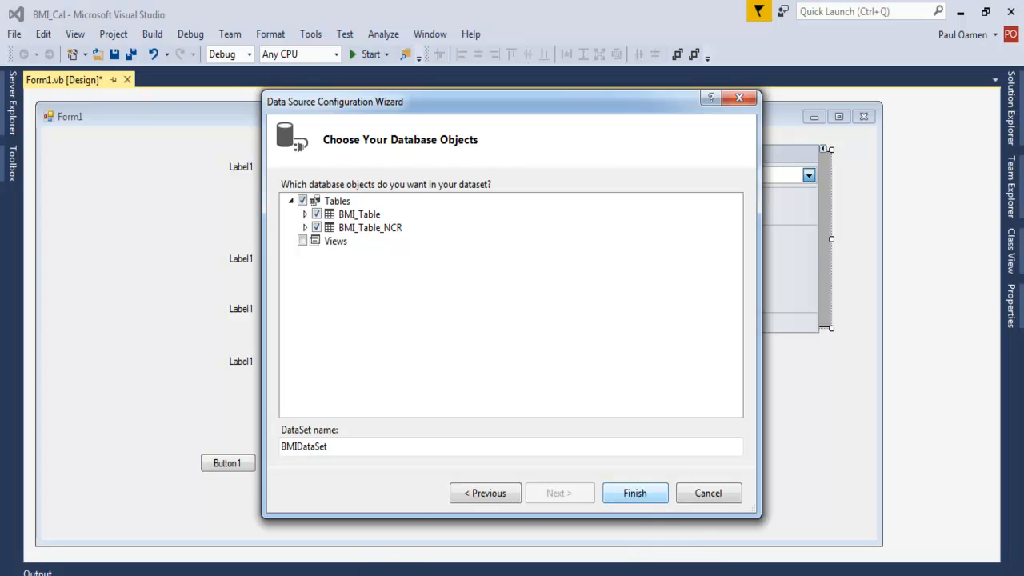
click(635, 492)
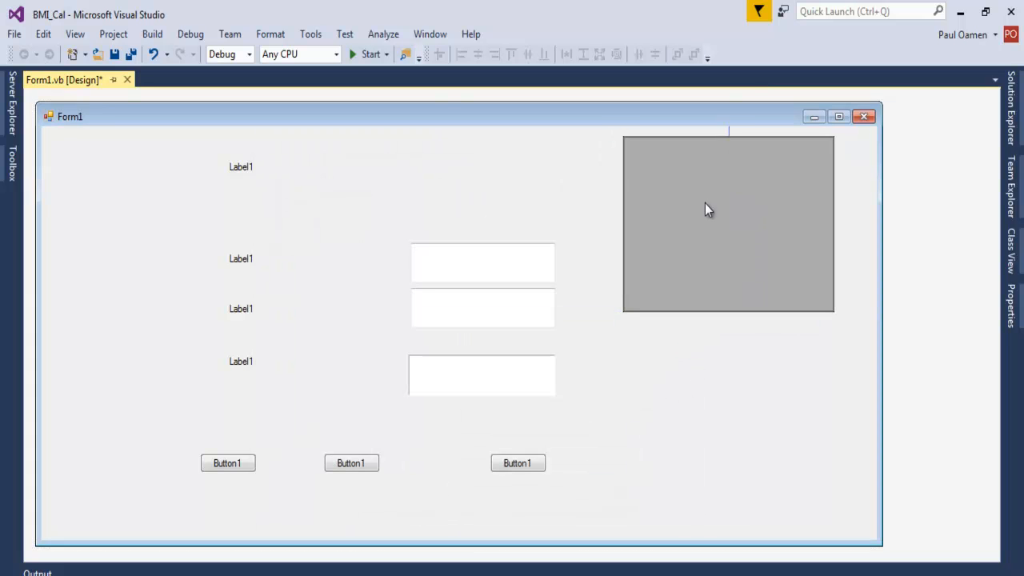
Step: Bind the DataGridView to BMIDataSet's BMI_Table and set up a second grid for BMI_Table_NCR
click(726, 224)
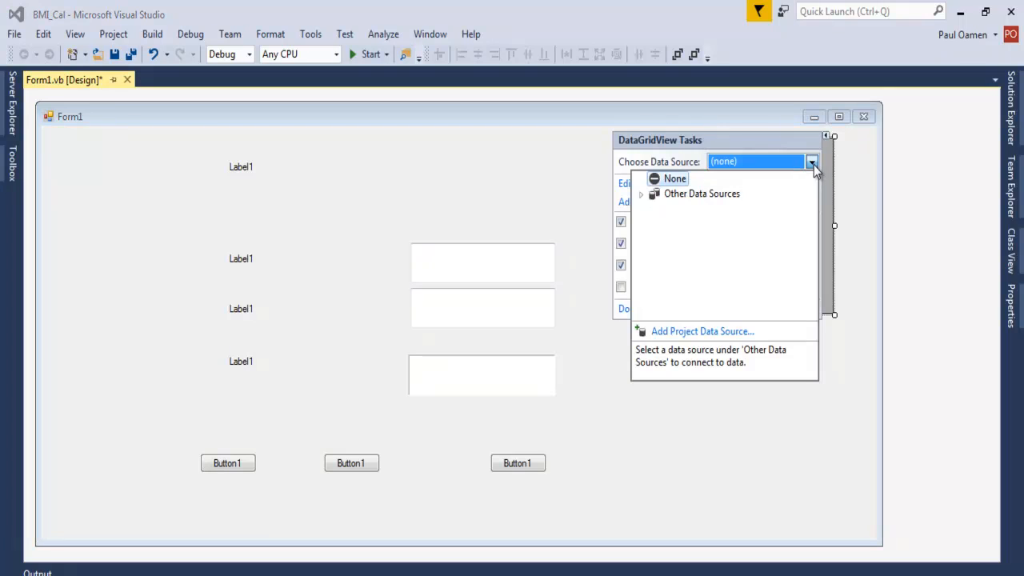
click(641, 193)
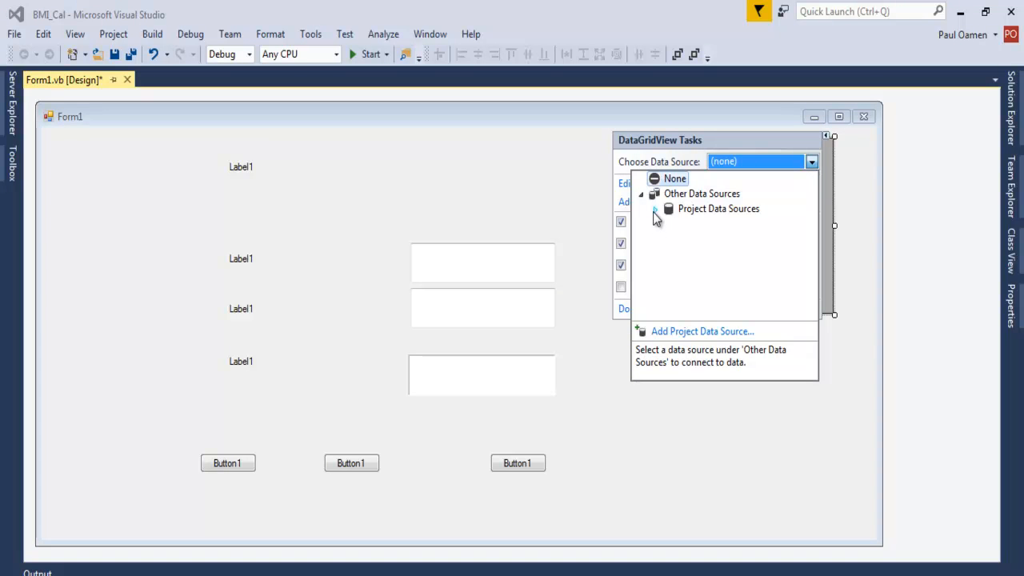
click(655, 209)
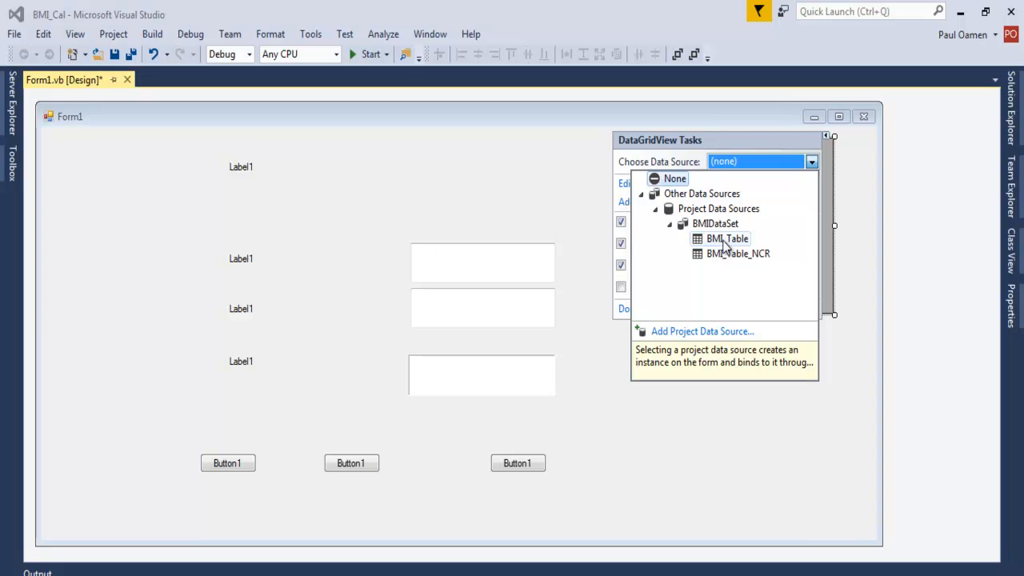
click(727, 238)
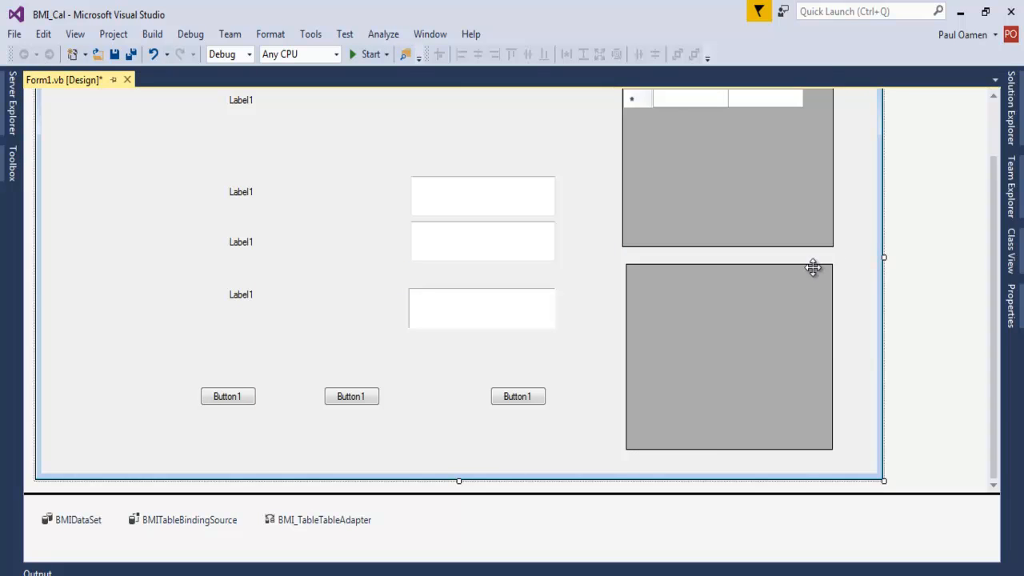
click(813, 267)
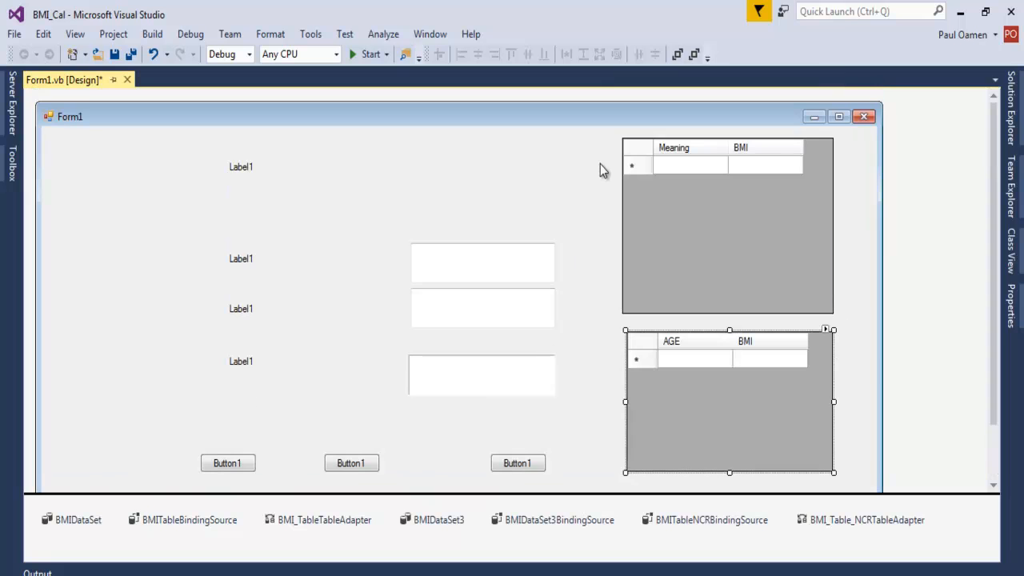
key(ctrl+a)
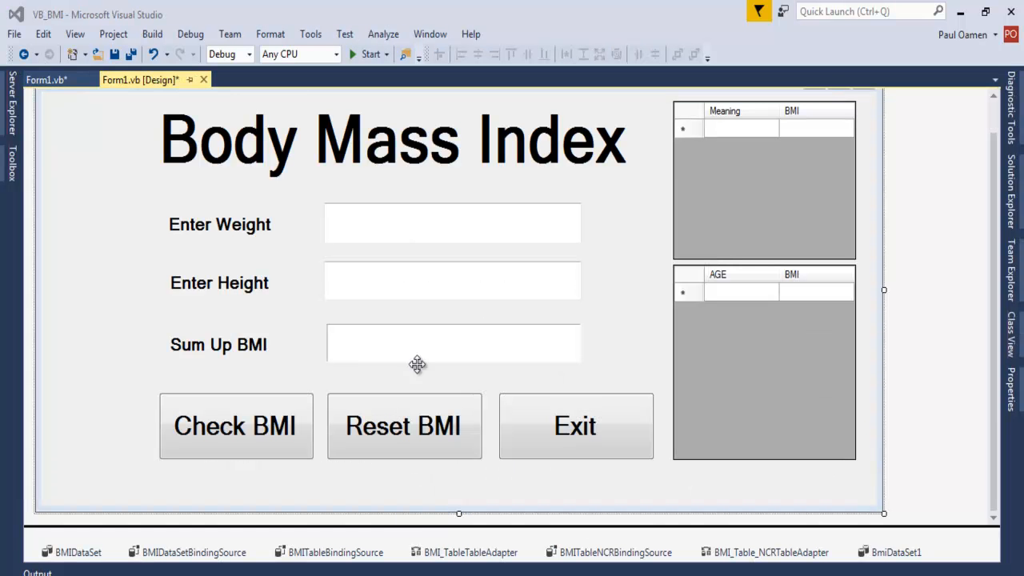
mouse_move(975, 230)
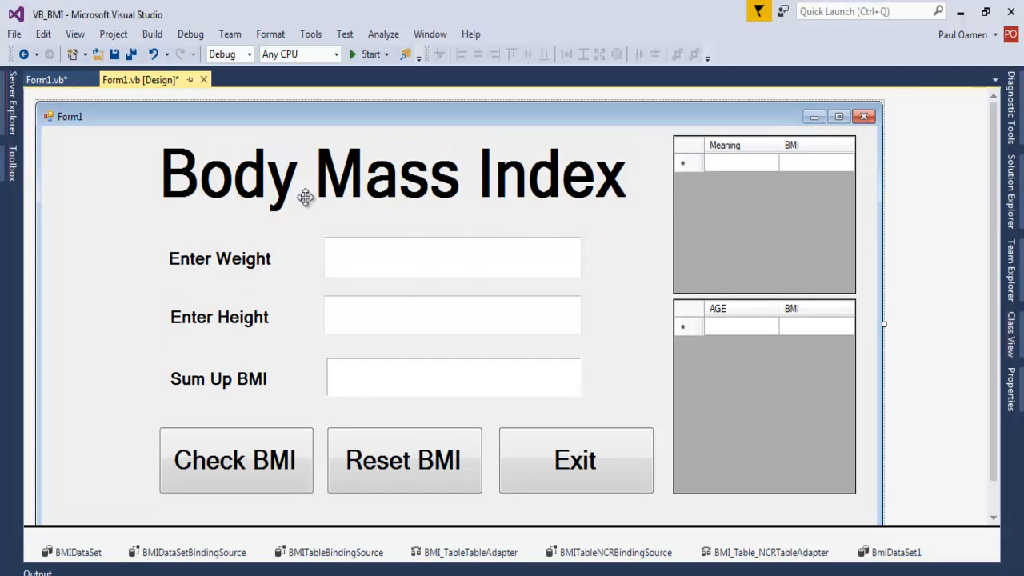
mouse_move(300, 509)
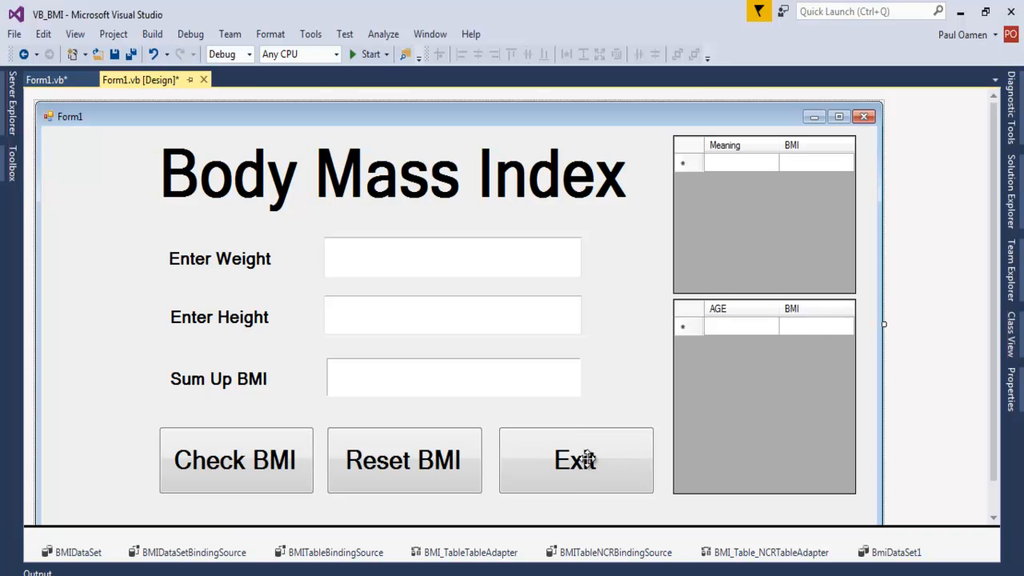
Step: Make the Exit button's click handler call Application.Exit()
double_click(575, 460)
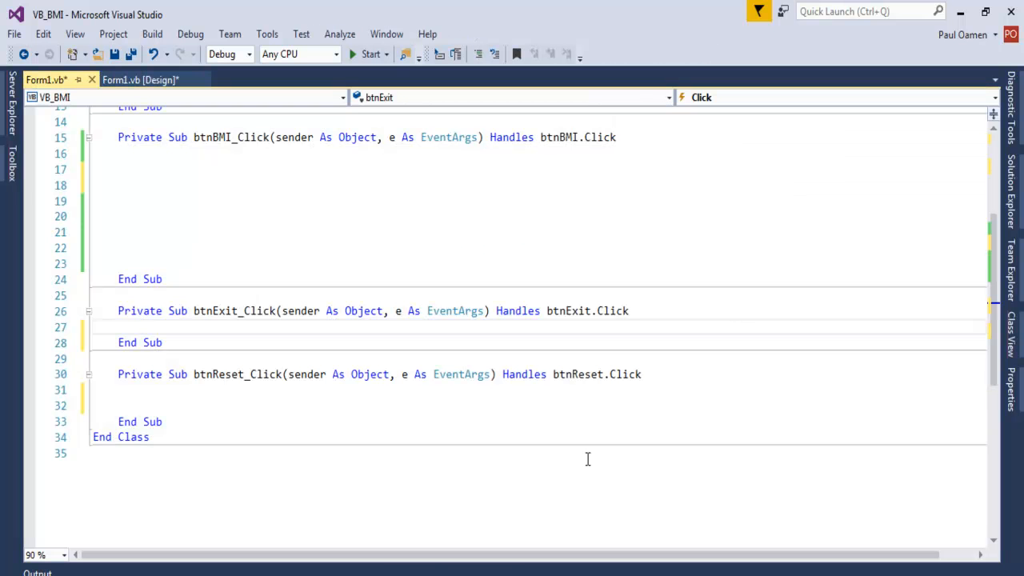
text(Application .Exit)
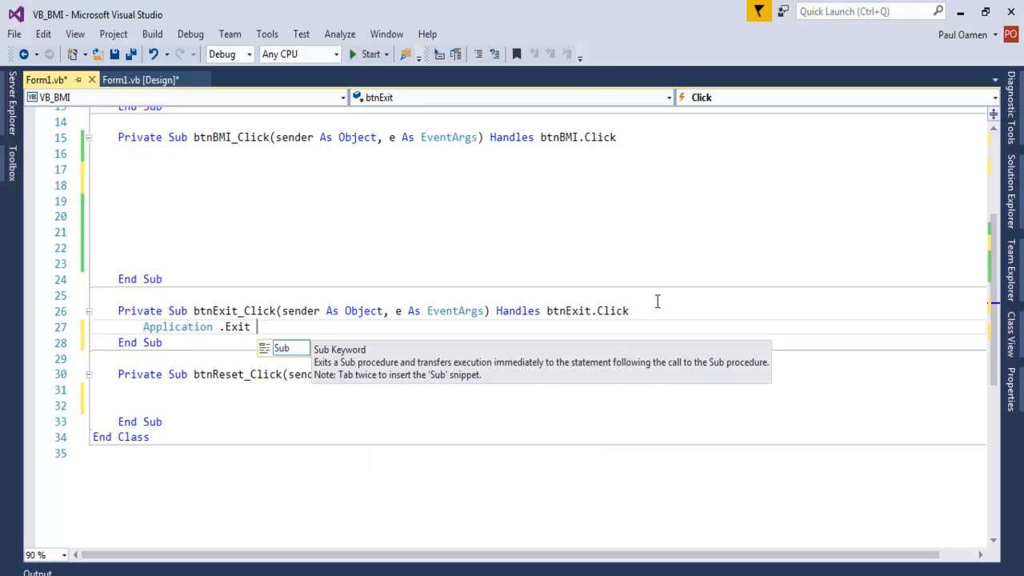
click(140, 79)
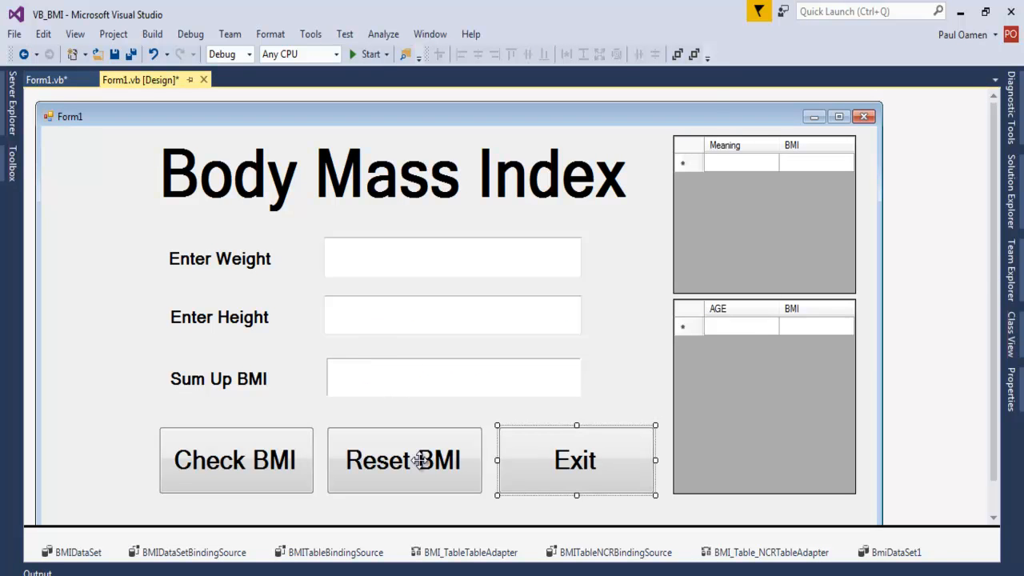
Step: Make Reset BMI set lblBMI.Text = "" and clear txtHeight and txtWeight
double_click(403, 460)
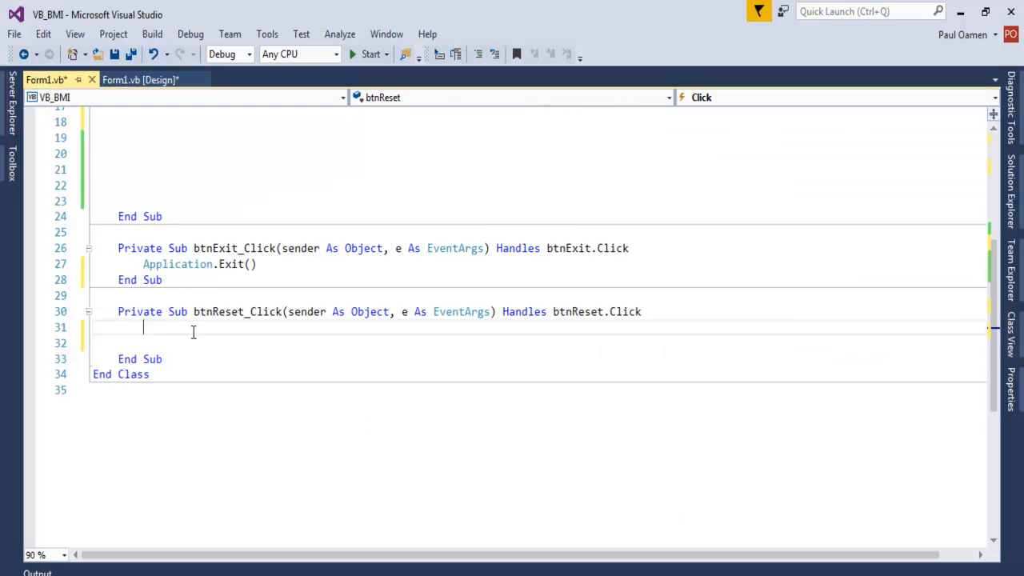
text(lblBMI)
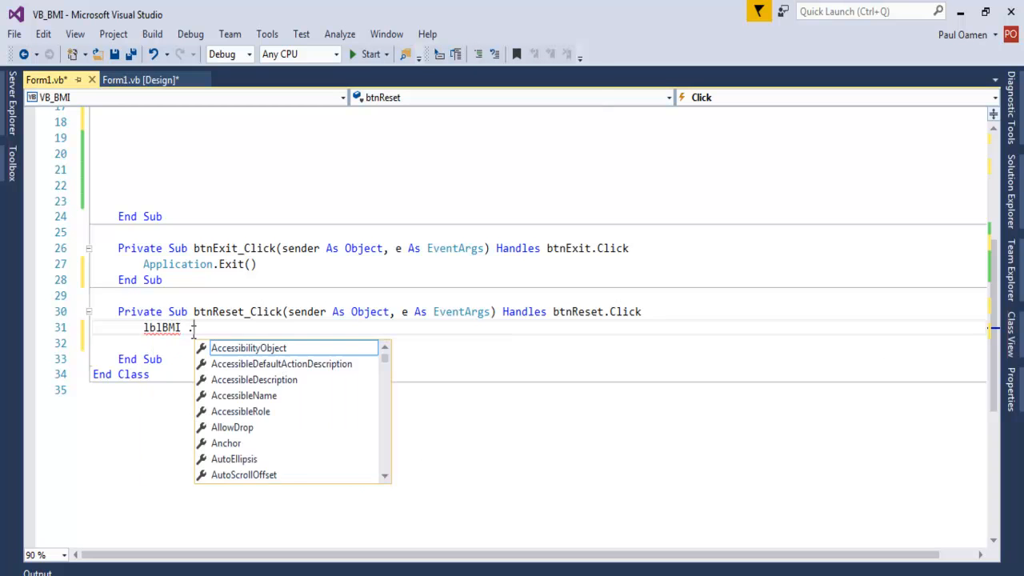
text(.Text =)
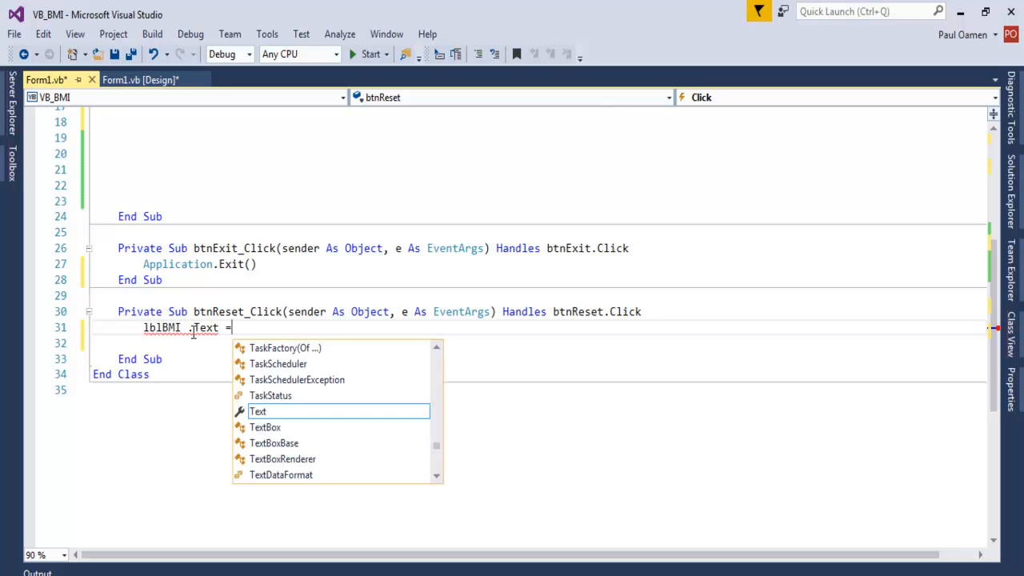
text("")
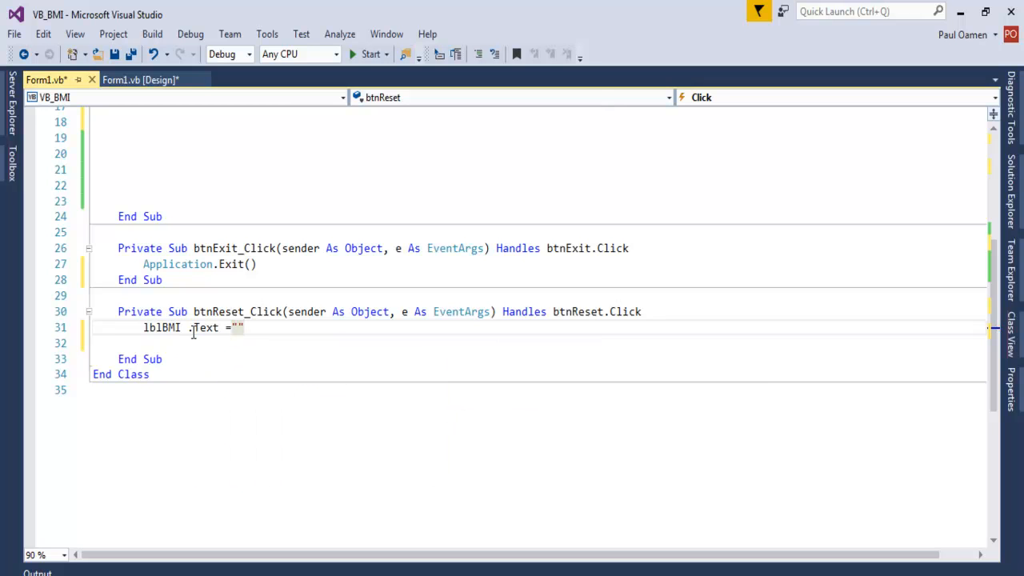
text(txtHeight)
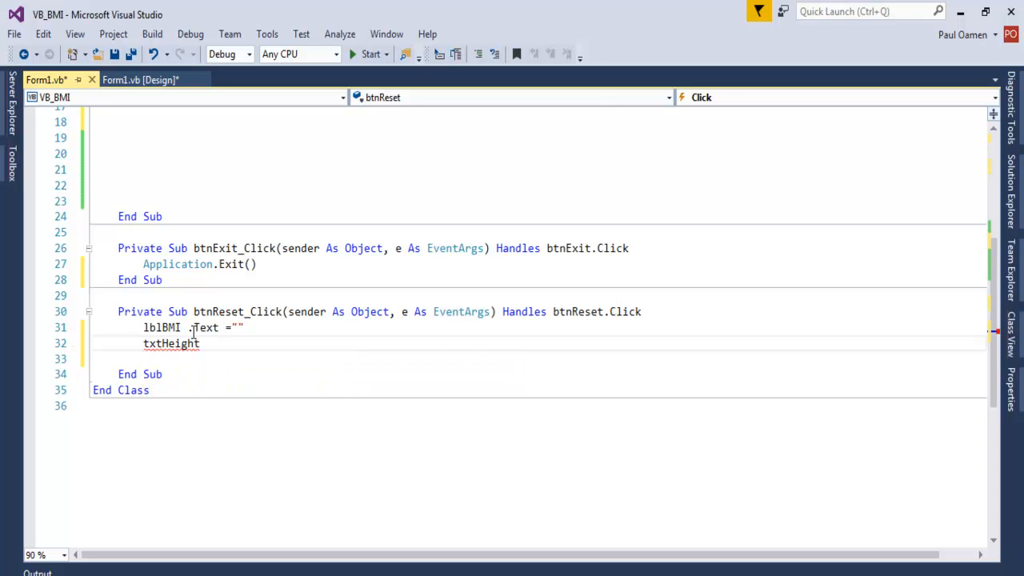
text(.Clear()
click(540, 358)
text(t)
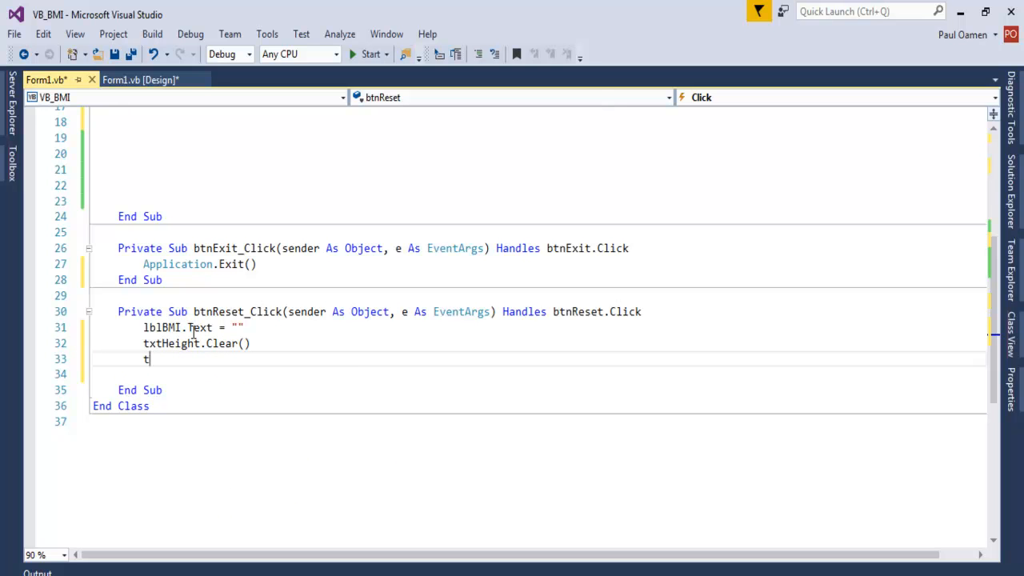
text(xtWeight .)
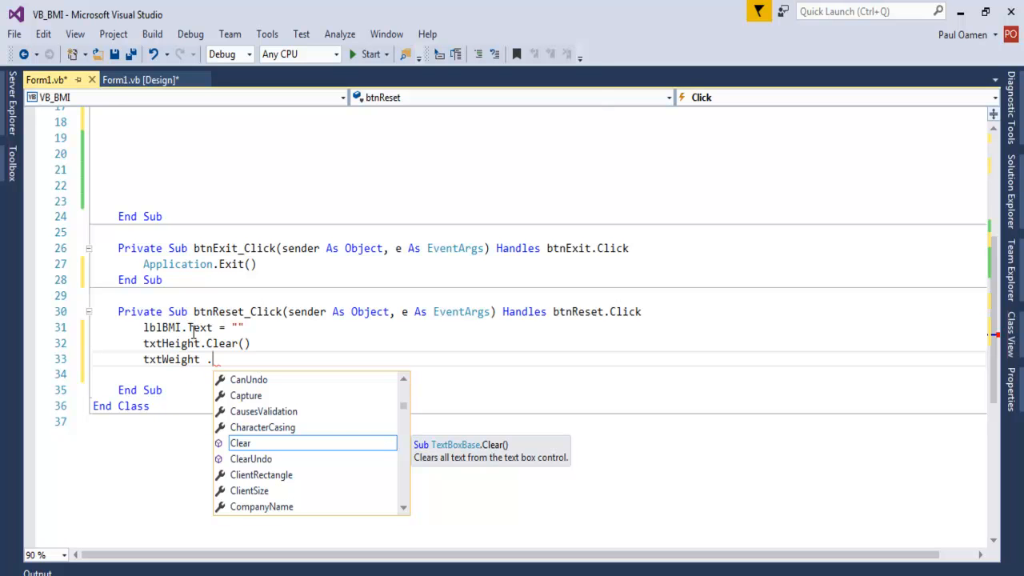
text(cle)
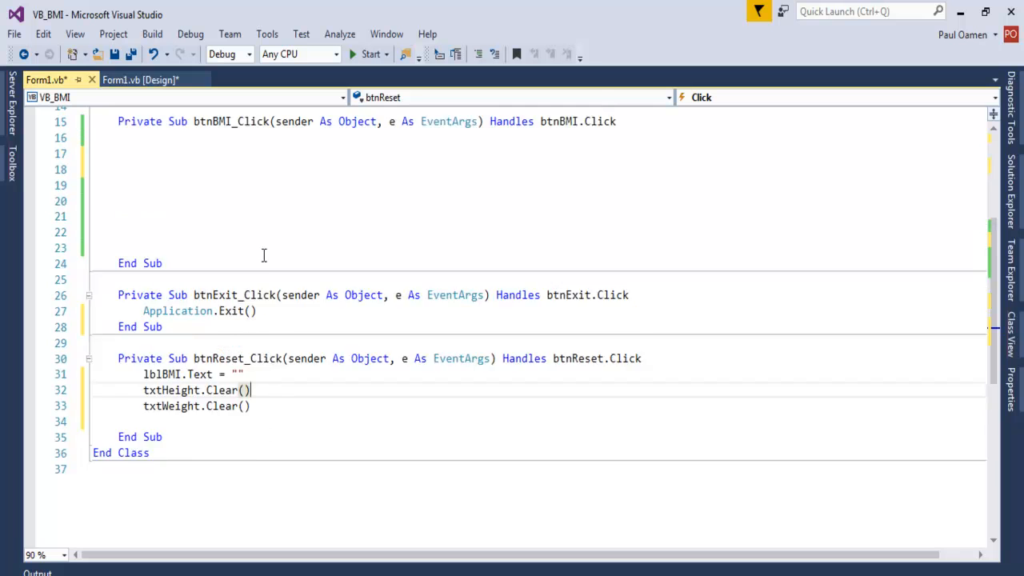
Step: From the form designer, open Form1.vb at the Form1_Load table-fill routine
click(140, 79)
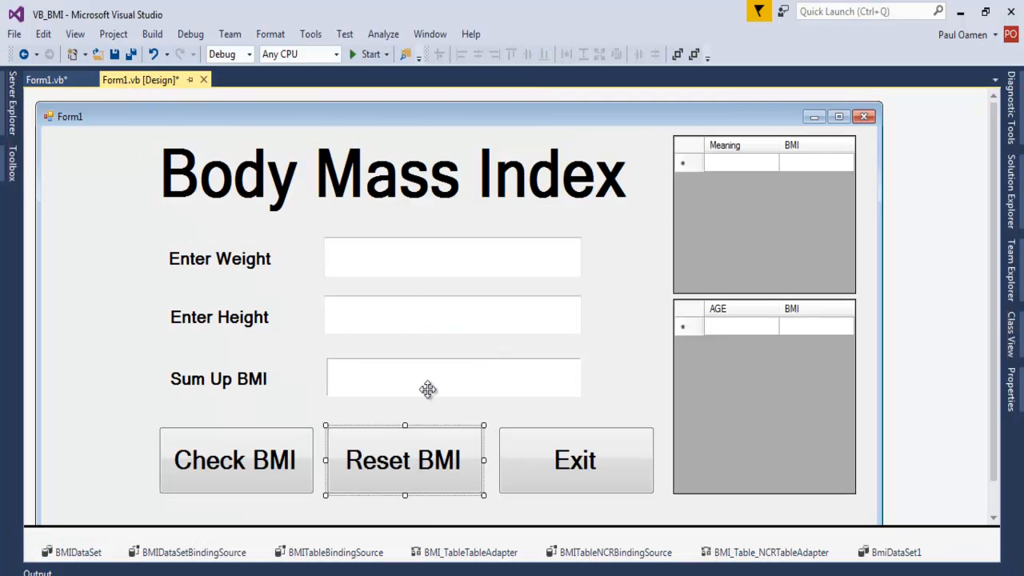
click(235, 460)
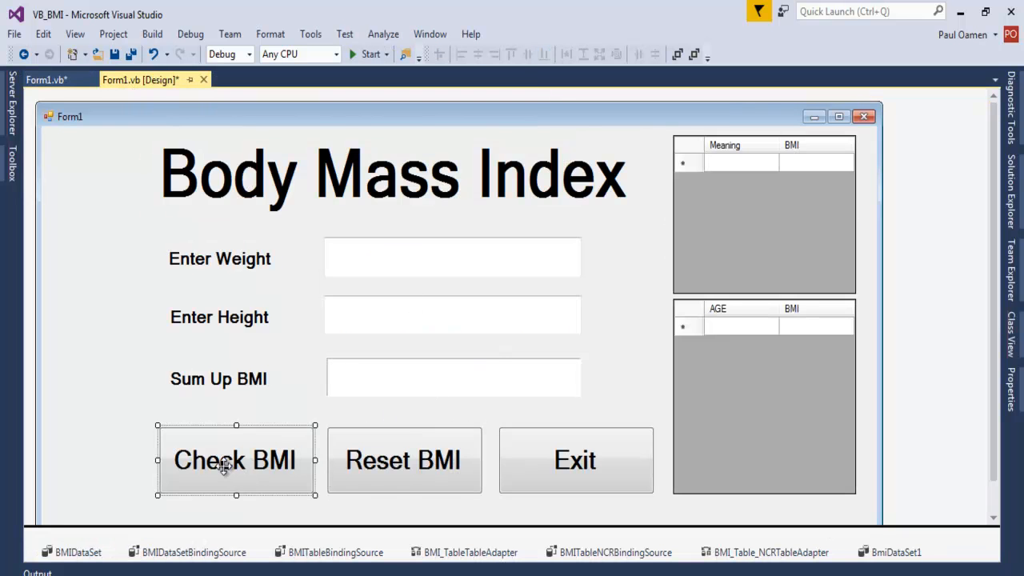
mouse_move(728, 174)
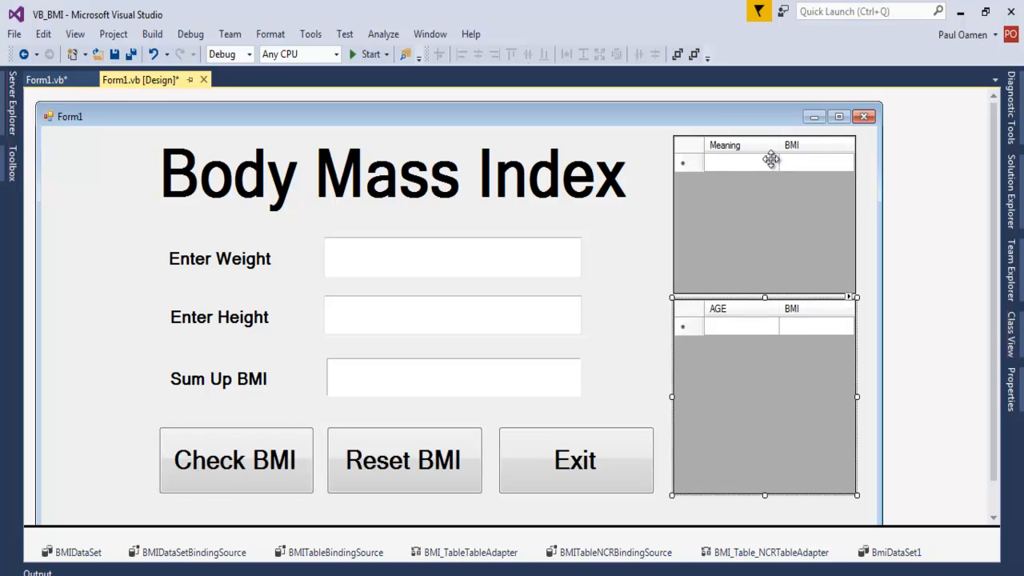
mouse_move(783, 358)
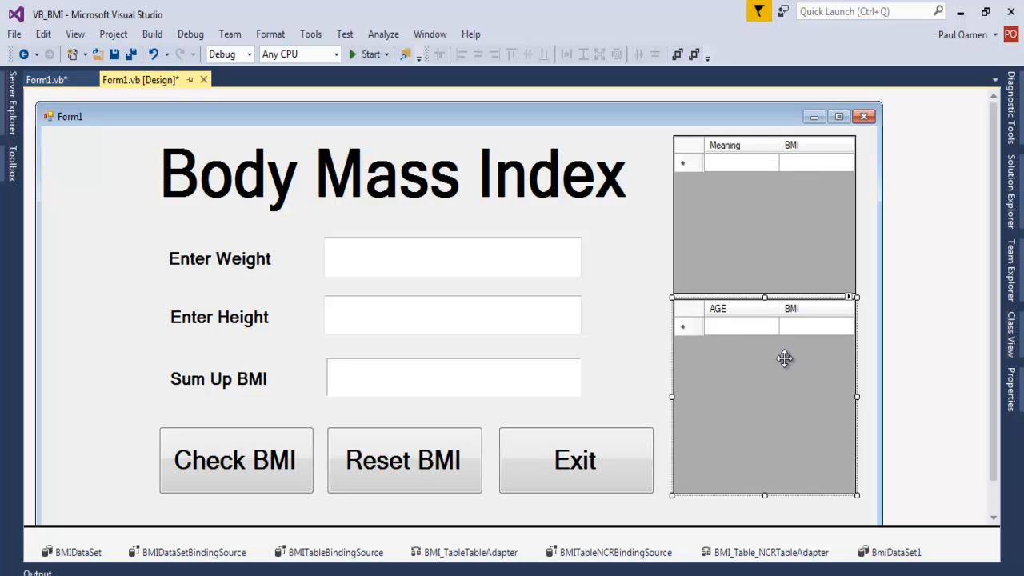
mouse_move(738, 380)
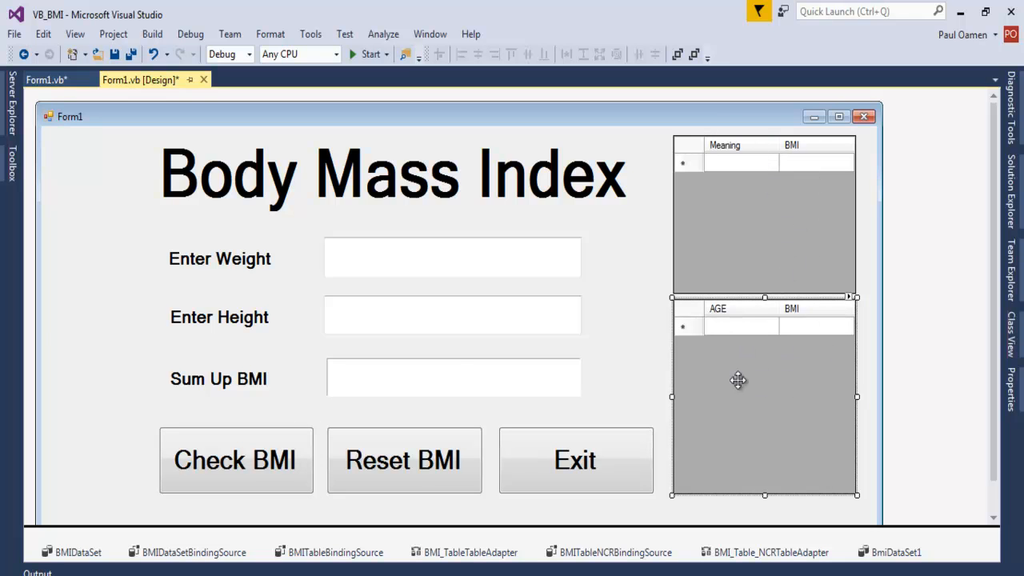
double_click(235, 460)
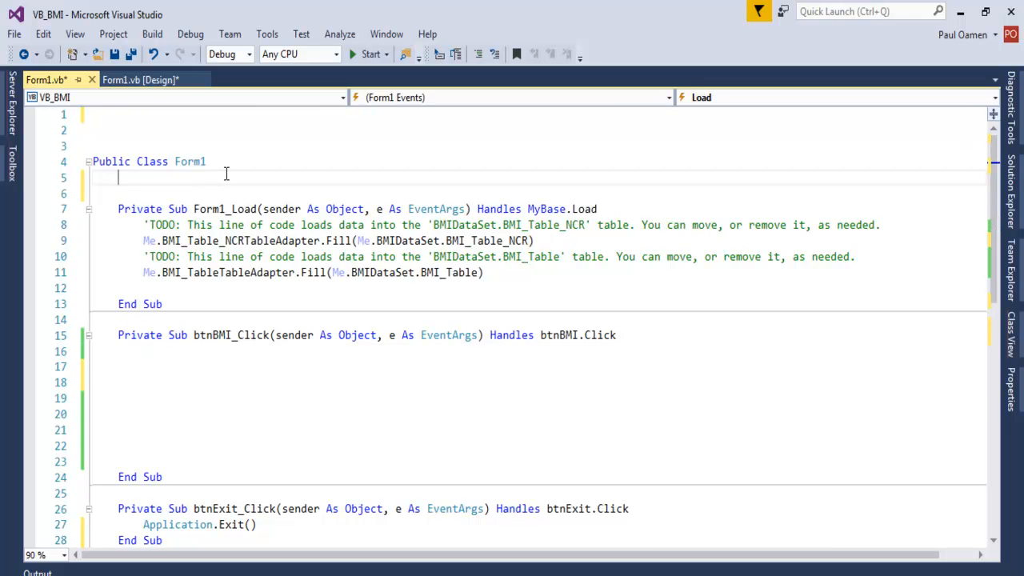
Step: Add 'Dim t As Double' below the h and w declarations in Form1
text(Dim h As Double)
click(537, 194)
text(din w)
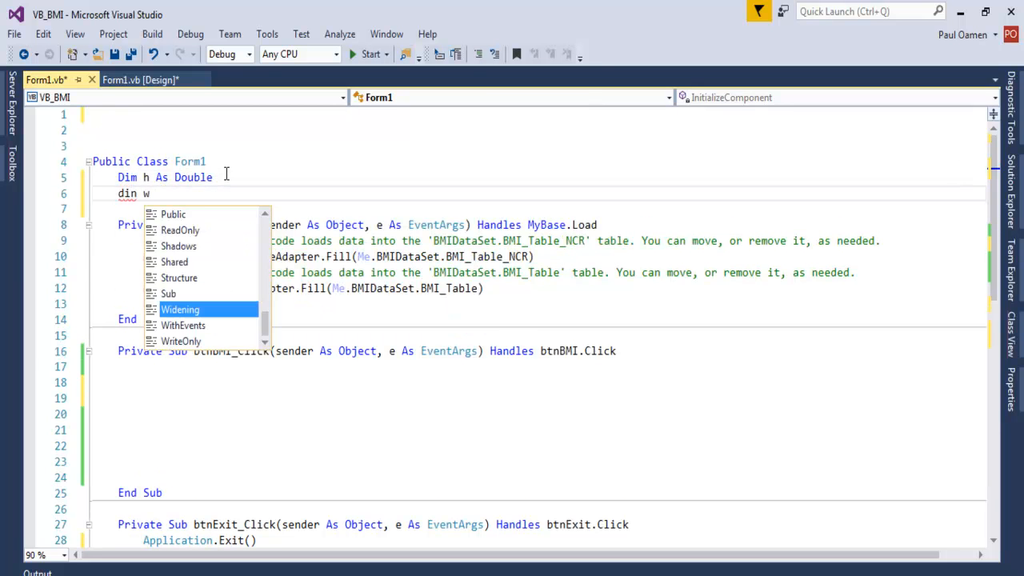
text(Widening as)
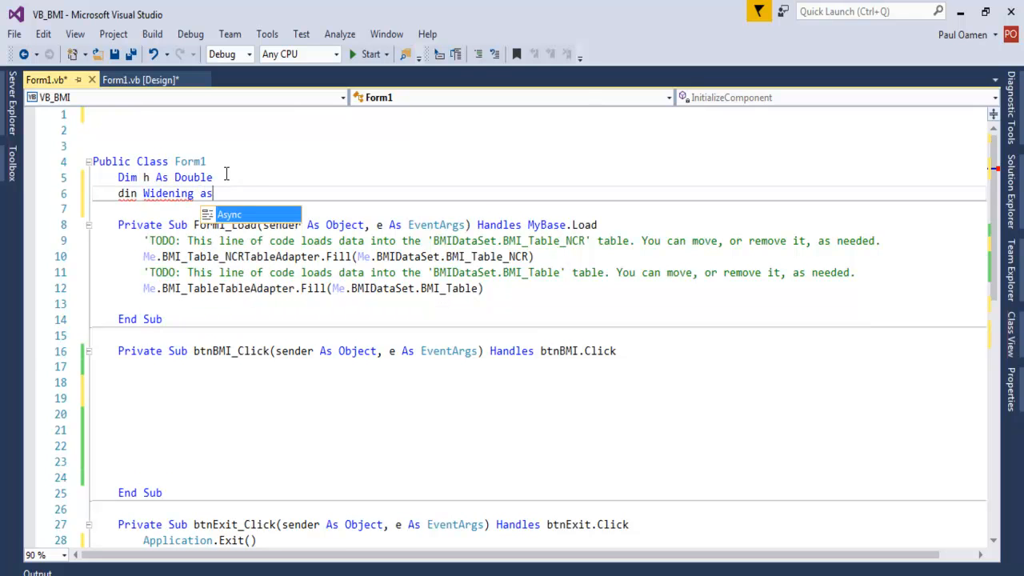
text(Async dou)
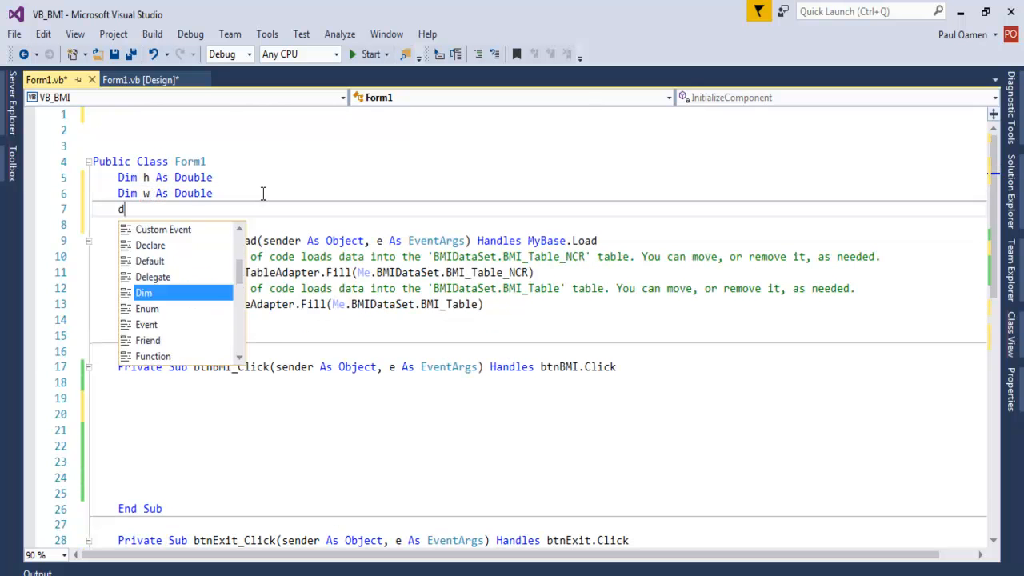
text(t)
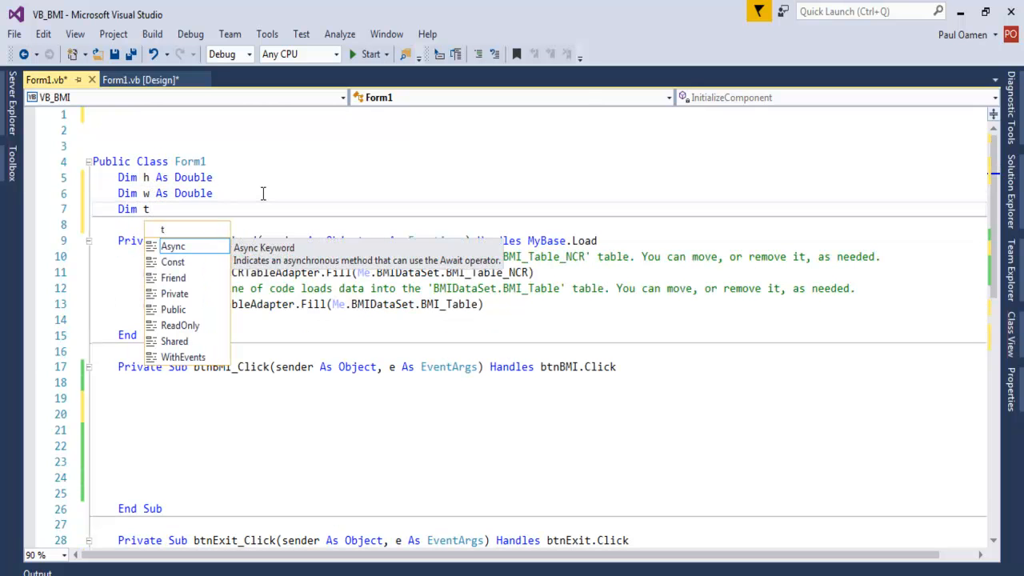
text(As Double)
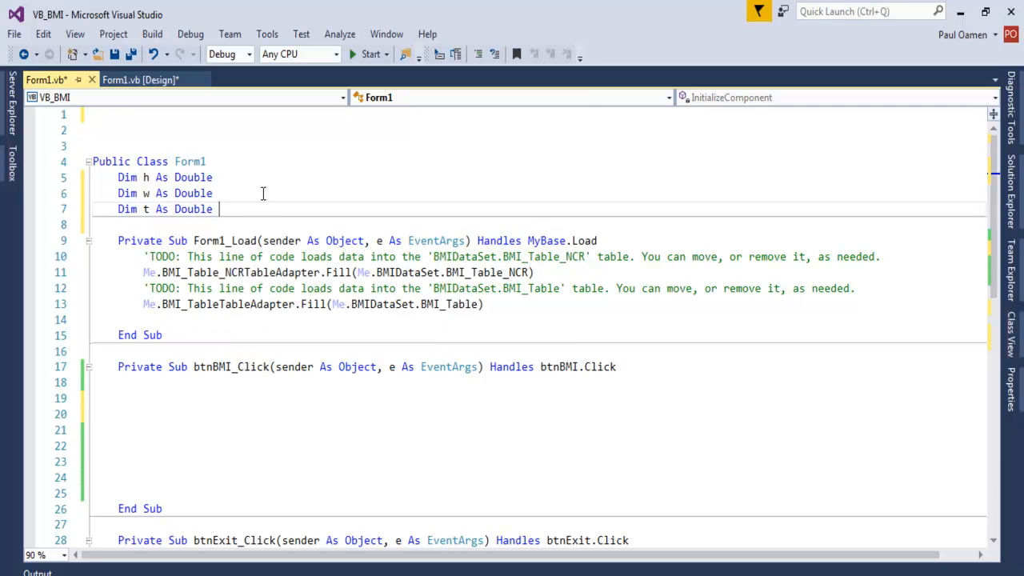
scroll(down, 3)
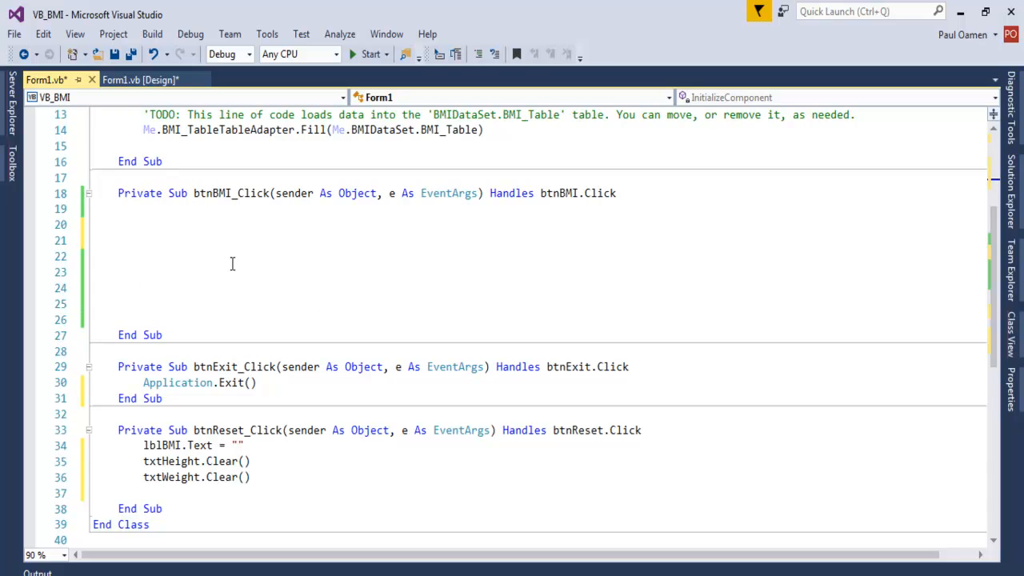
Step: In btnBMI_Click, write w = txtWeight.Text, h = txtHeight.Text and t = w / (h * h)
click(139, 80)
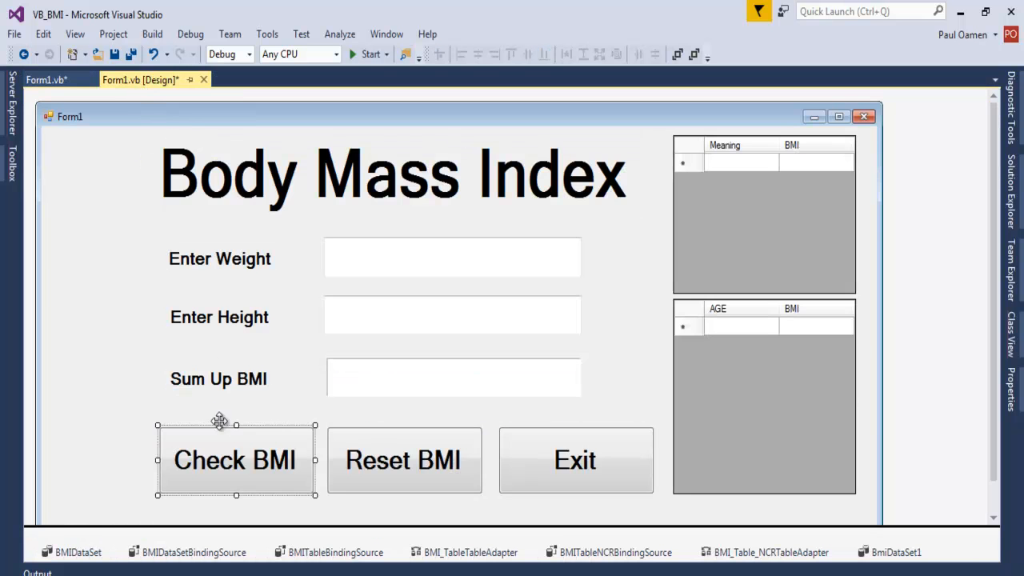
double_click(235, 460)
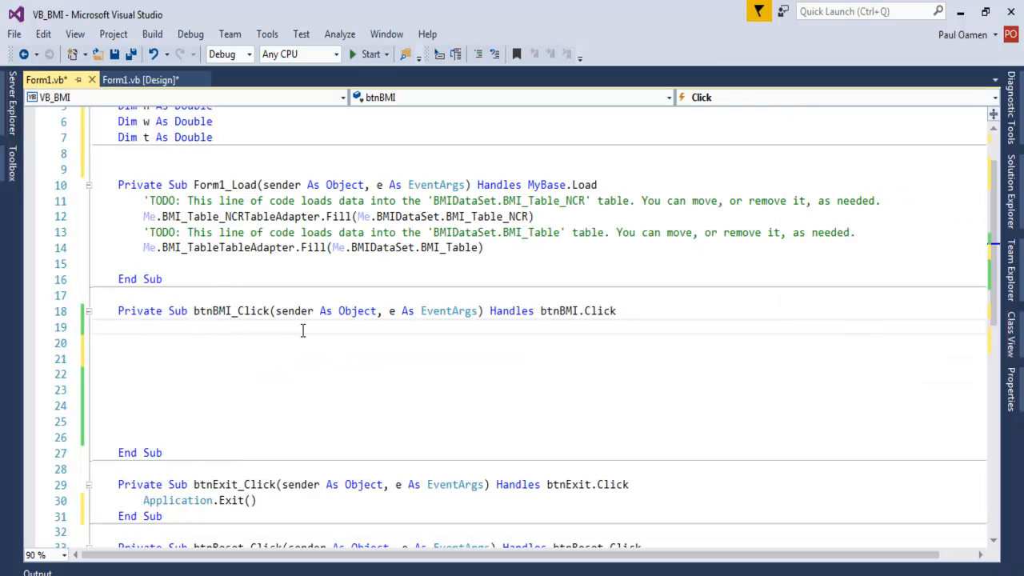
text(w=)
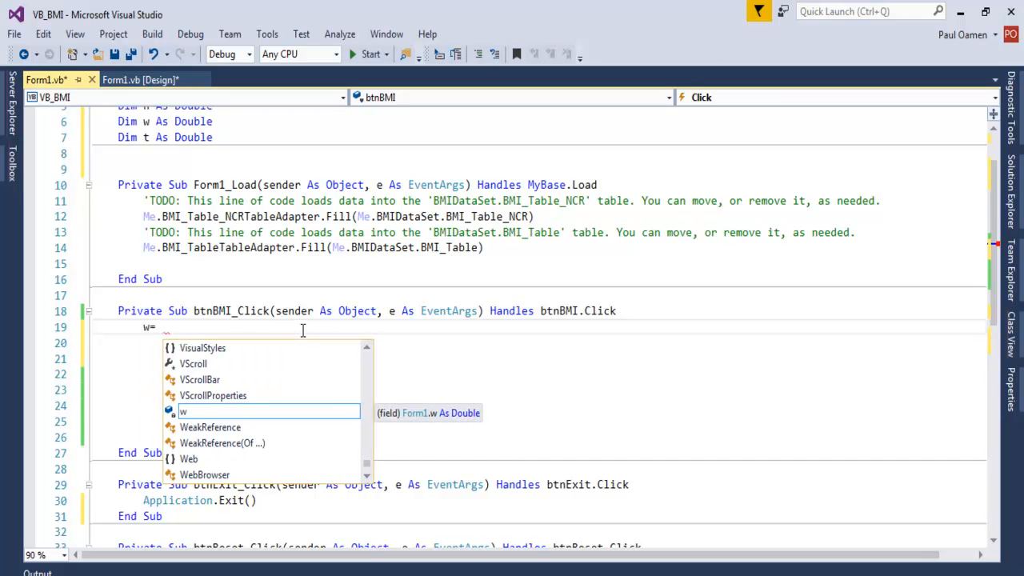
text(txtWeight)
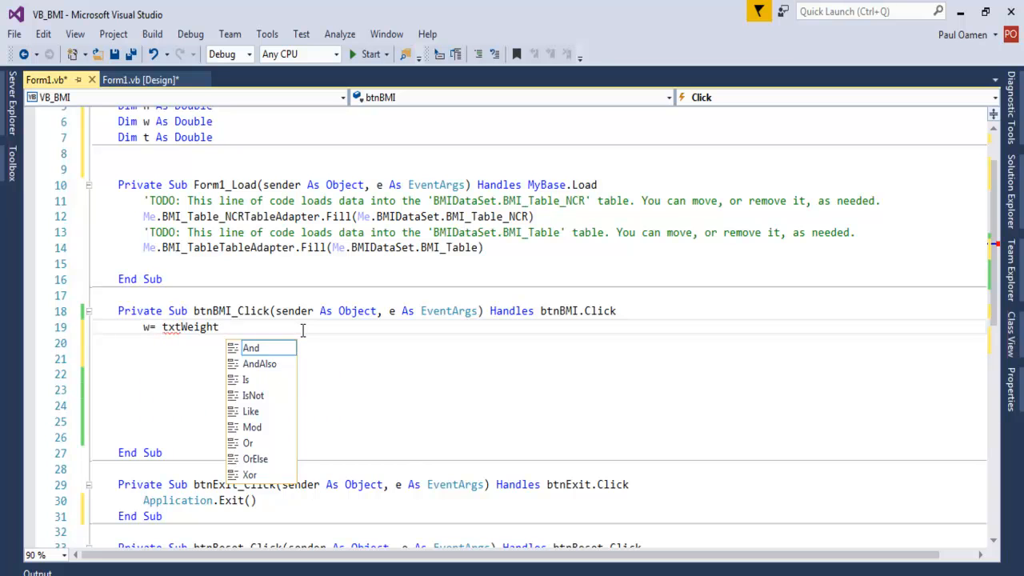
text(.Text)
click(541, 342)
text(h =)
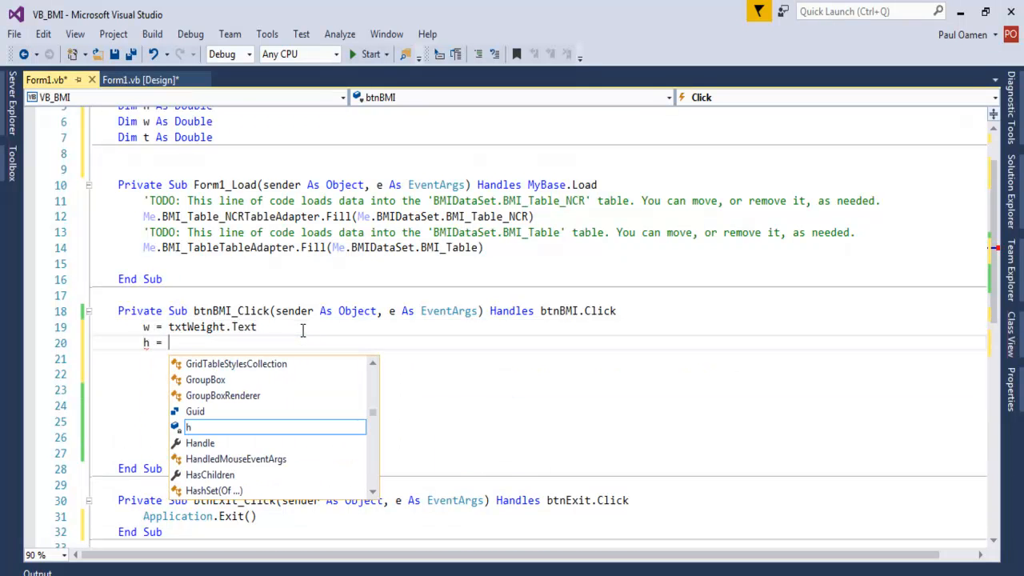
text(txt)
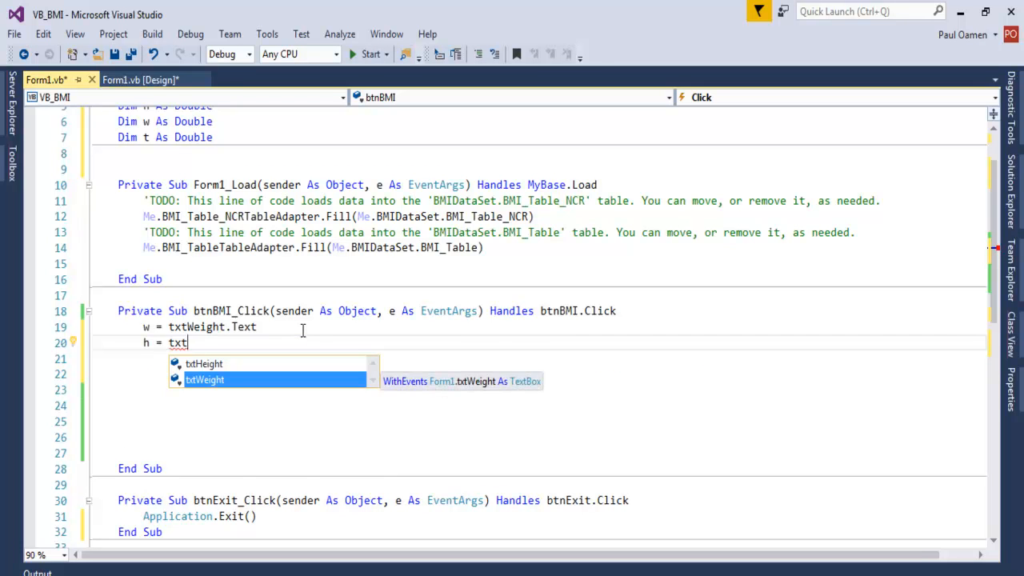
text(Height .)
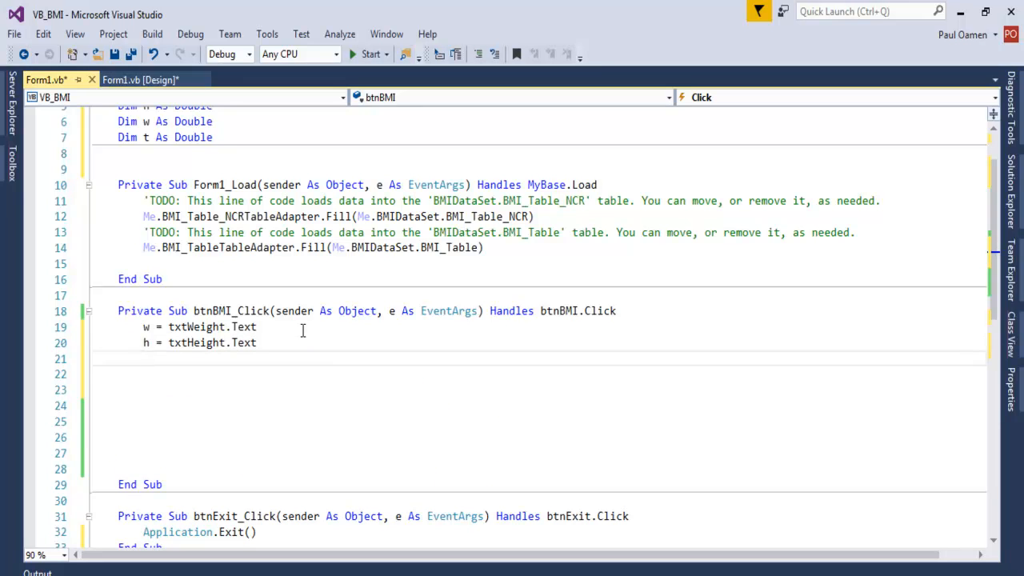
text(t)
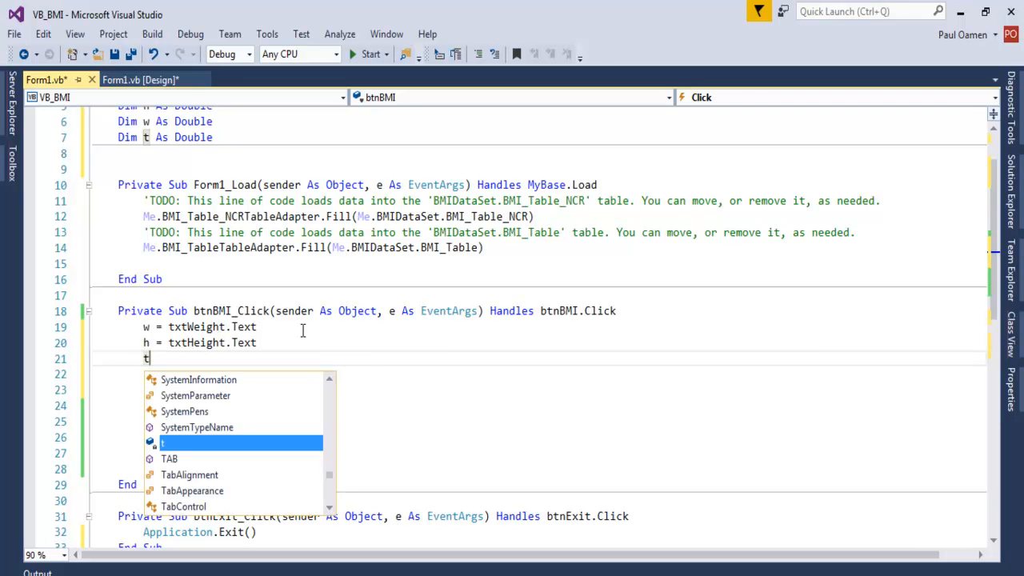
text(=)
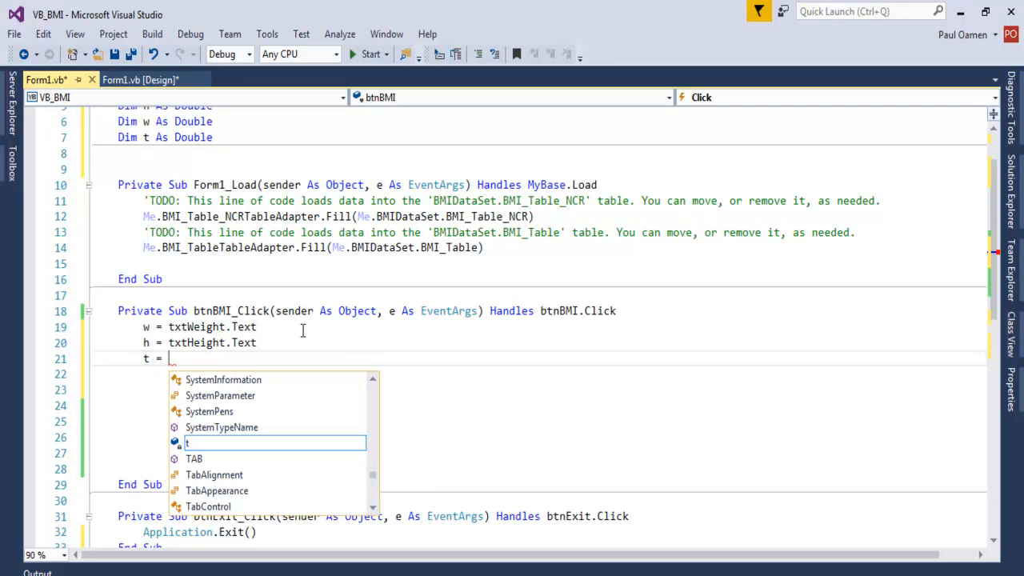
text(w /)
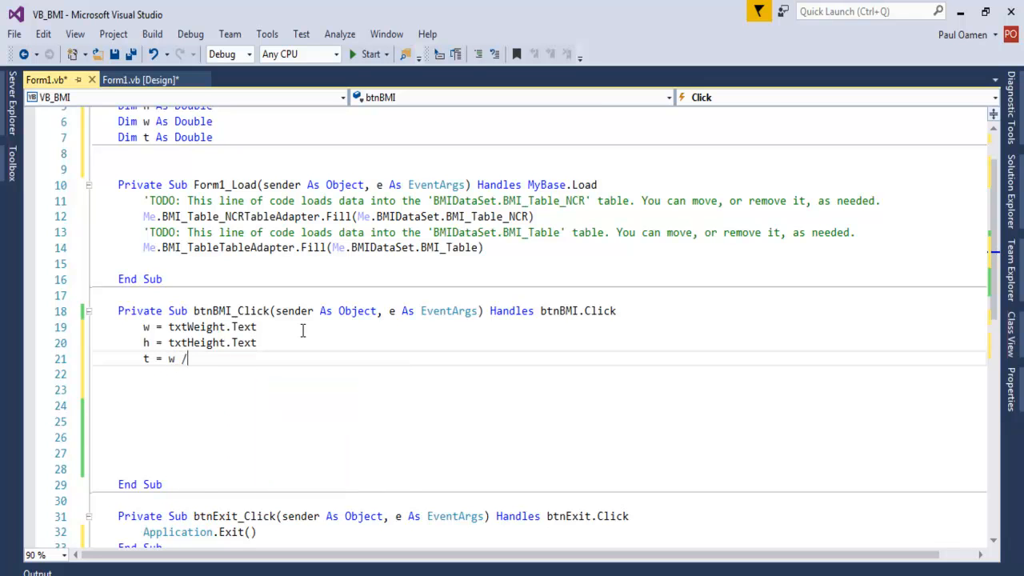
text((h *)
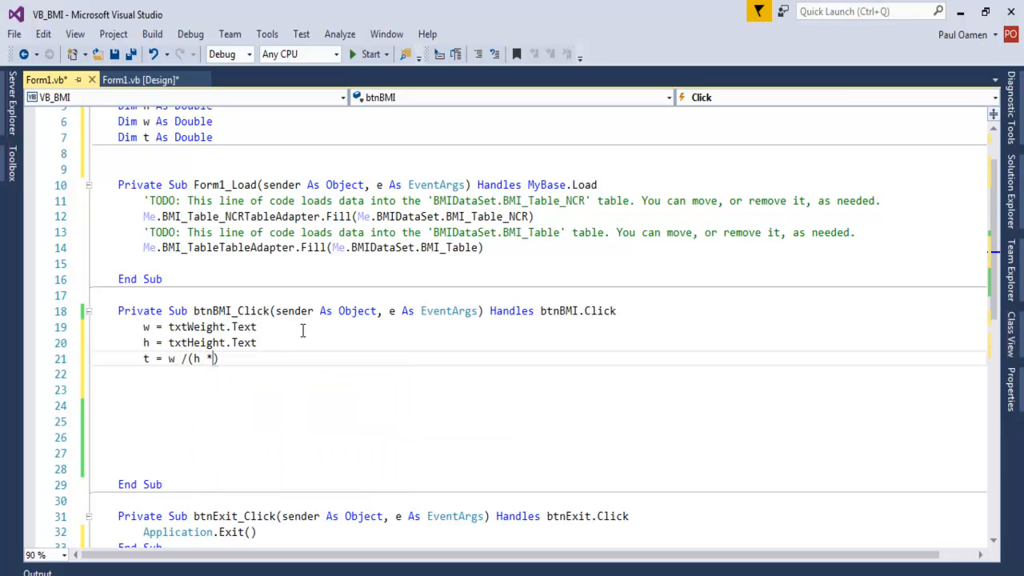
text(h))
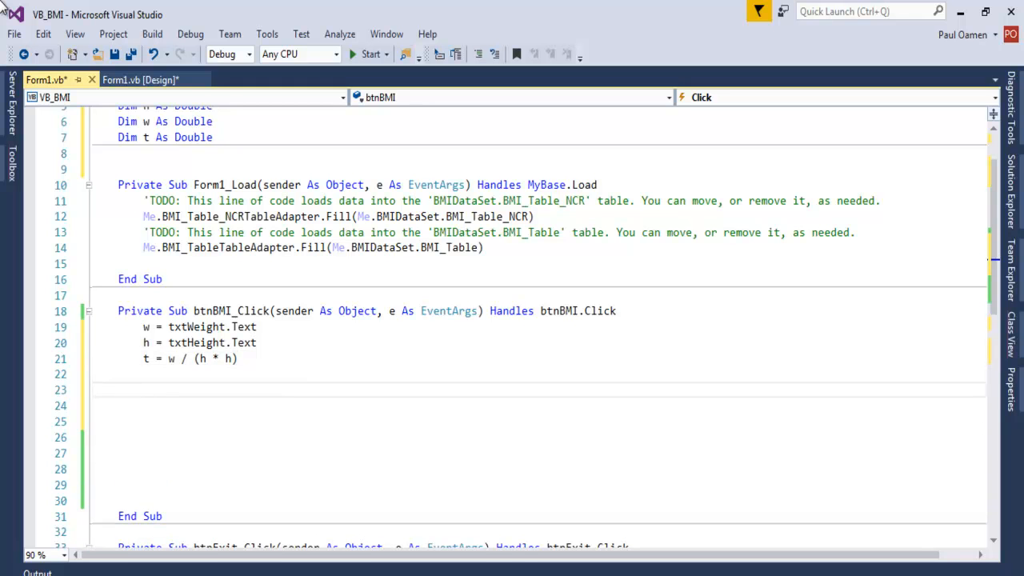
Step: Below the calculation, set lblBMI.Text = String.Format("{0:f}", t)
text(lbl)
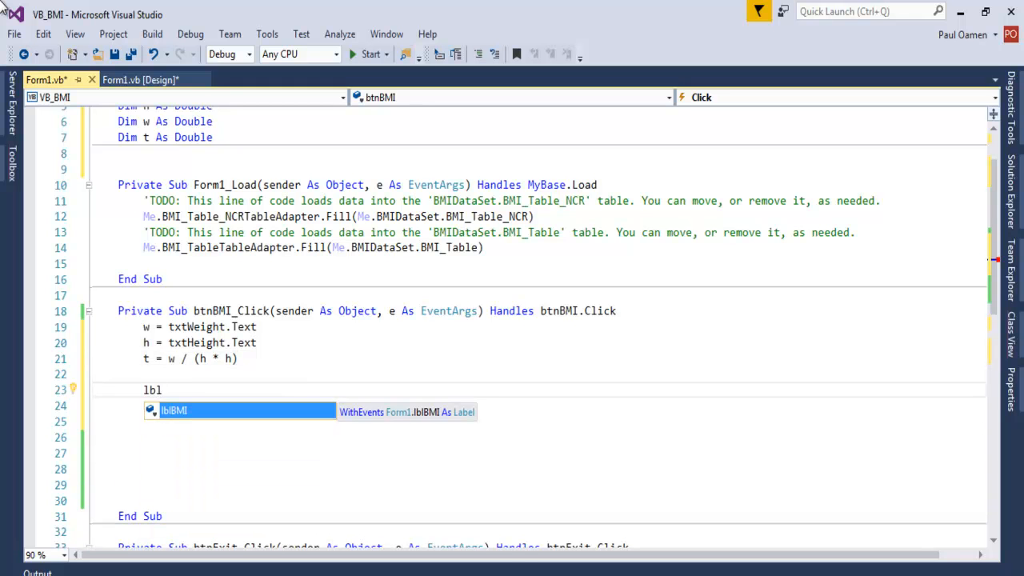
text(.te)
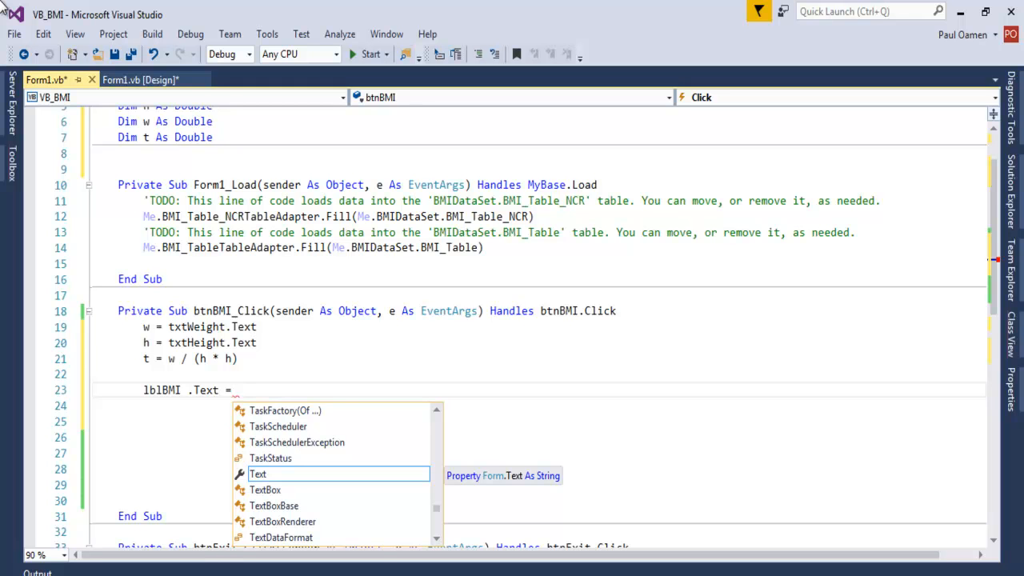
text(Str()
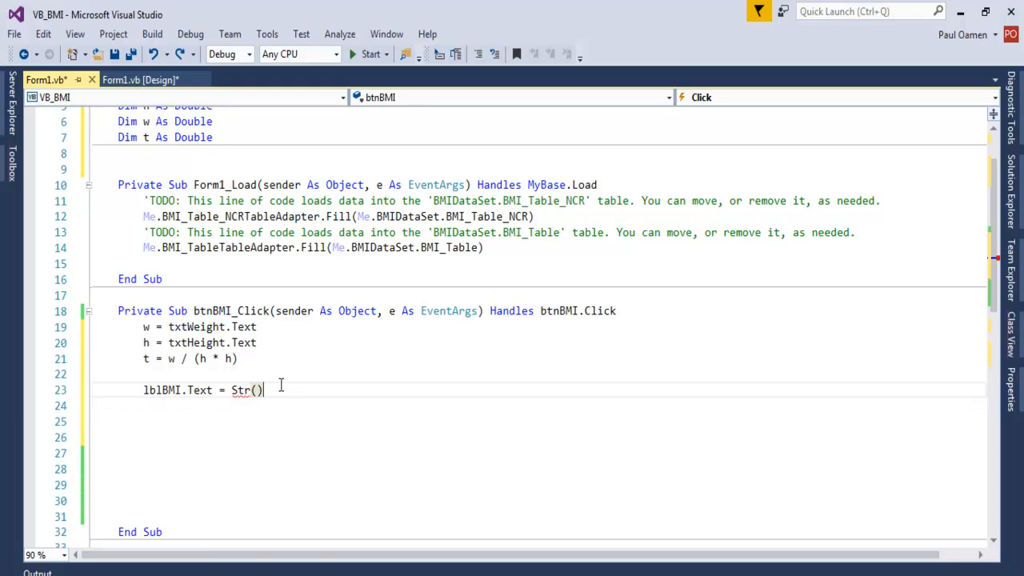
text(String.for)
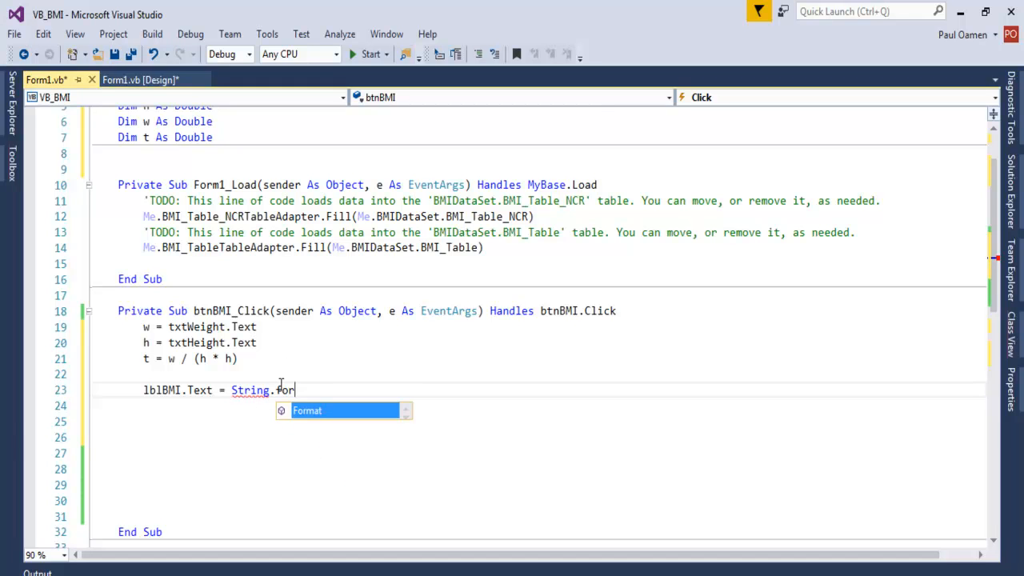
text(mat)
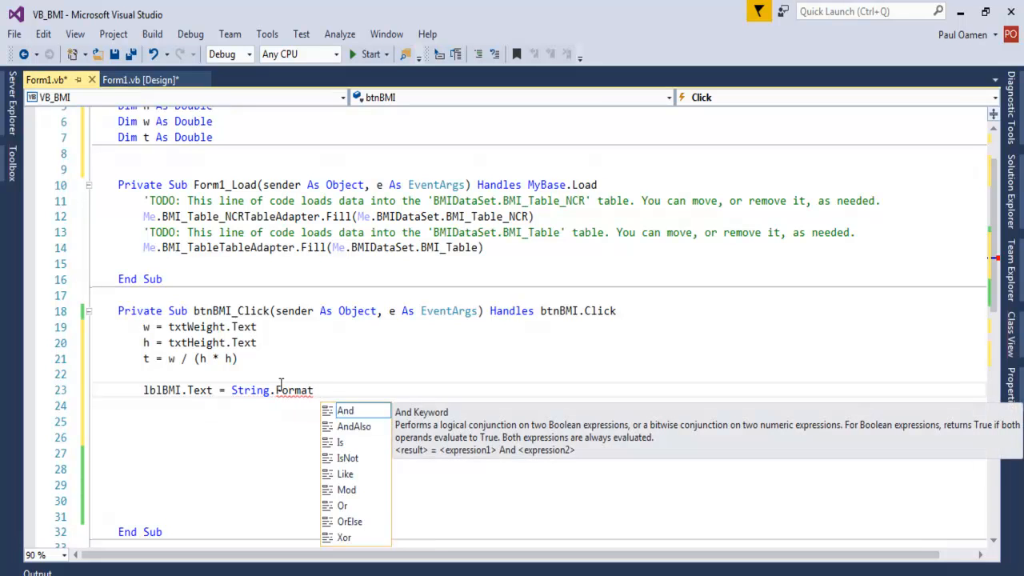
text((""))
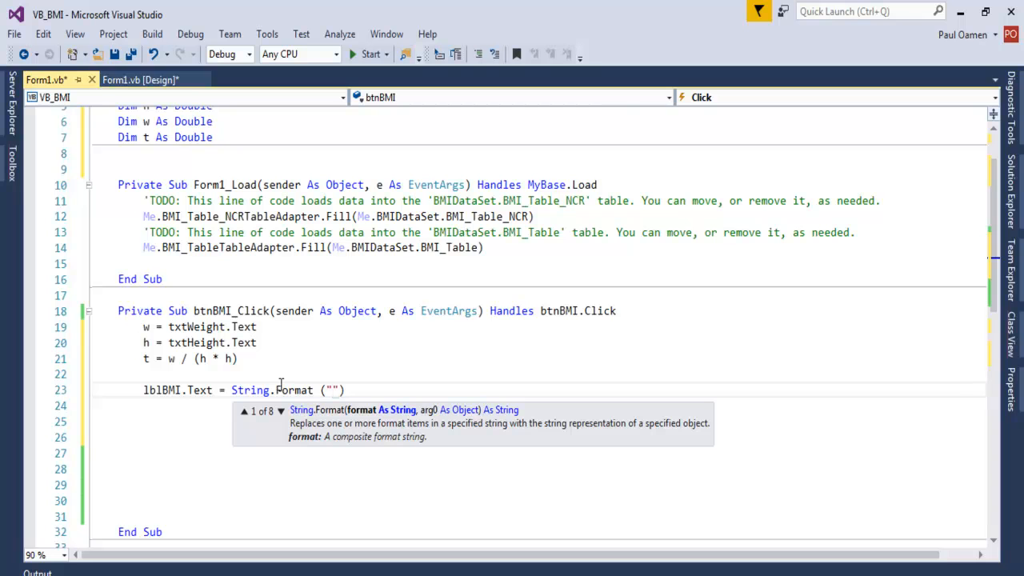
text({{)
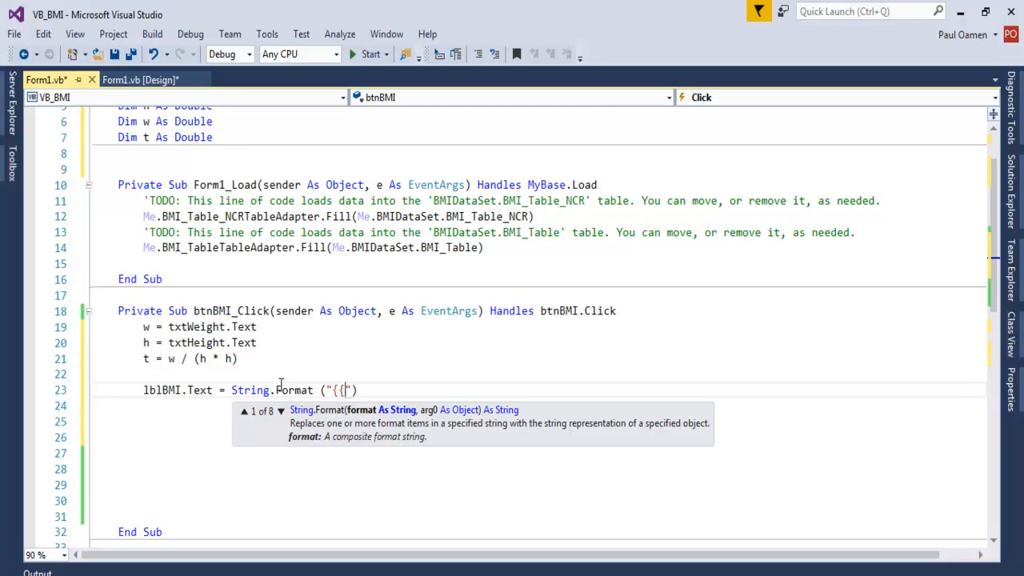
text(0:{)
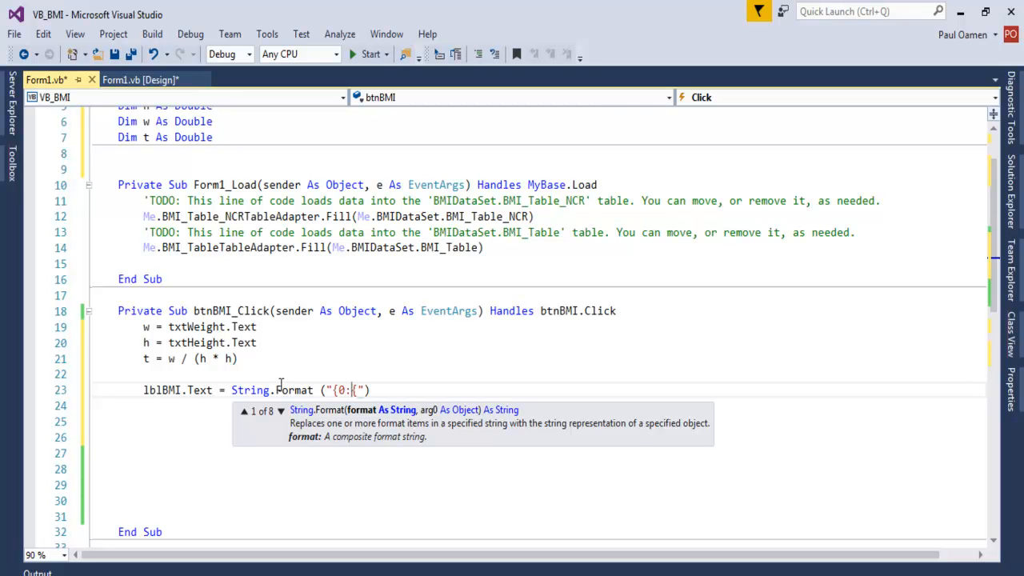
text(f{)
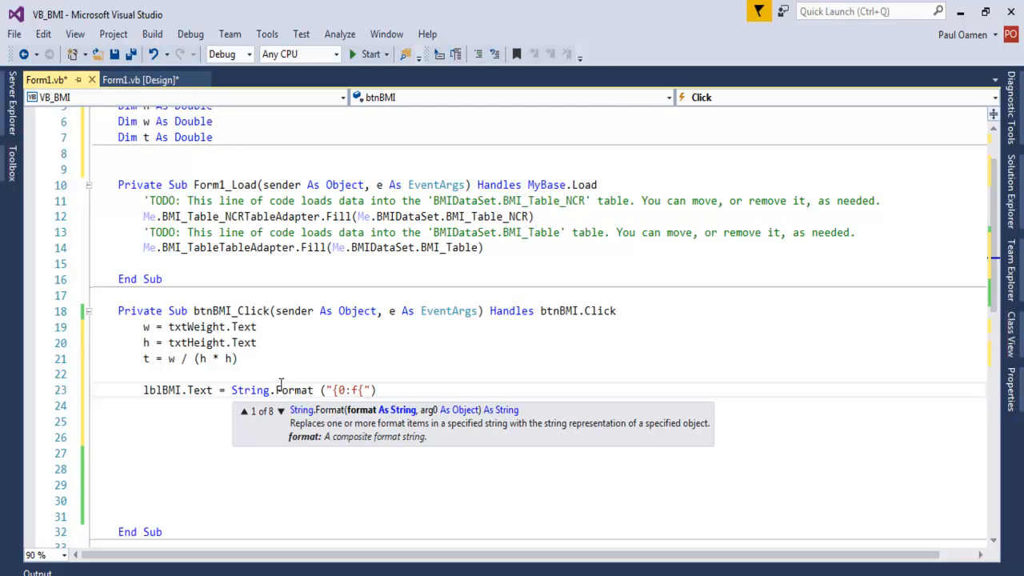
text(})
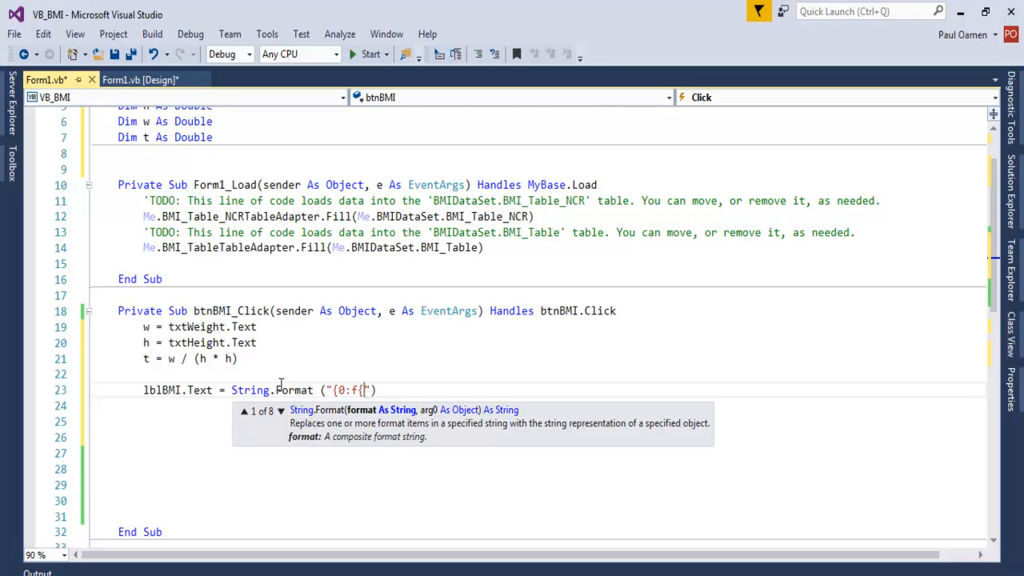
text(})
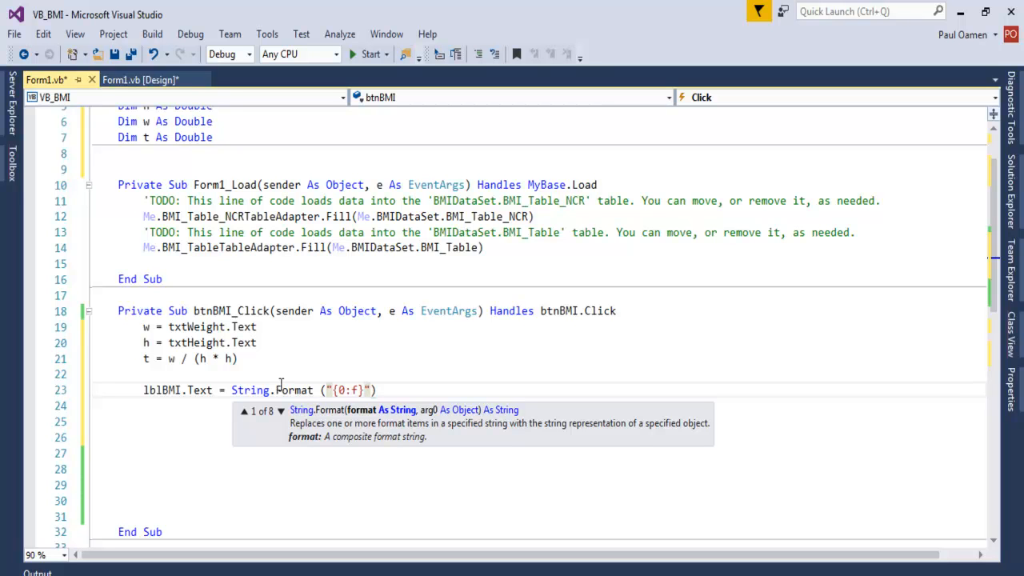
text(, t)
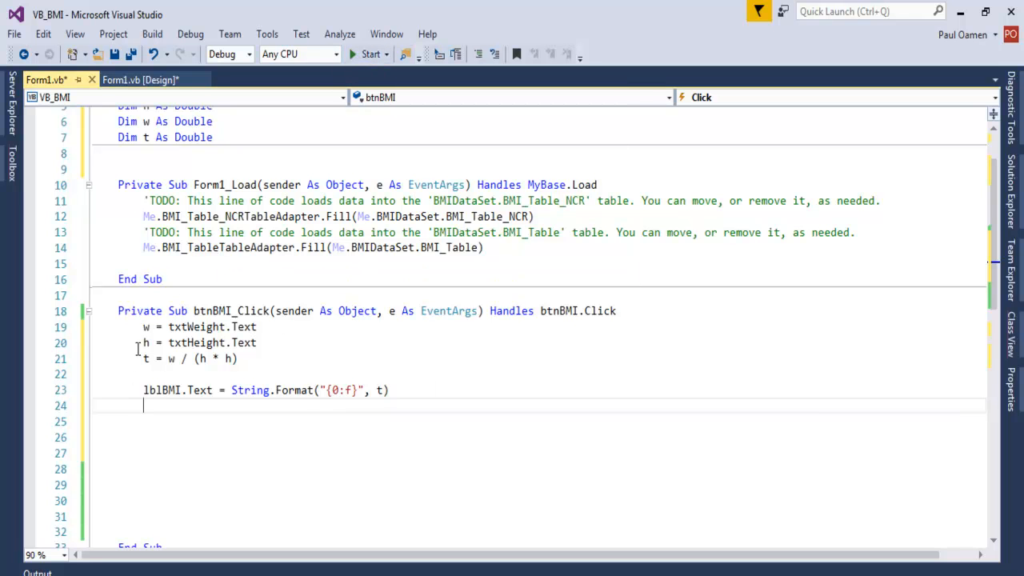
drag(143, 327, 389, 405)
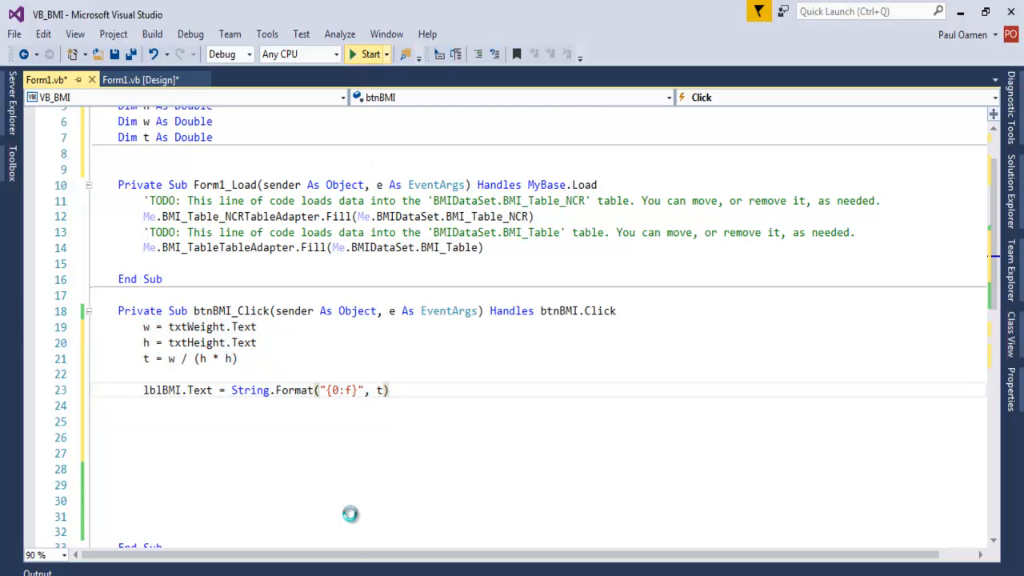
Step: Run the app, compute BMI 37.11 for weight 95 and height 1.6, then close it
click(369, 53)
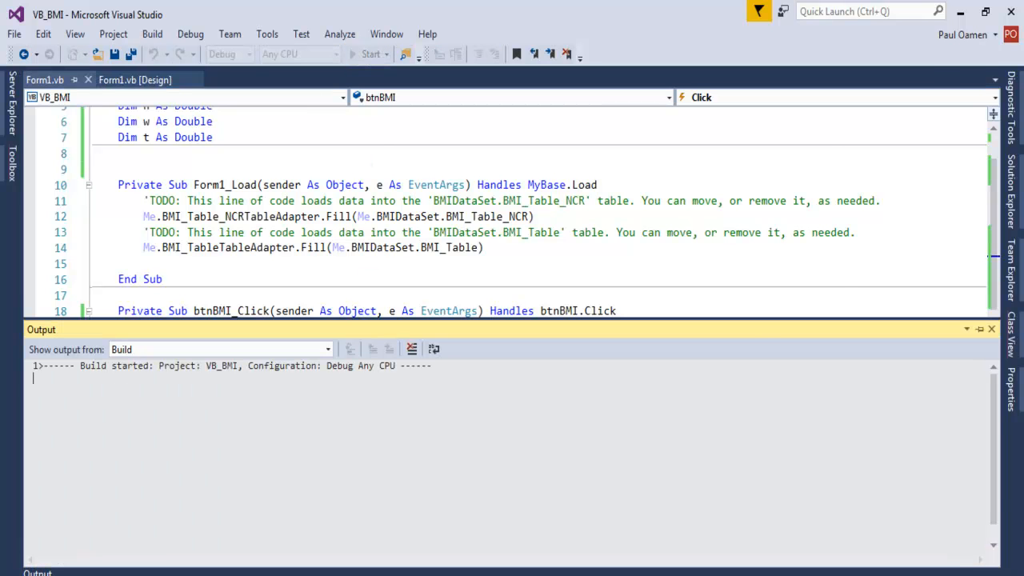
click(368, 53)
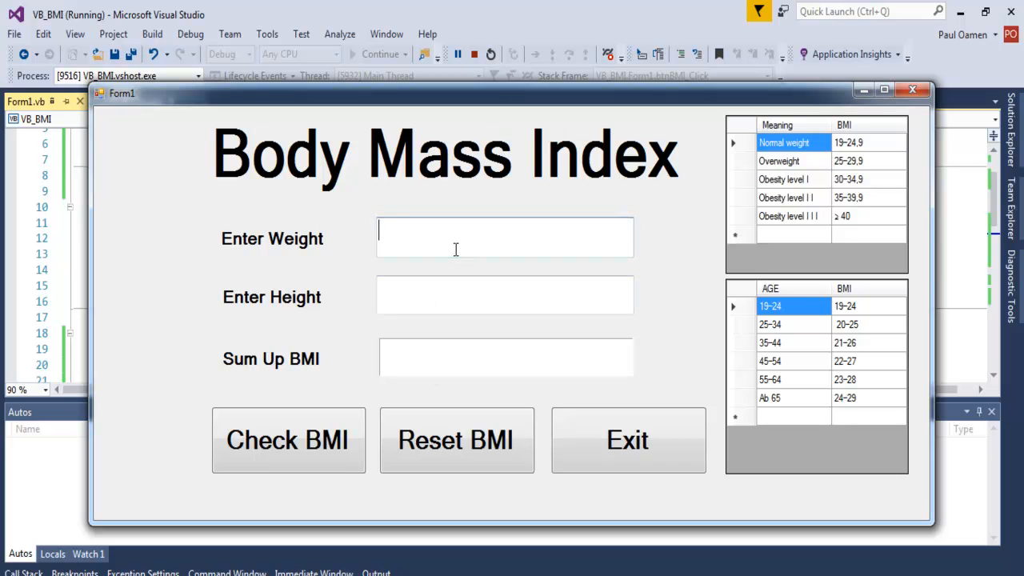
text(95)
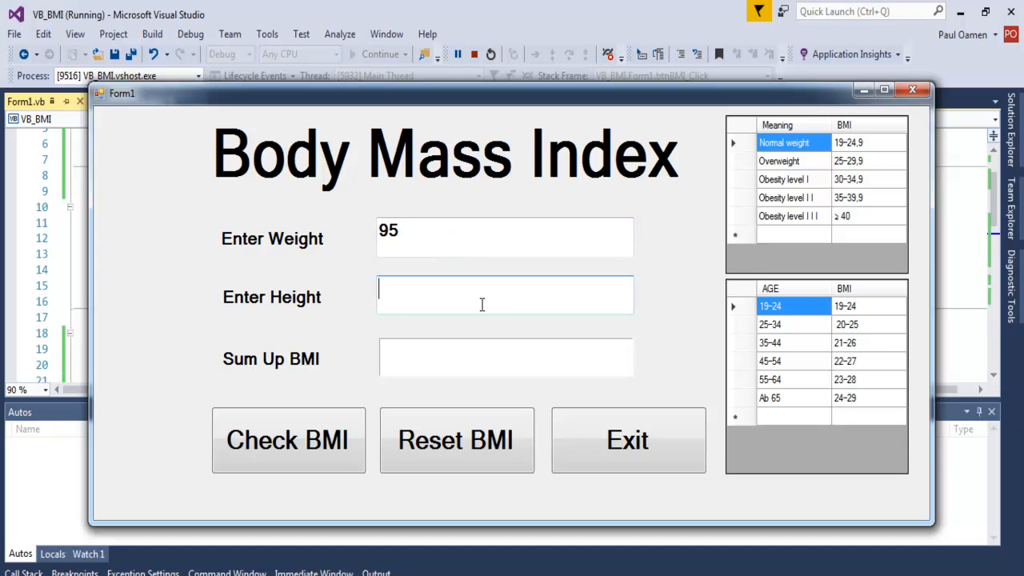
text(1.6)
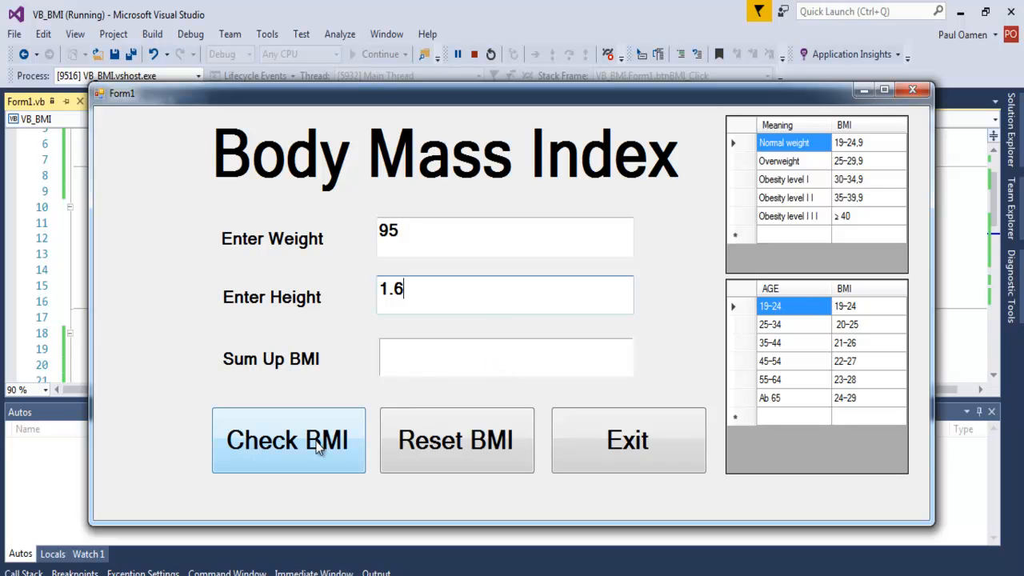
click(288, 440)
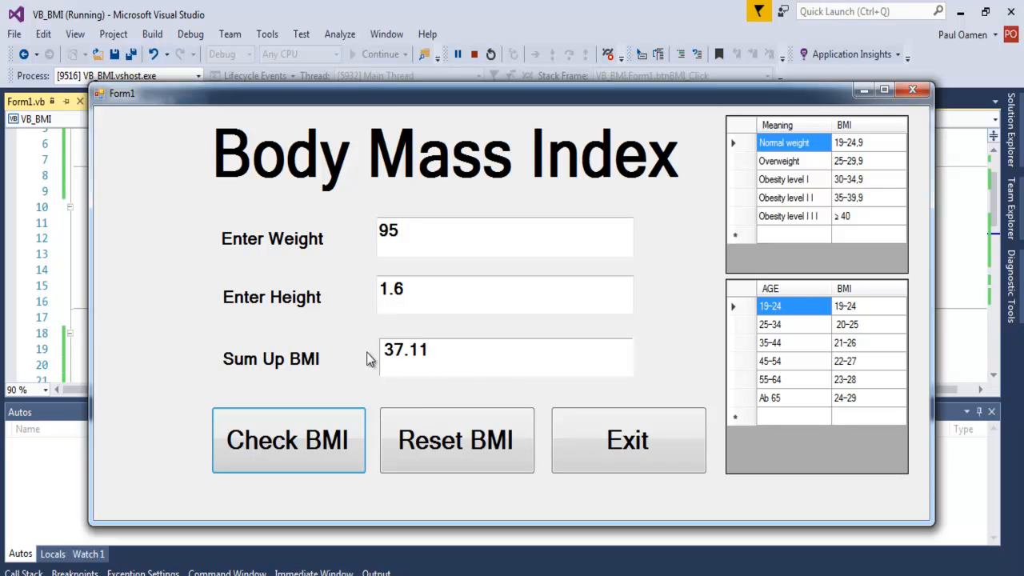
mouse_move(392, 352)
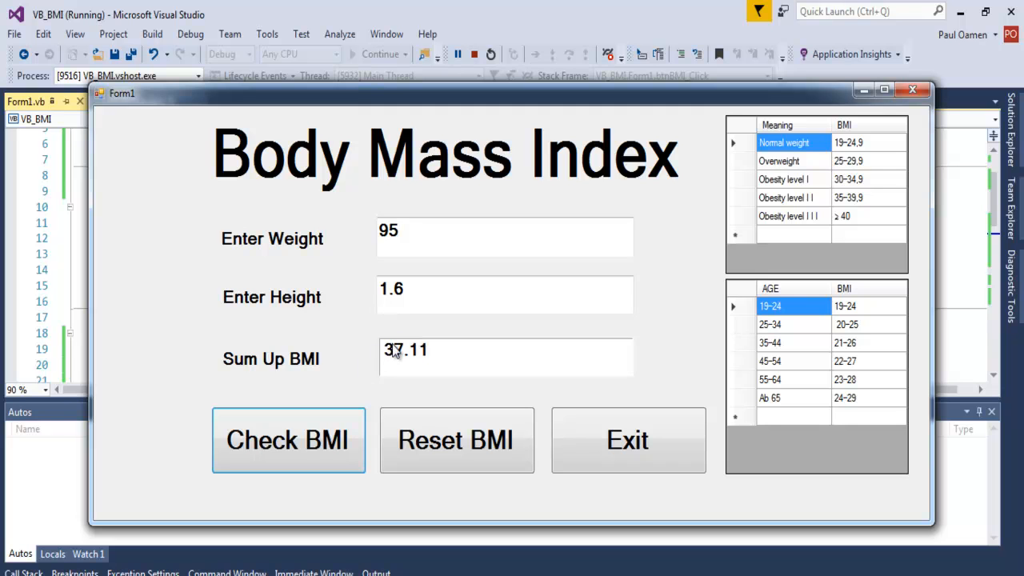
mouse_move(402, 359)
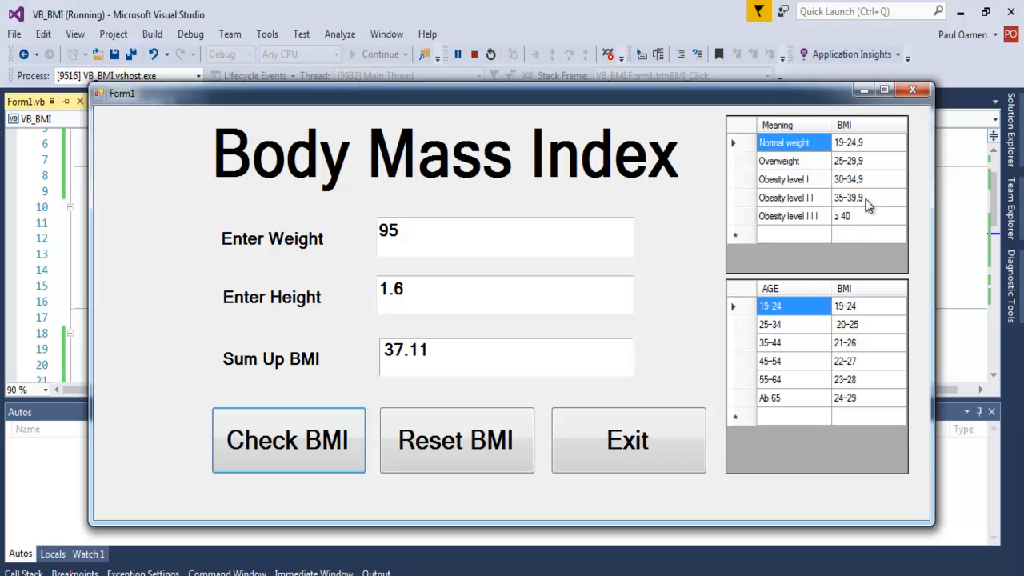
mouse_move(817, 204)
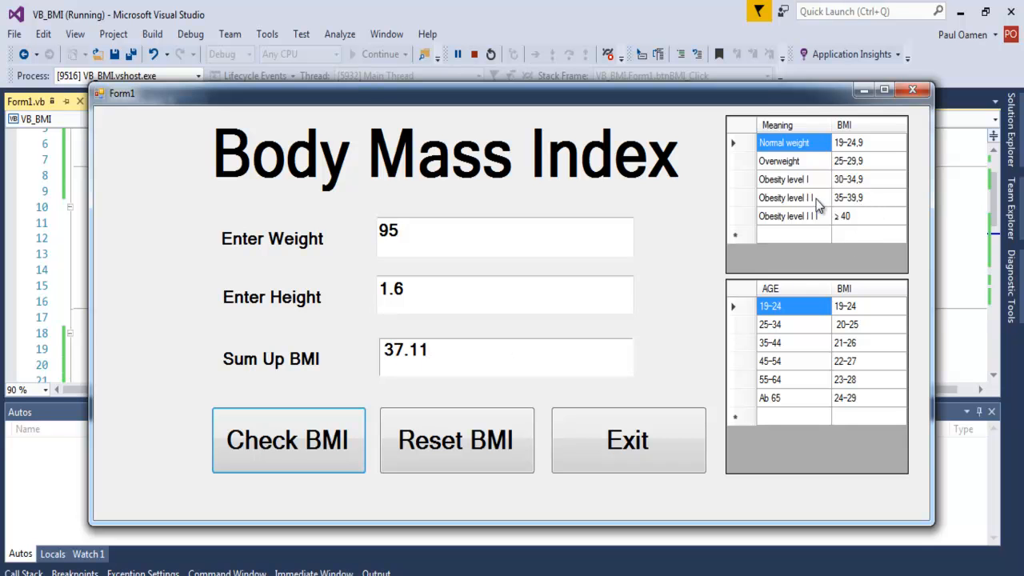
mouse_move(782, 209)
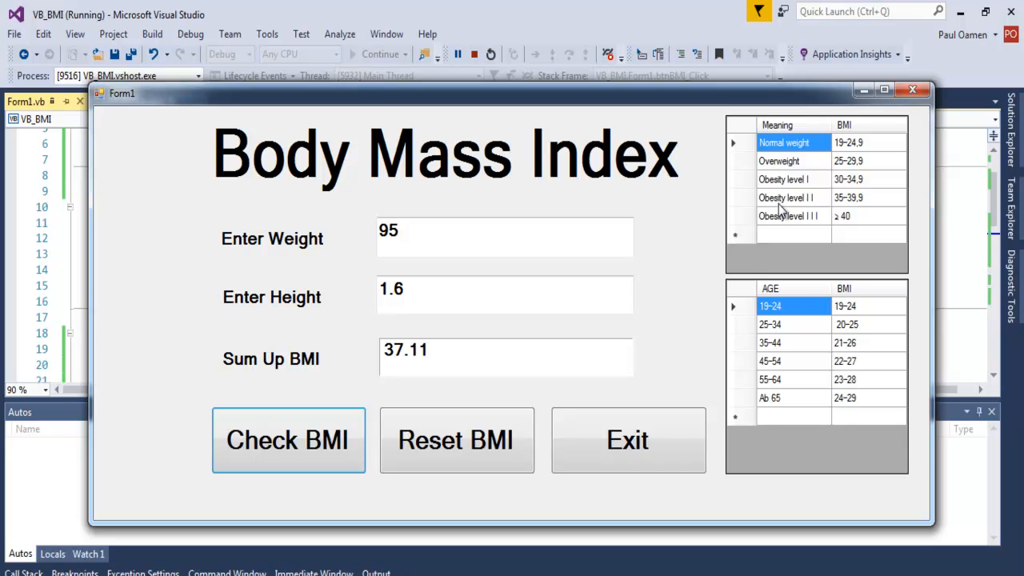
mouse_move(792, 200)
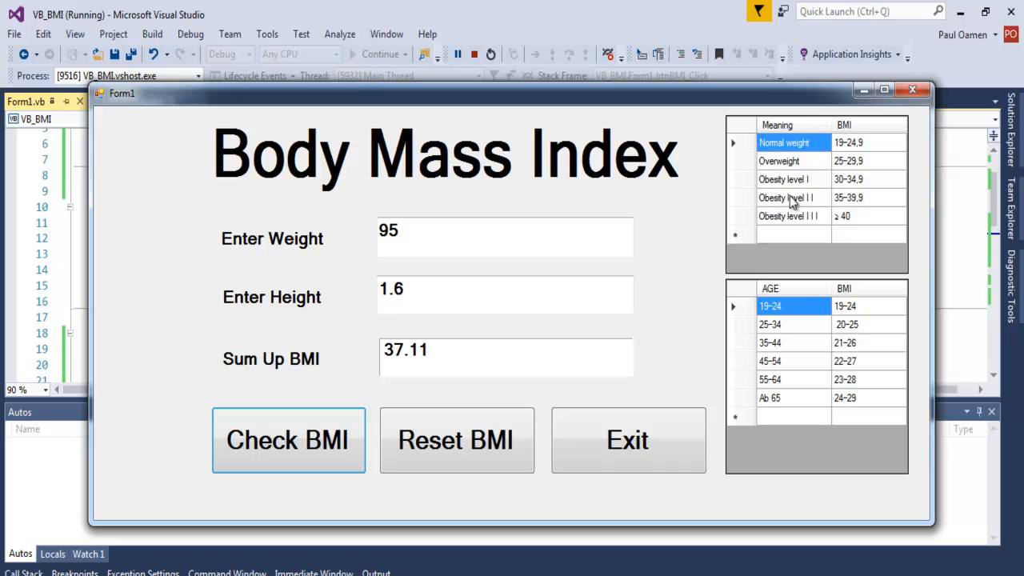
click(456, 440)
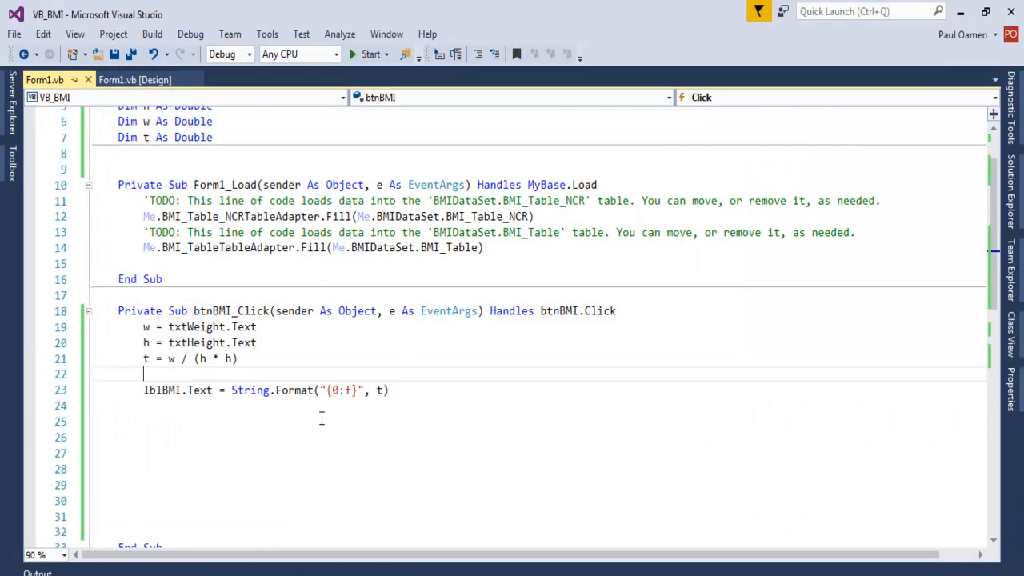
Step: Start the If block so t <= 24.9 gives lblBMI a SkyBlue background
text(if)
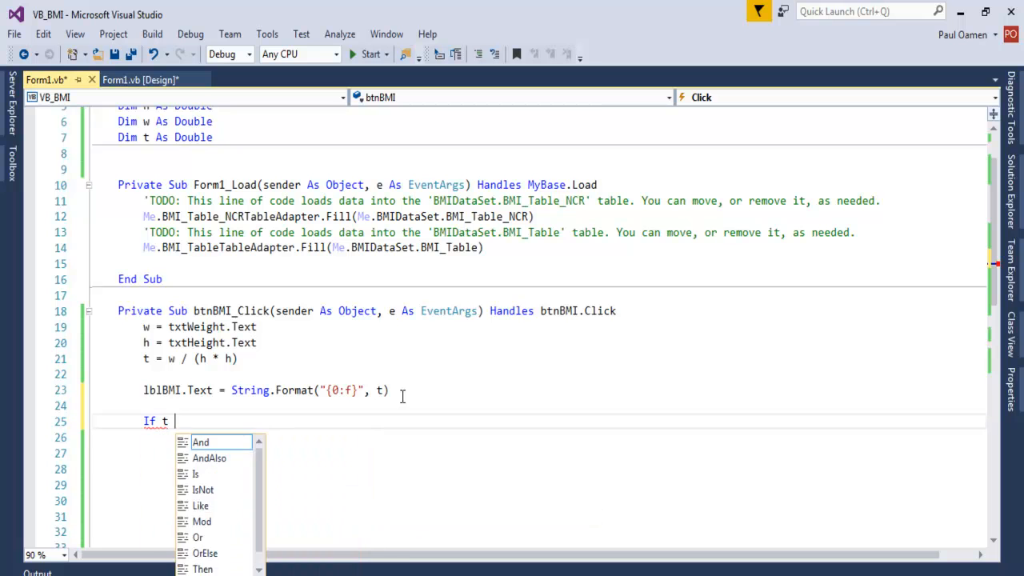
text(<=)
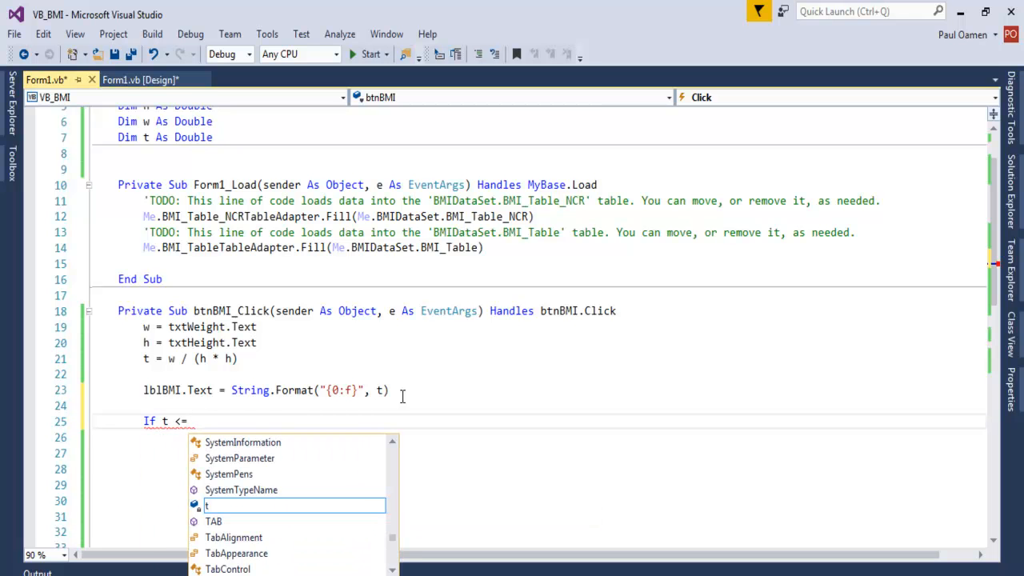
text(2)
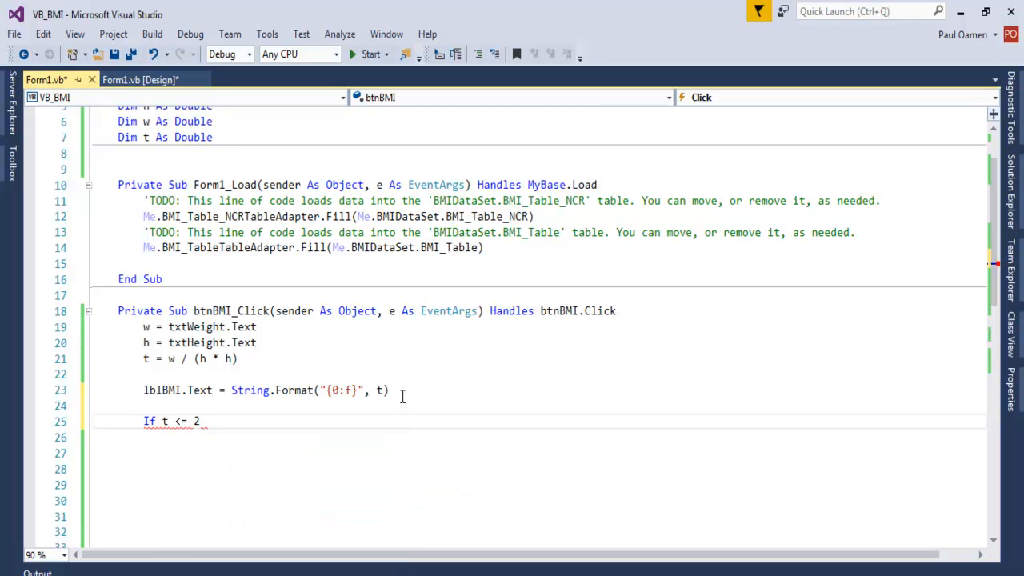
text(4.9)
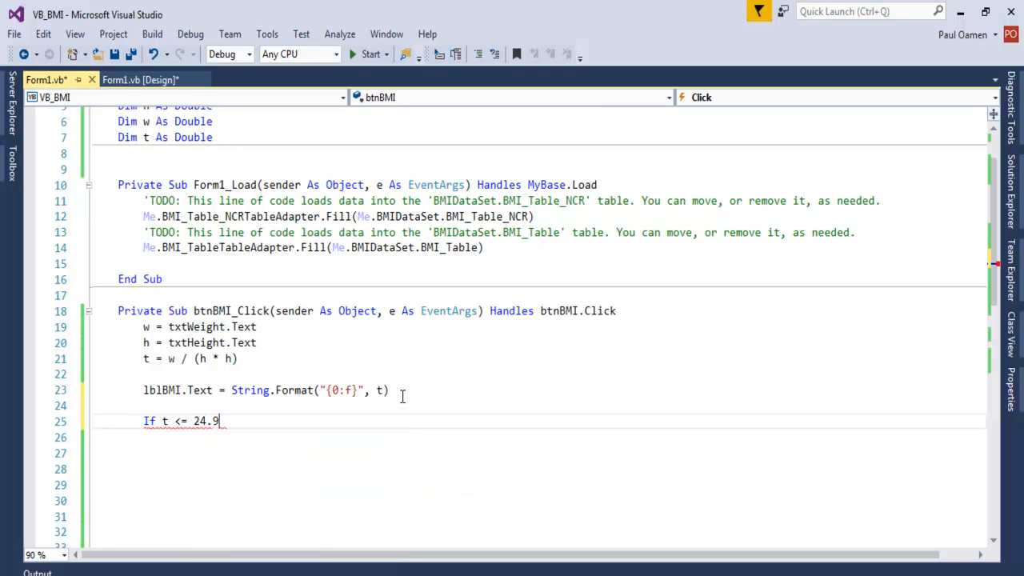
text(then)
click(540, 436)
text(lblBMI)
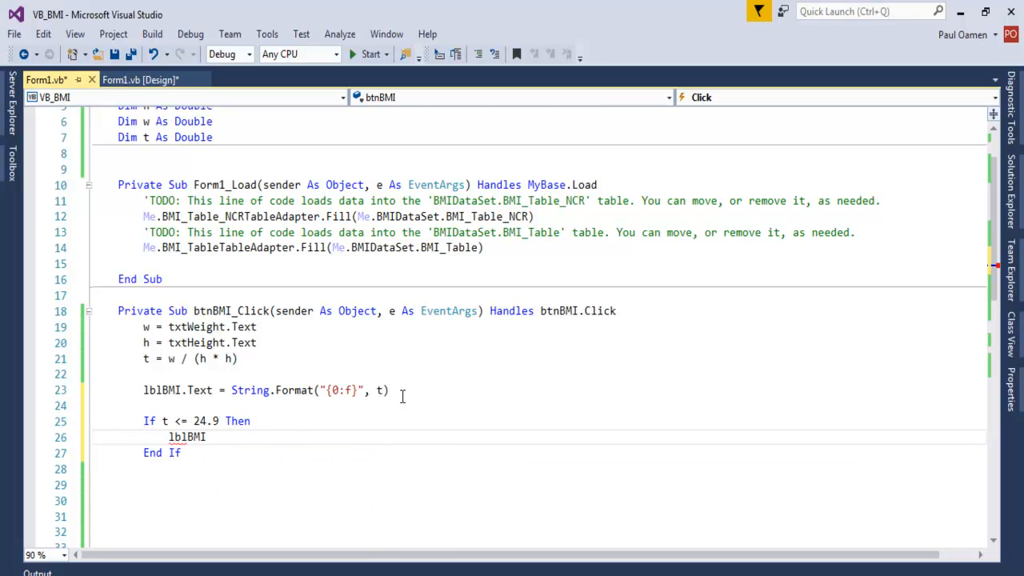
text(.b)
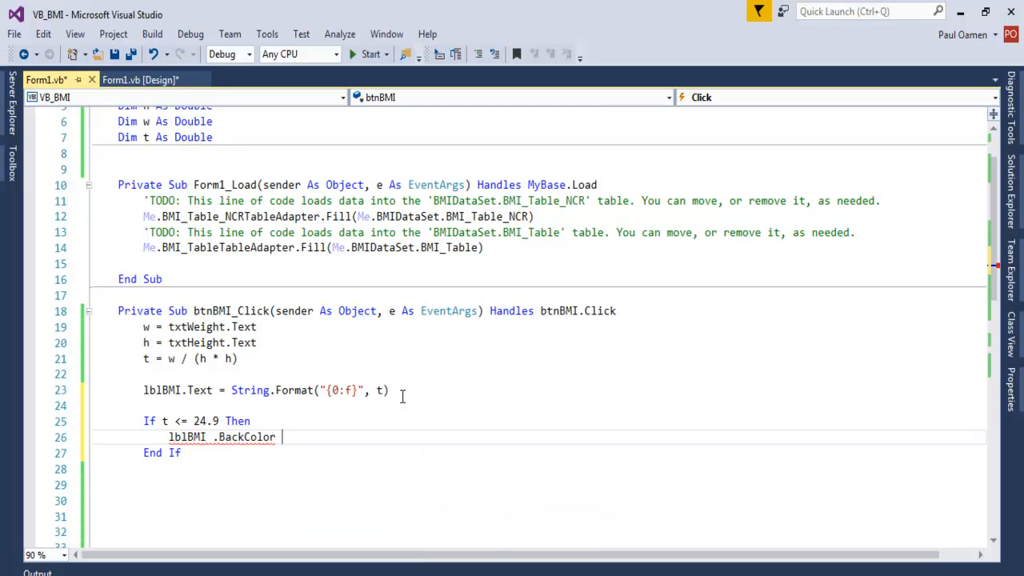
text(=color)
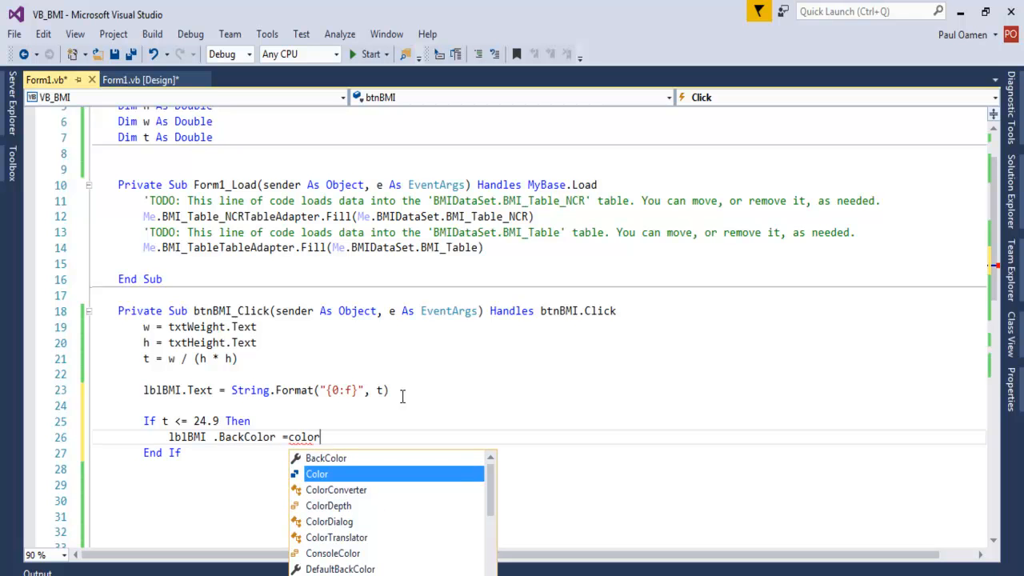
text(.)
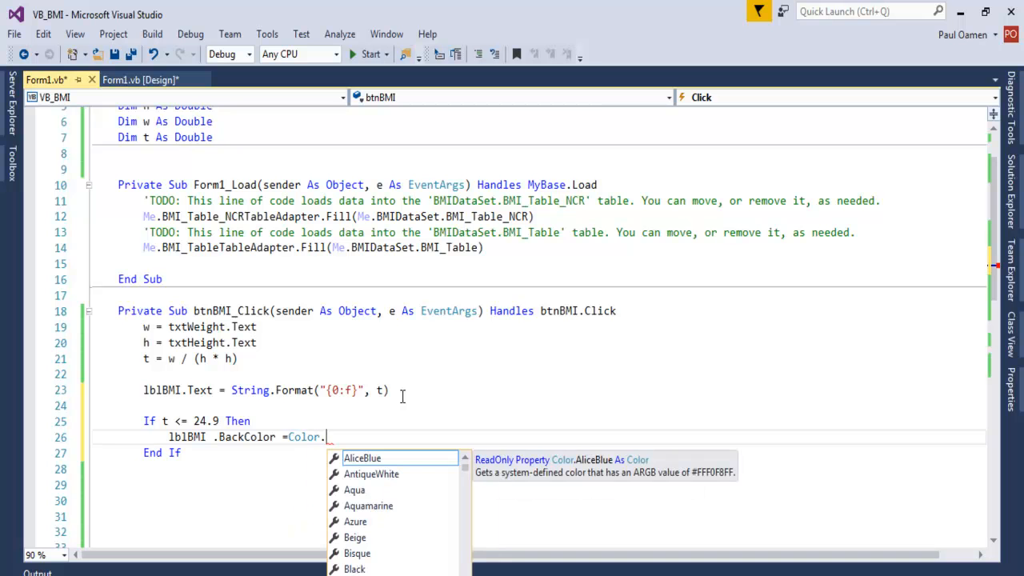
text(sk)
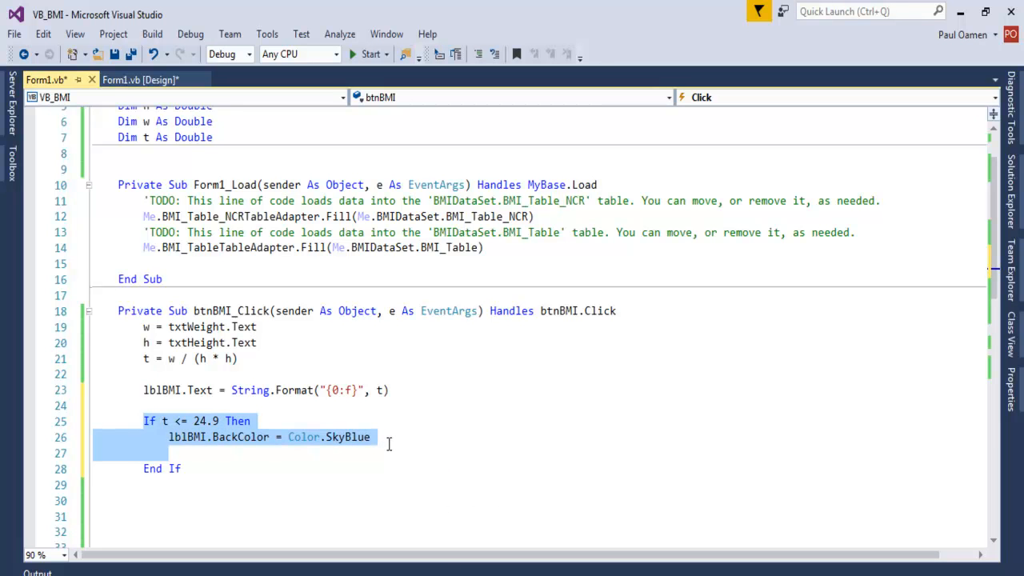
text(el)
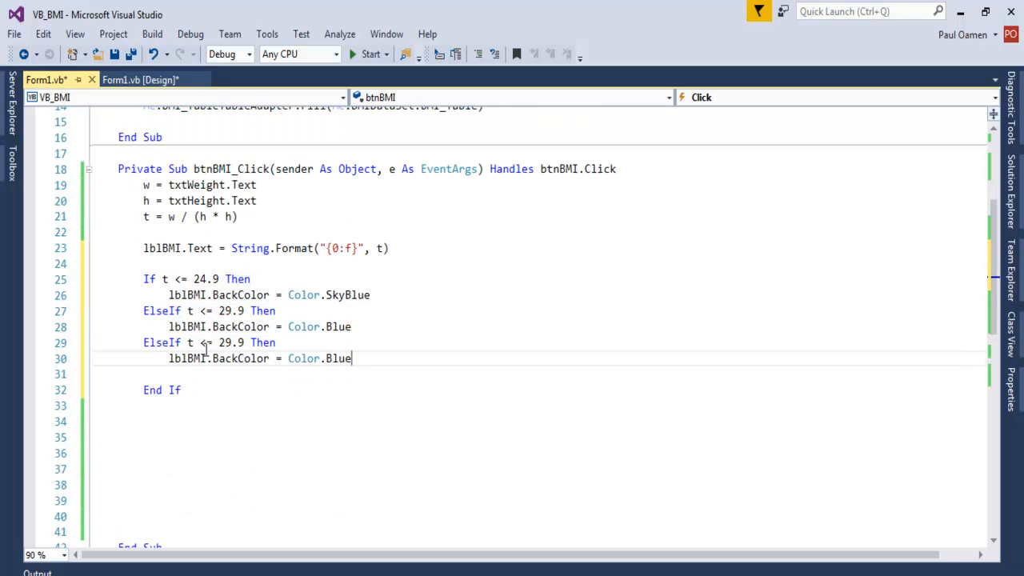
Step: Add ElseIf branches for the middle ranges with Blue, YellowGreen and Red backgrounds
click(231, 342)
text(34)
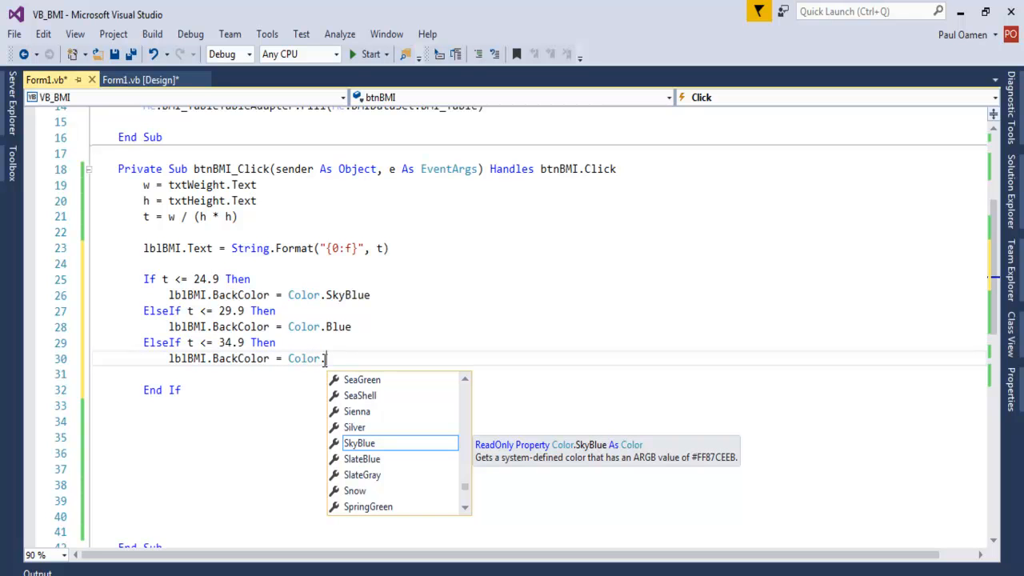
text(y)
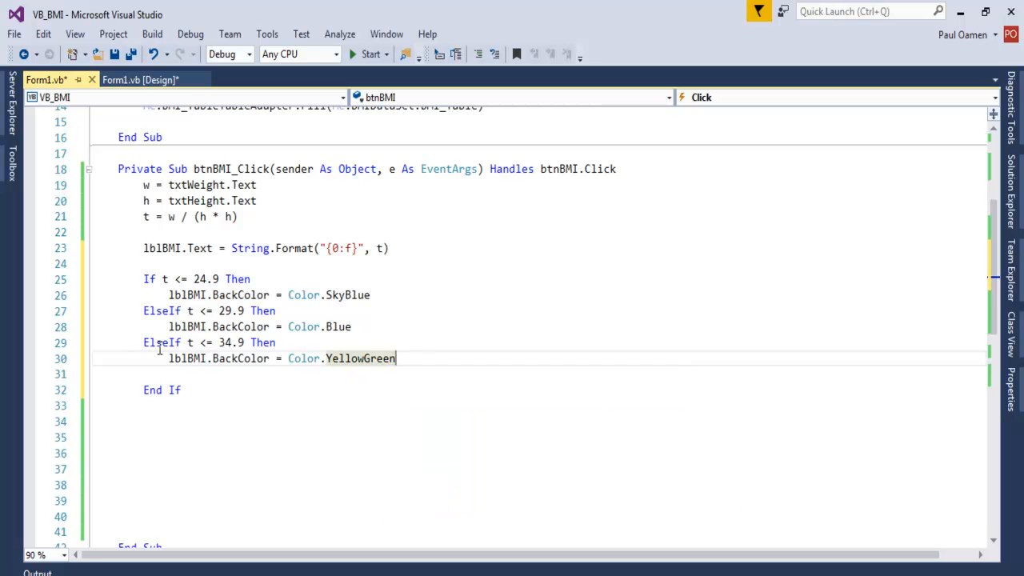
key(enter)
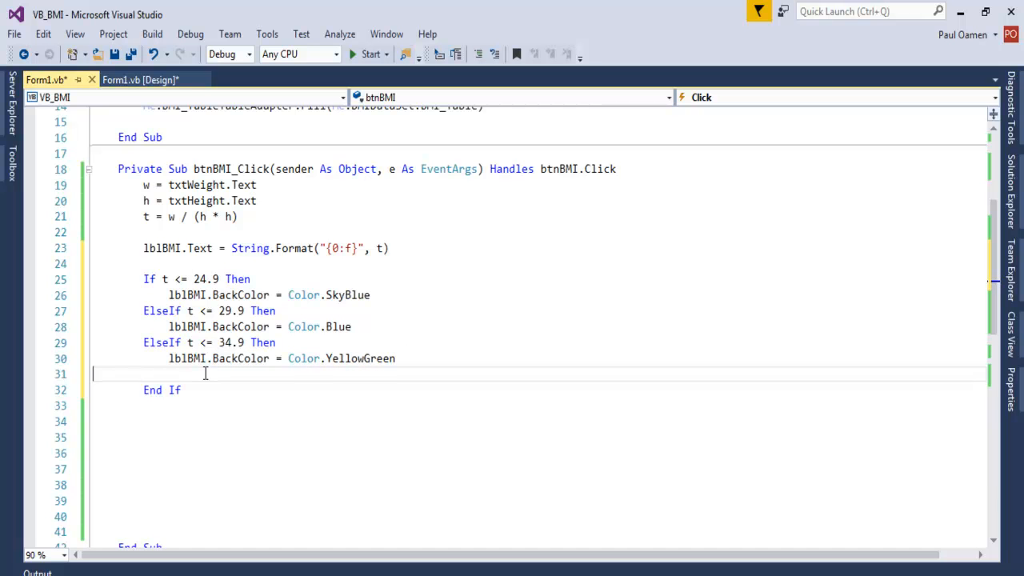
text(ElseIf t <= 29.9 Then)
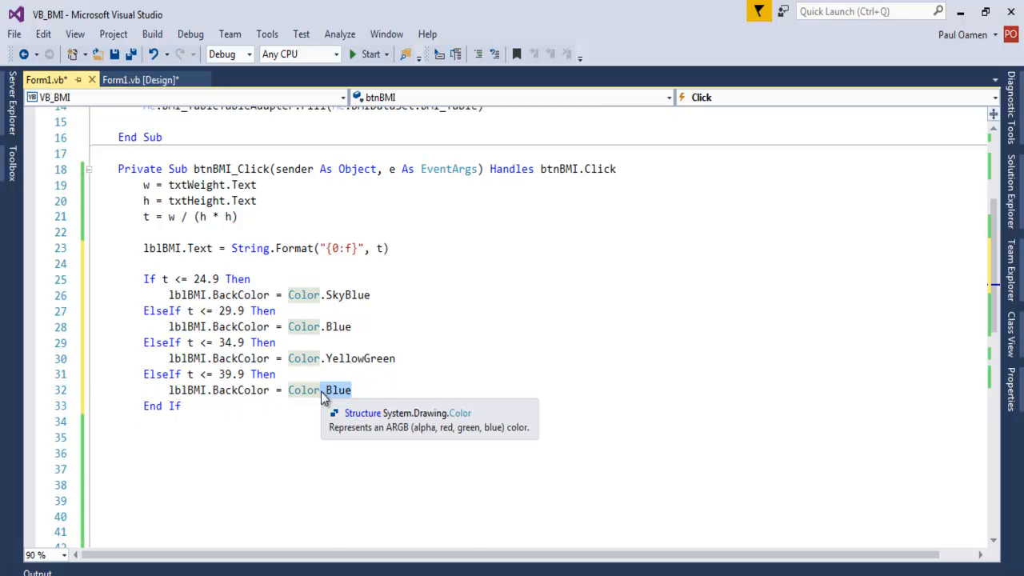
text(re)
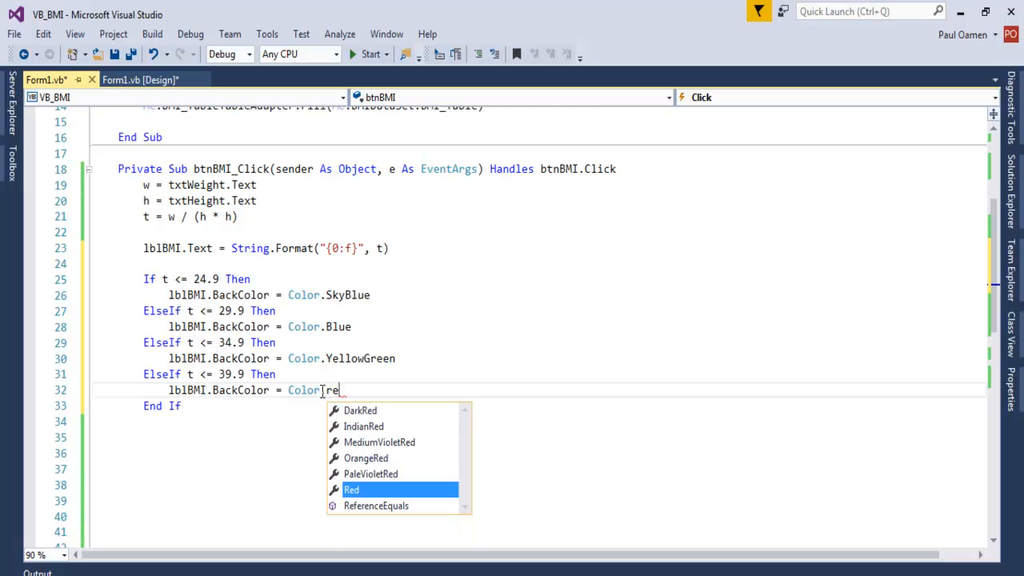
text(d)
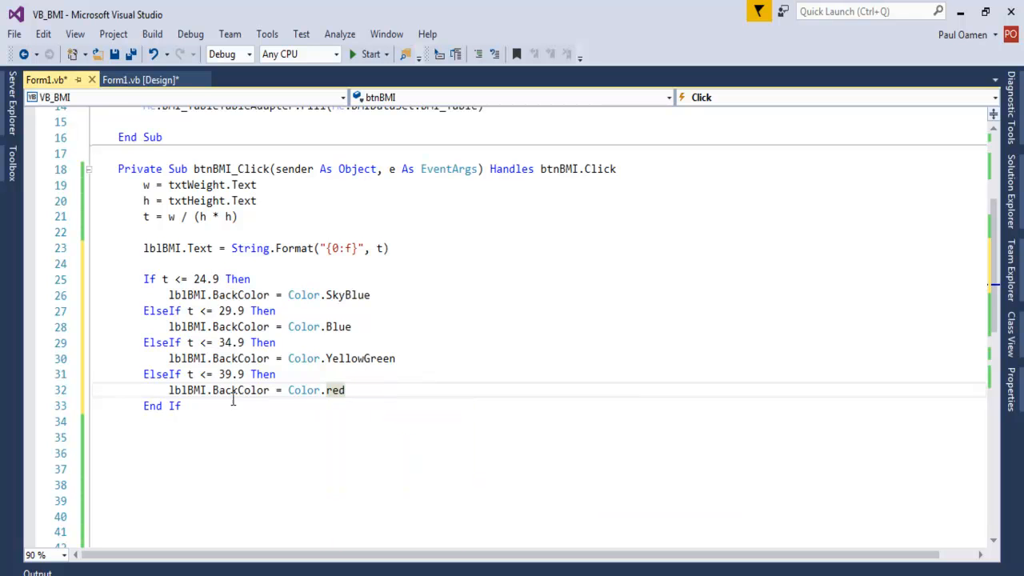
text(Red)
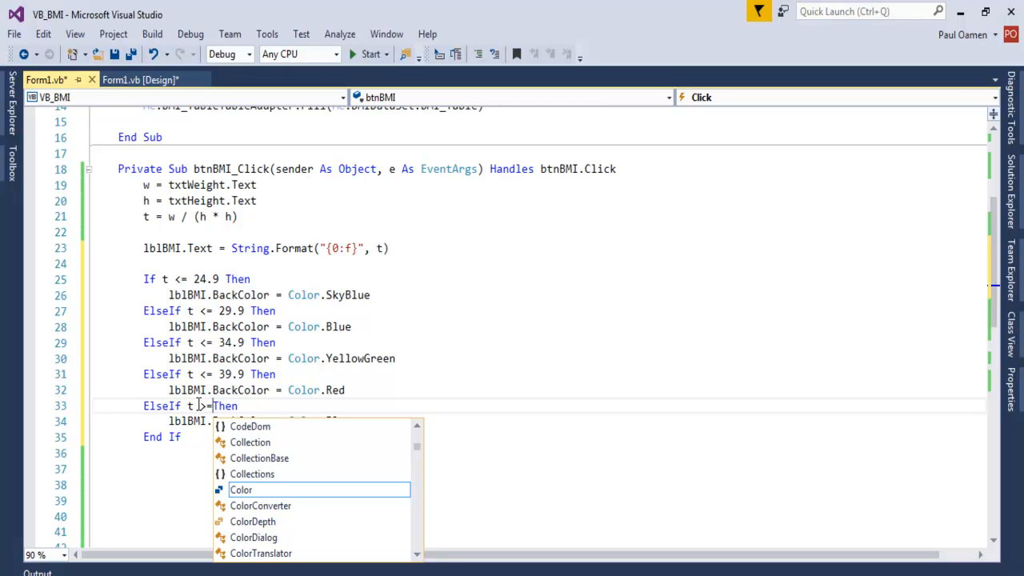
Step: Add the final branch giving a DarkRed background for t >= 40
text(40)
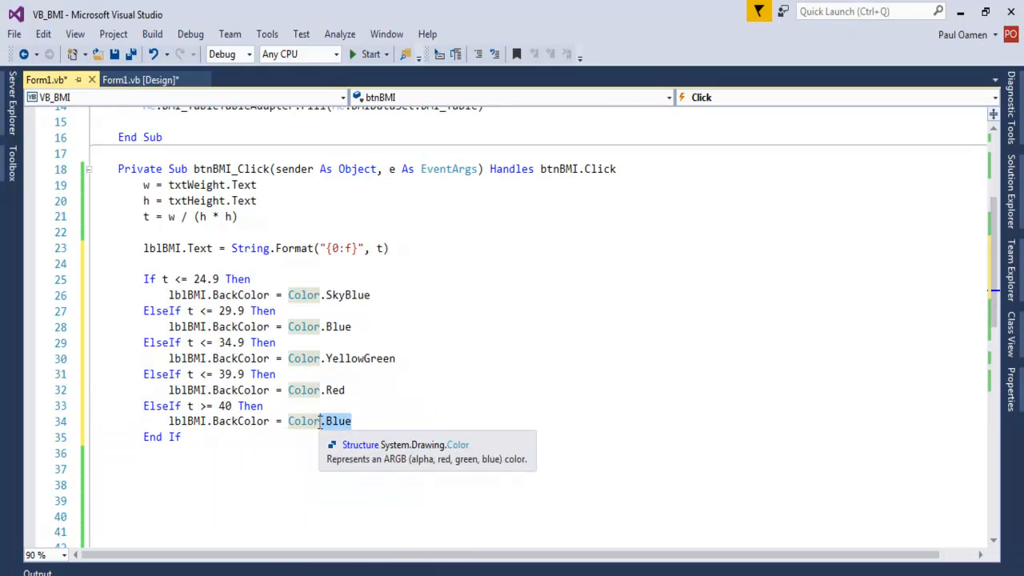
text(d)
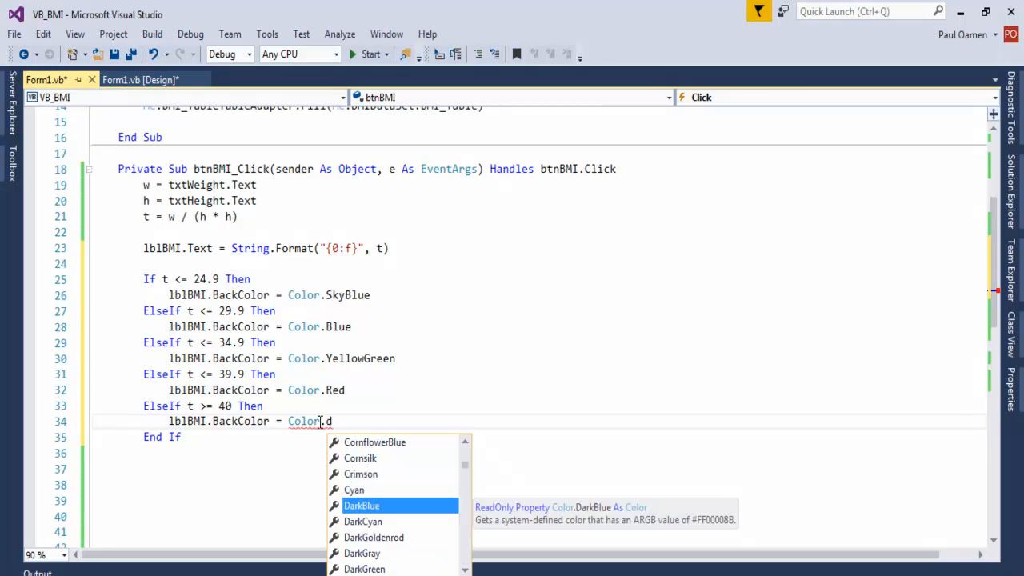
text(arkr)
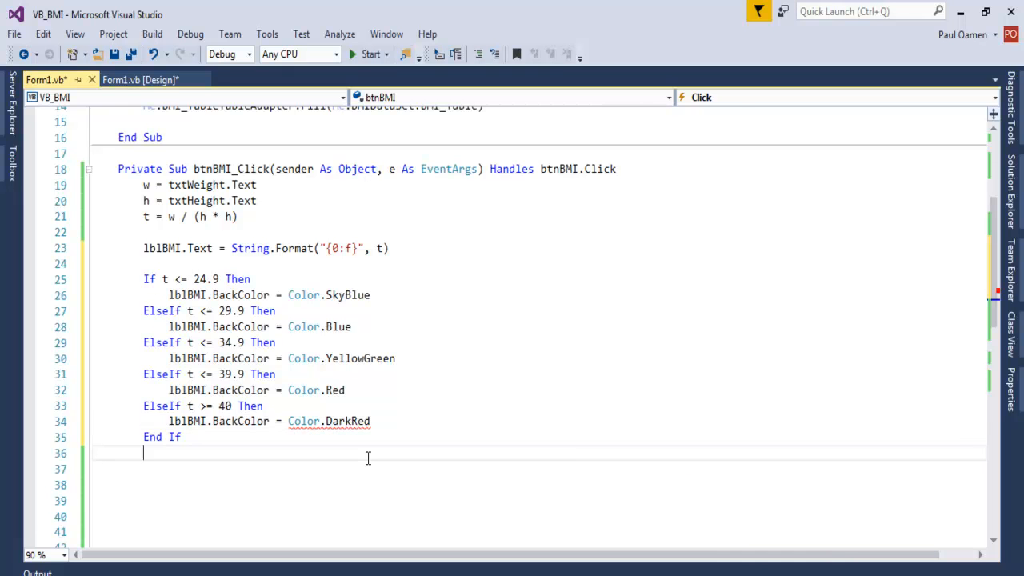
drag(143, 248, 370, 421)
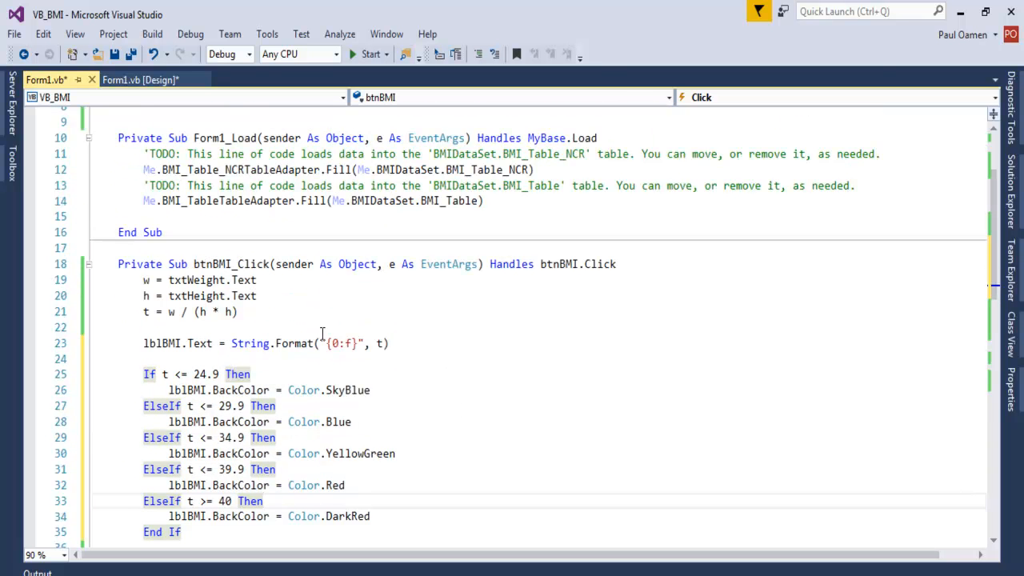
Step: Scroll through the Form1.vb declarations and handlers, then build and run VB_BMI
click(168, 169)
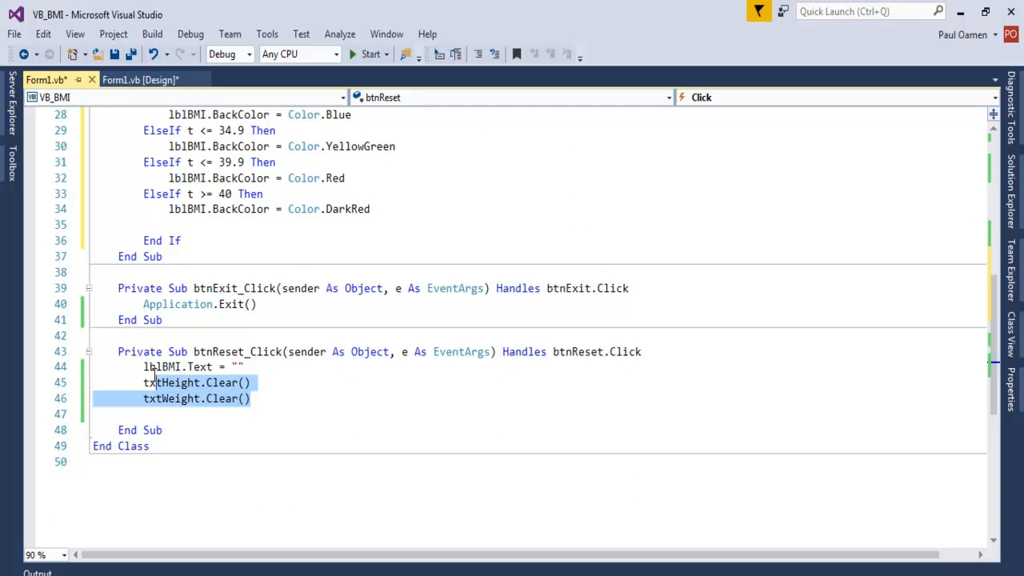
scroll(down, 3)
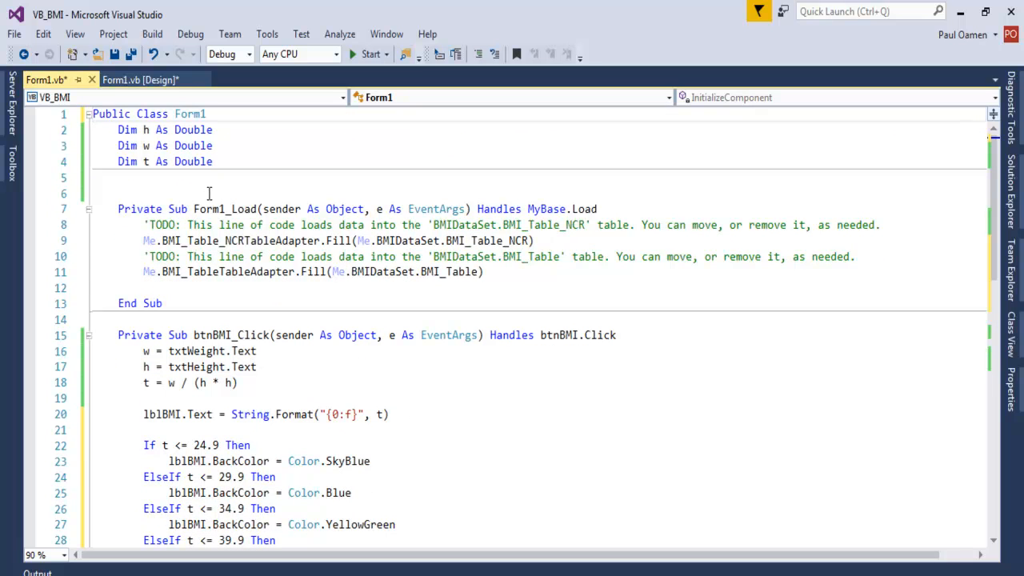
click(118, 177)
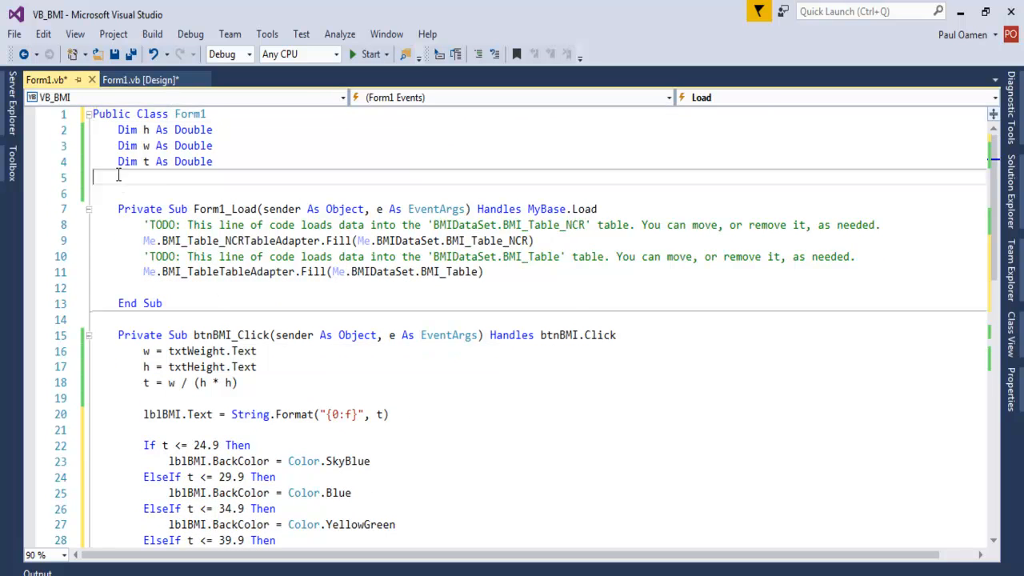
scroll(down, 3)
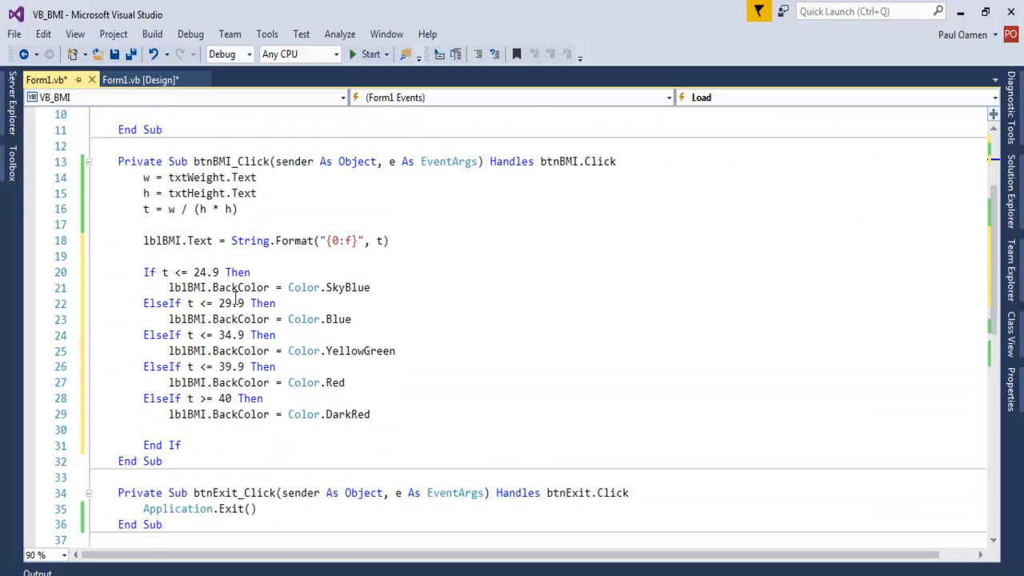
scroll(down, 3)
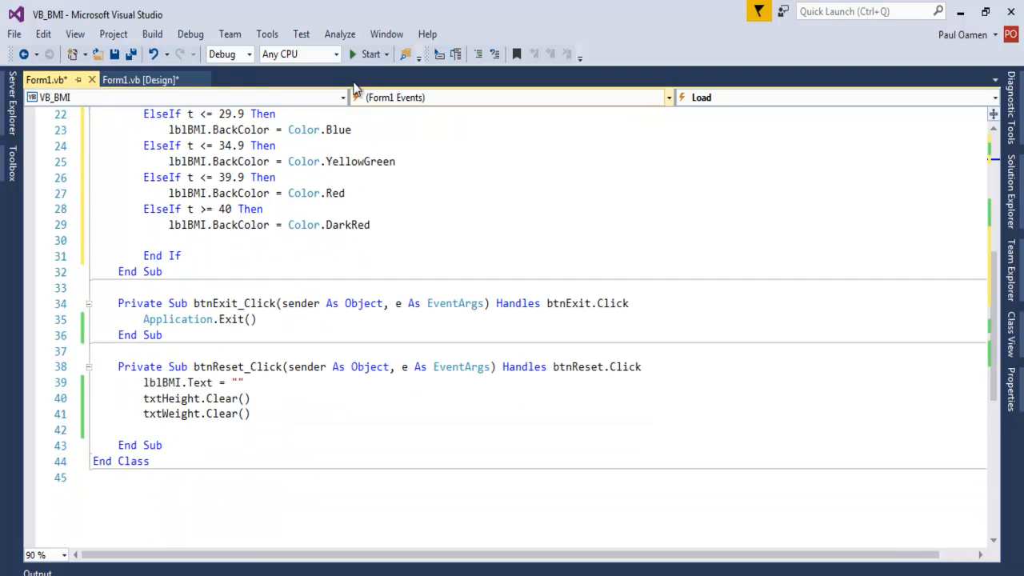
click(370, 54)
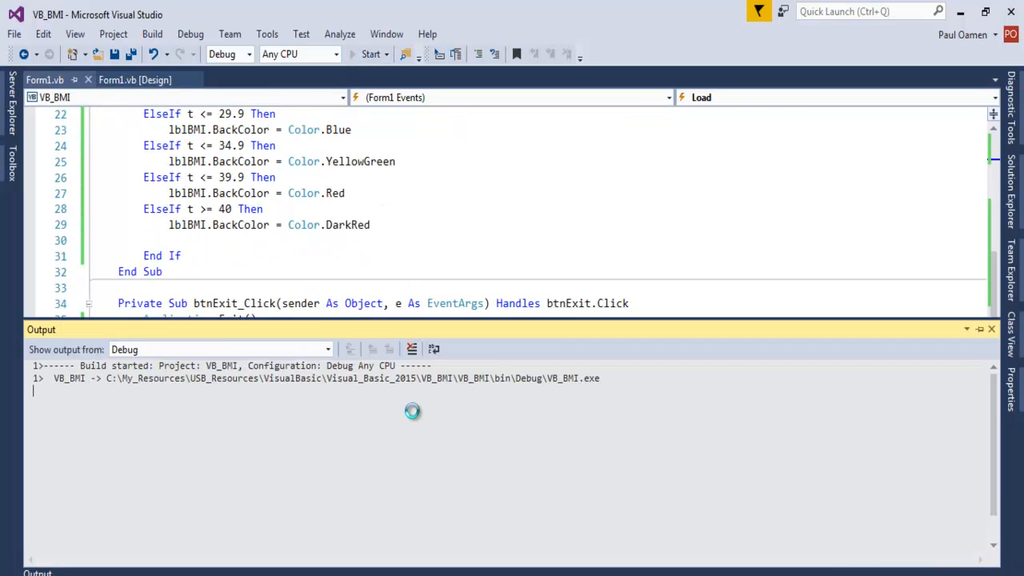
Step: Enter weight 99 and height 1.3 and check the BMI, giving 58.58 on dark red
click(370, 54)
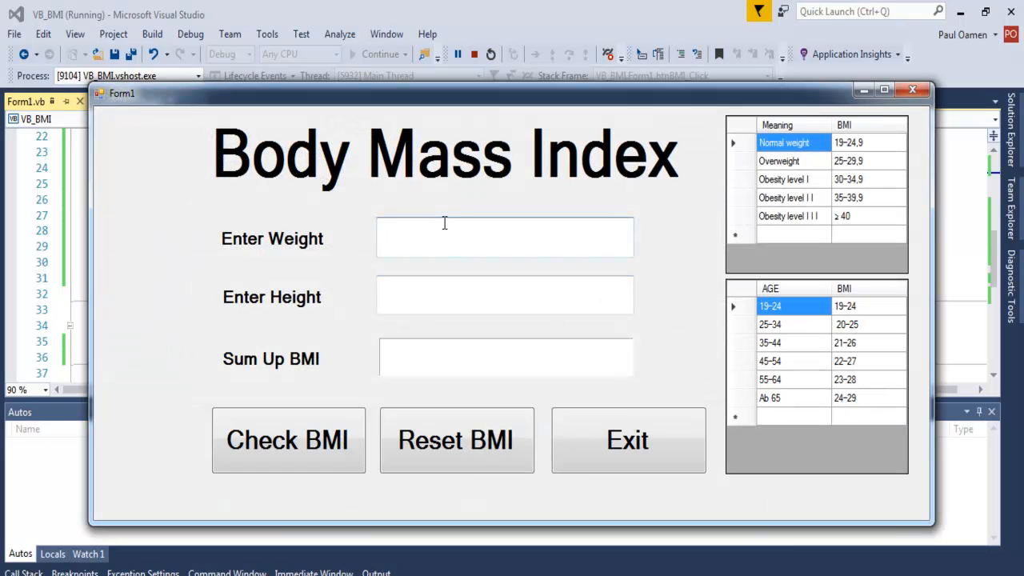
text(9)
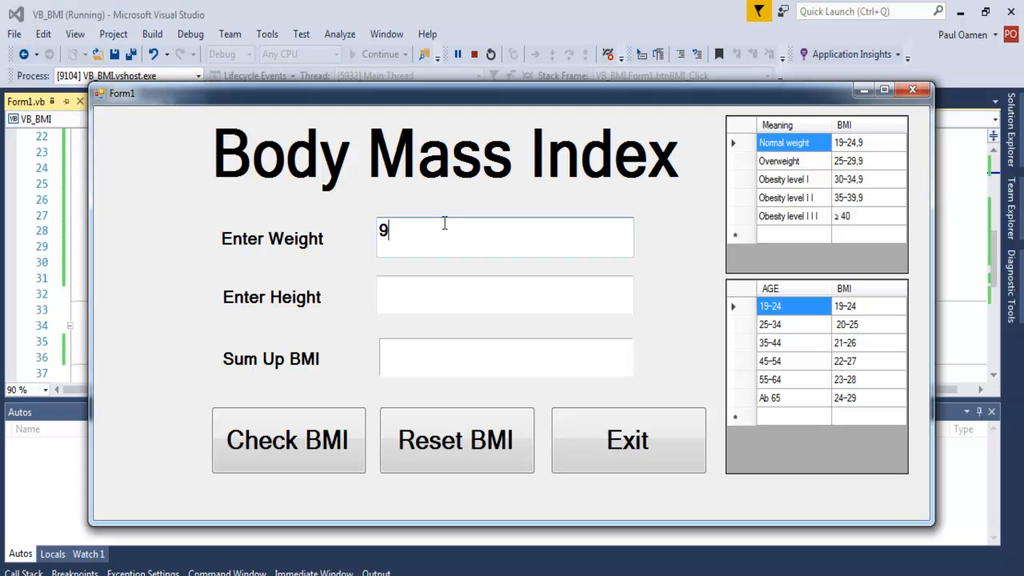
text(9)
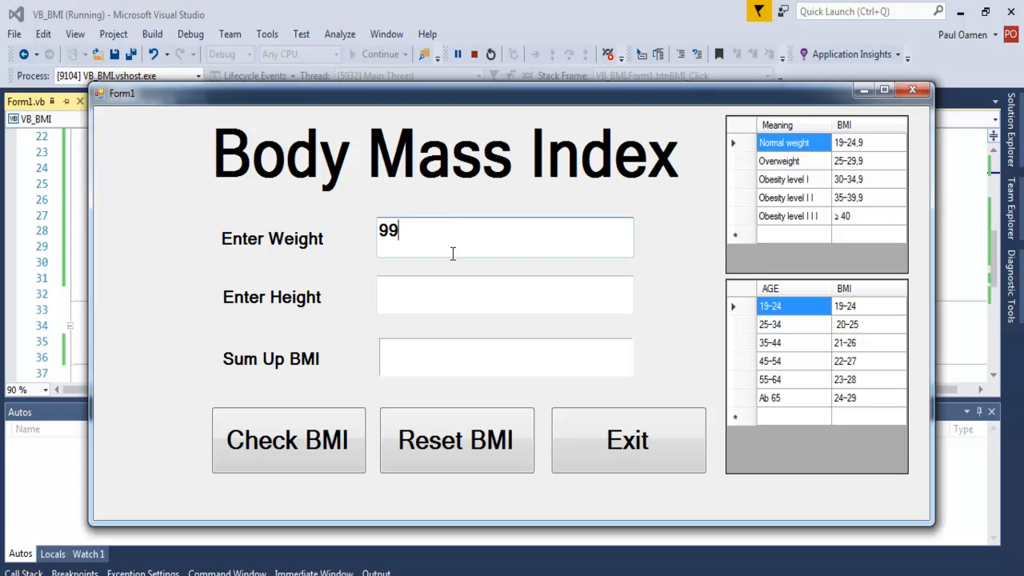
text(1)
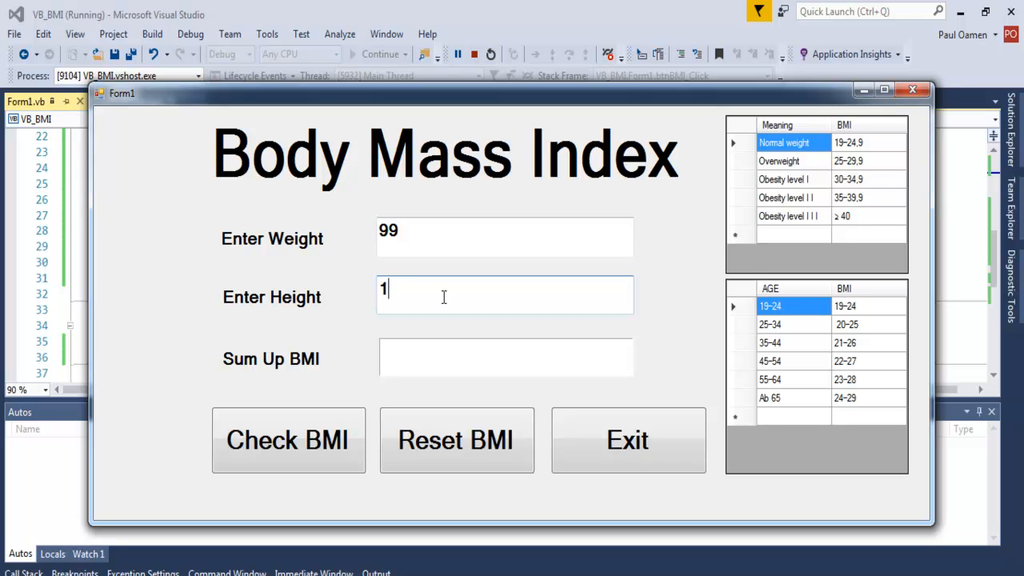
text(.3)
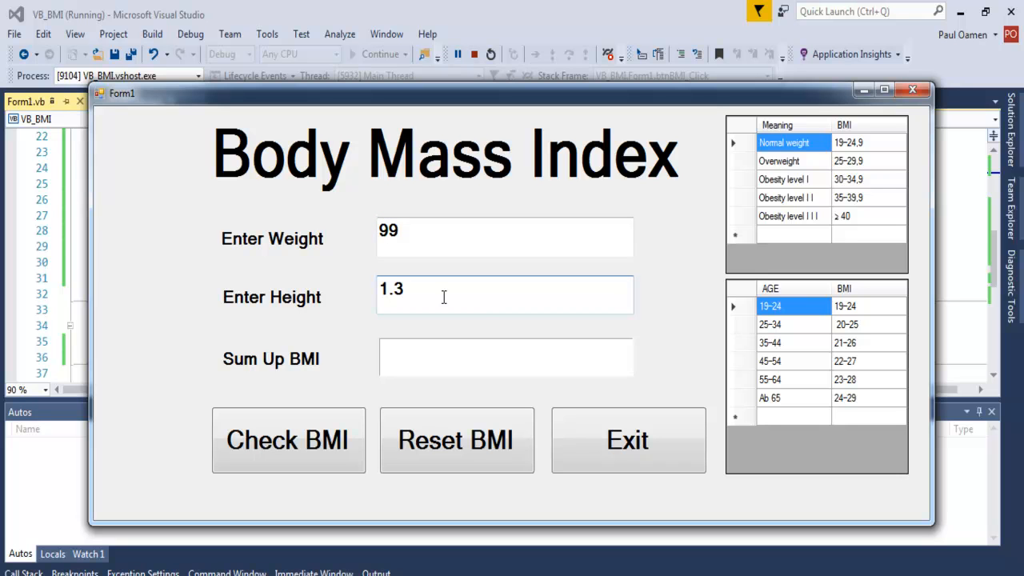
click(288, 440)
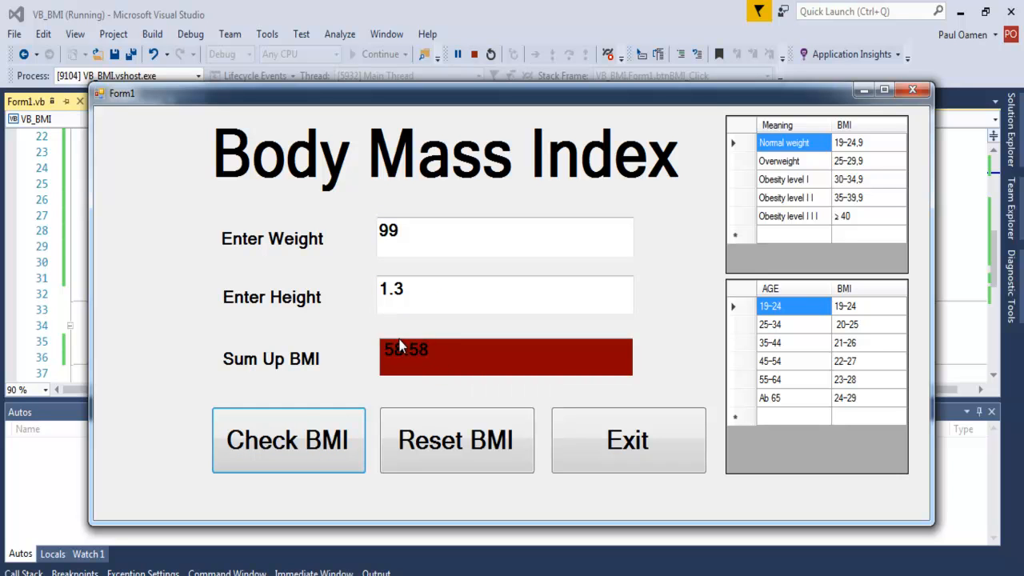
mouse_move(535, 350)
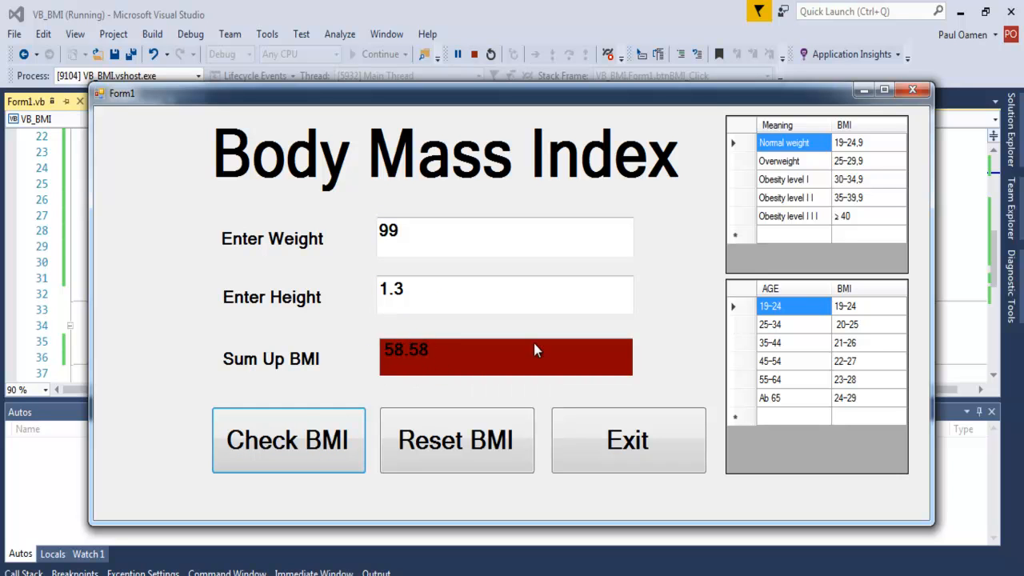
mouse_move(862, 223)
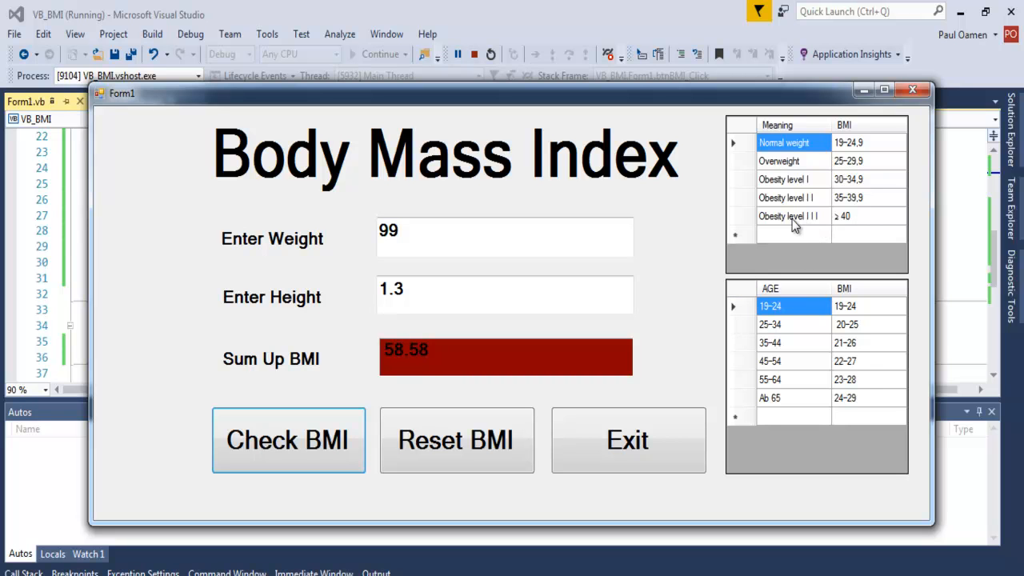
mouse_move(852, 223)
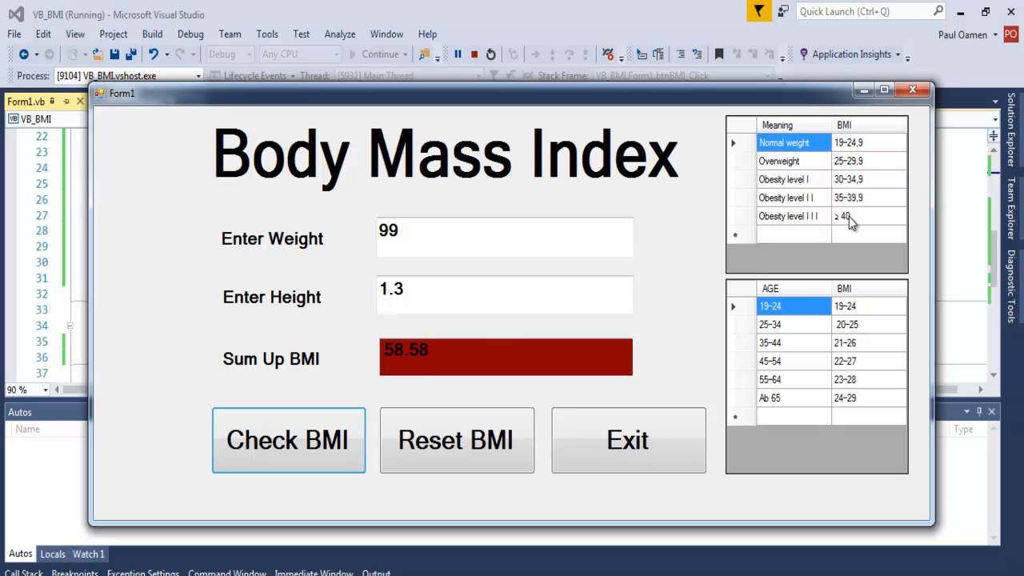
mouse_move(409, 341)
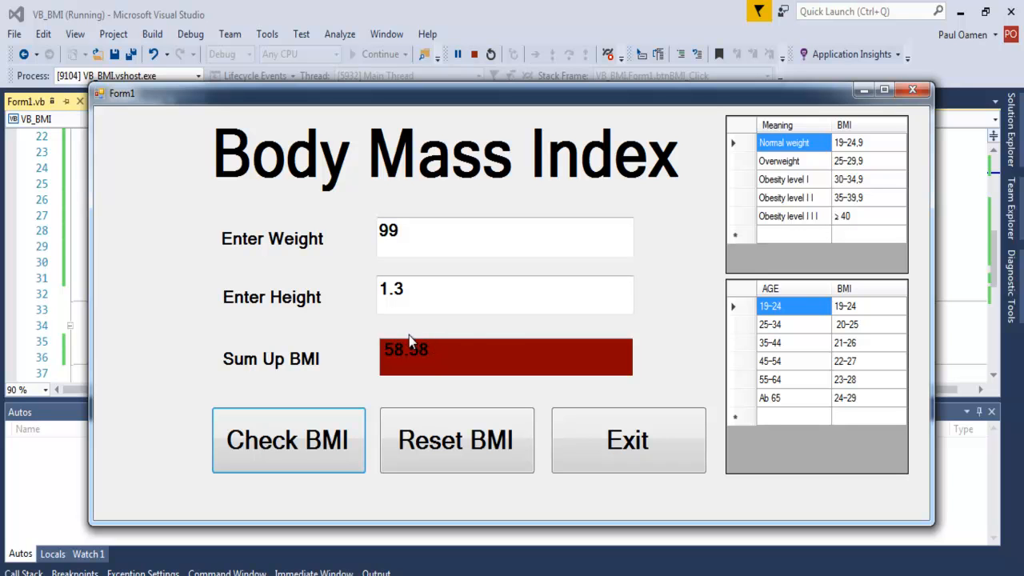
mouse_move(412, 350)
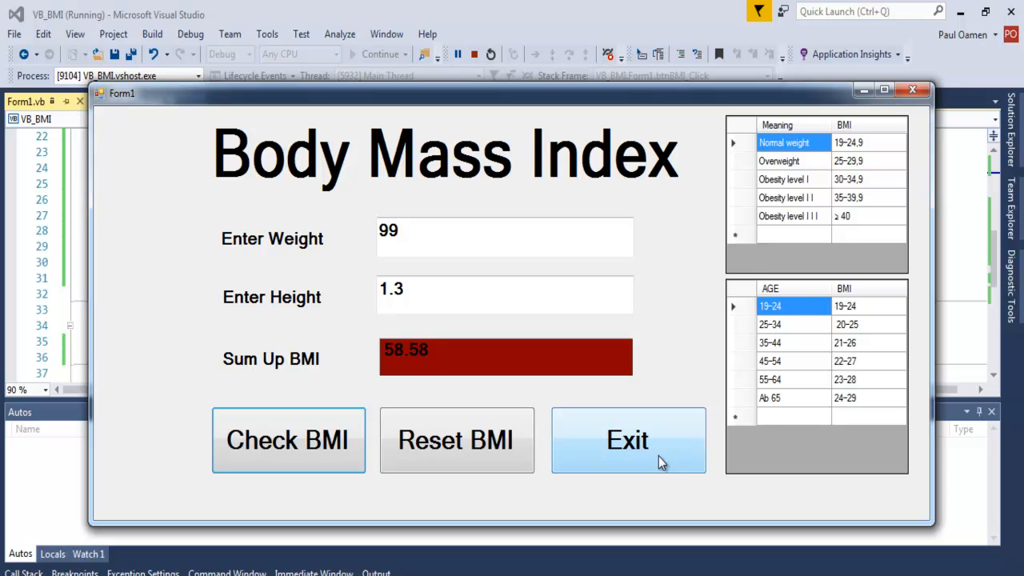
mouse_move(456, 440)
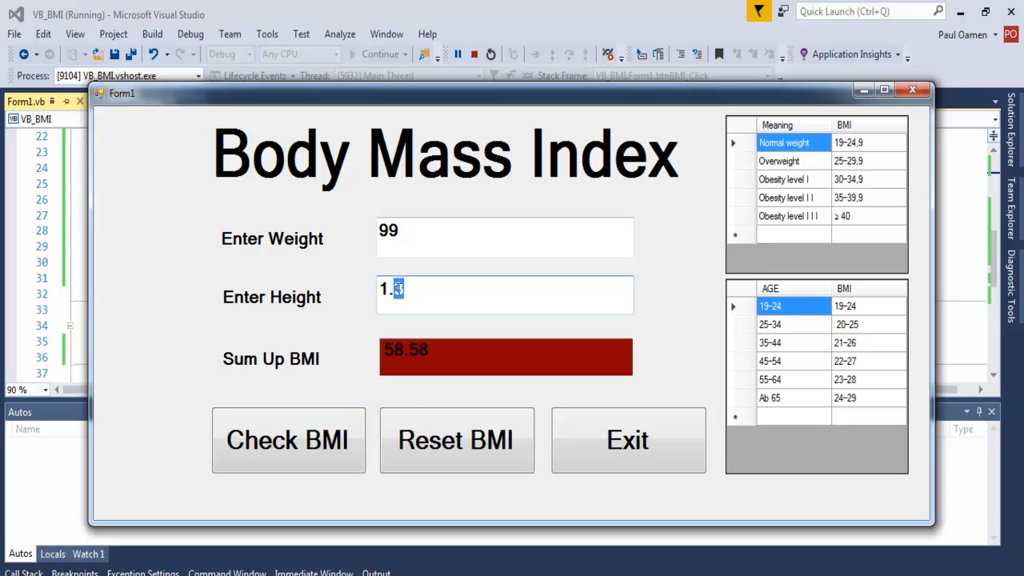
Step: Recheck with height 1.9 (27.42, blue), then weight 89 (24.65, sky blue), and exit
click(288, 440)
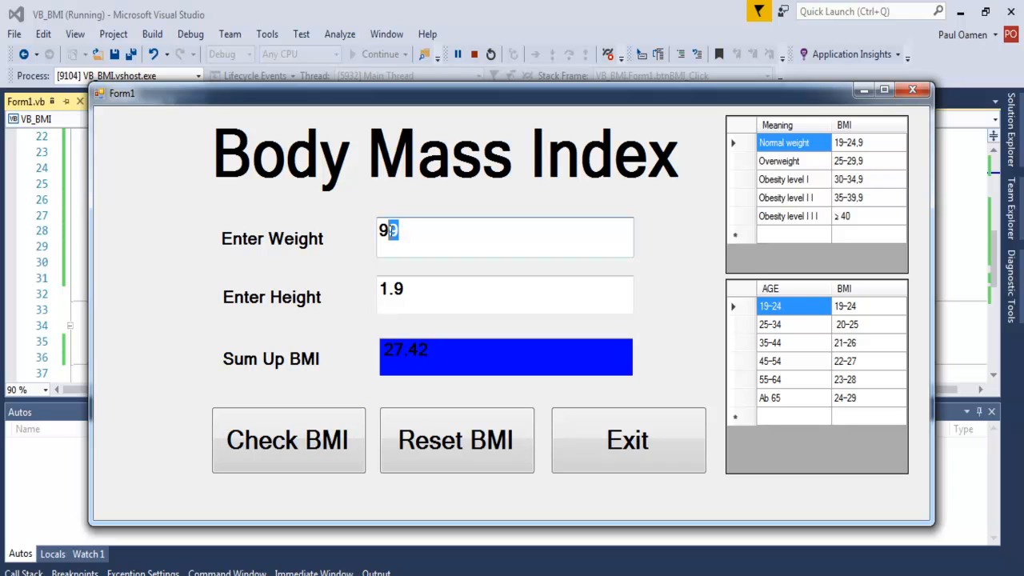
text(8)
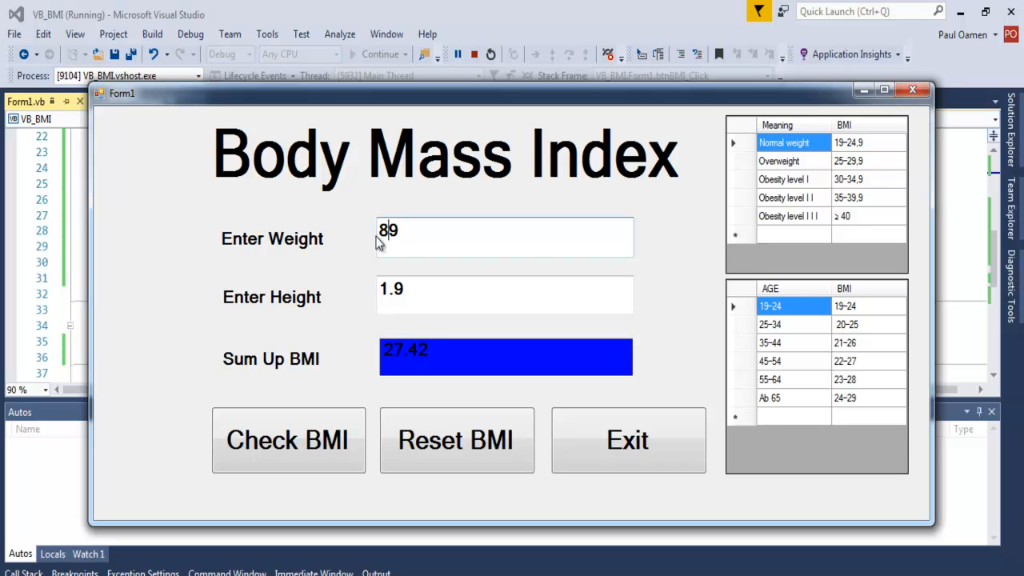
click(288, 440)
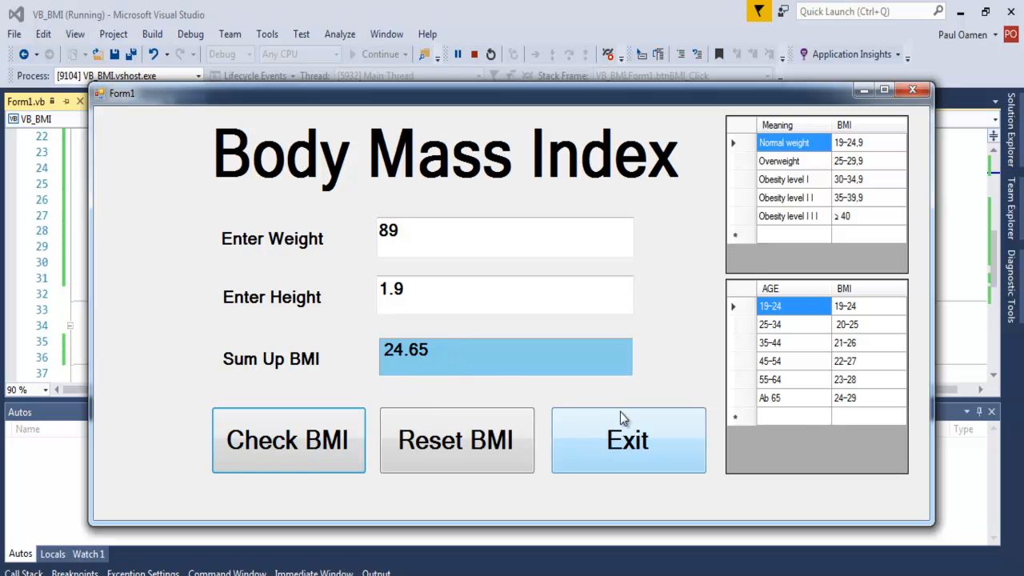
mouse_move(652, 436)
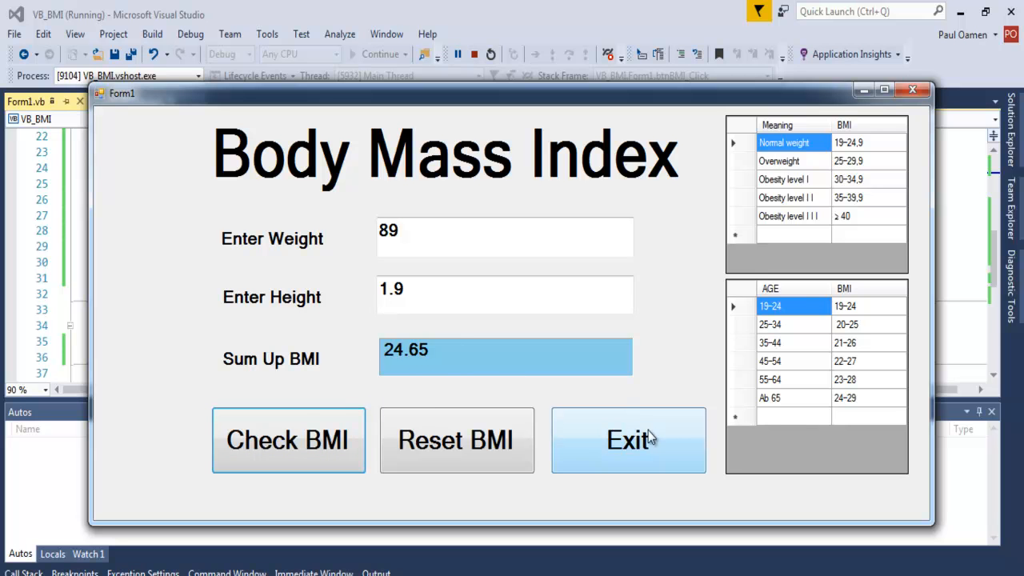
click(628, 440)
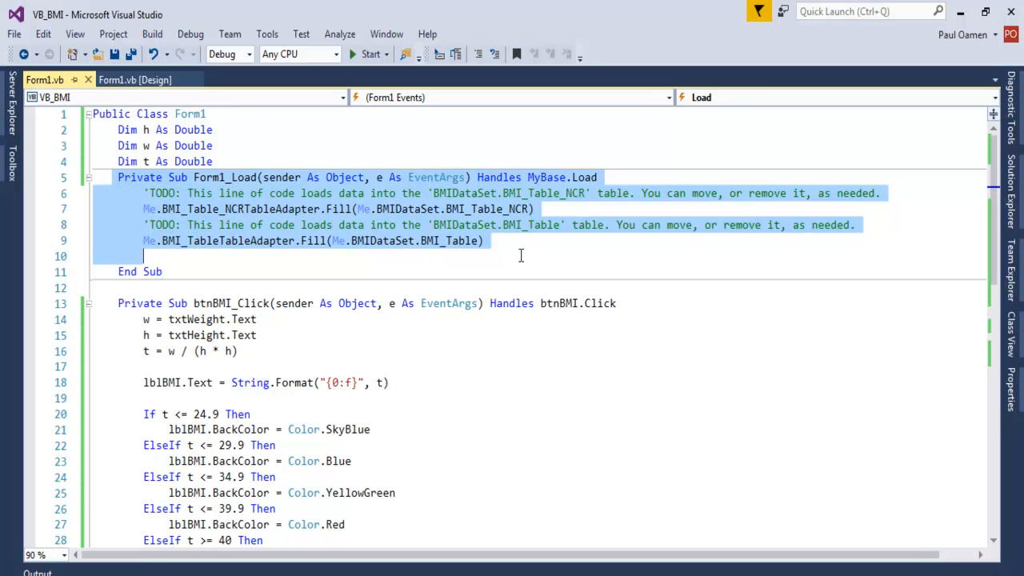
mouse_move(508, 264)
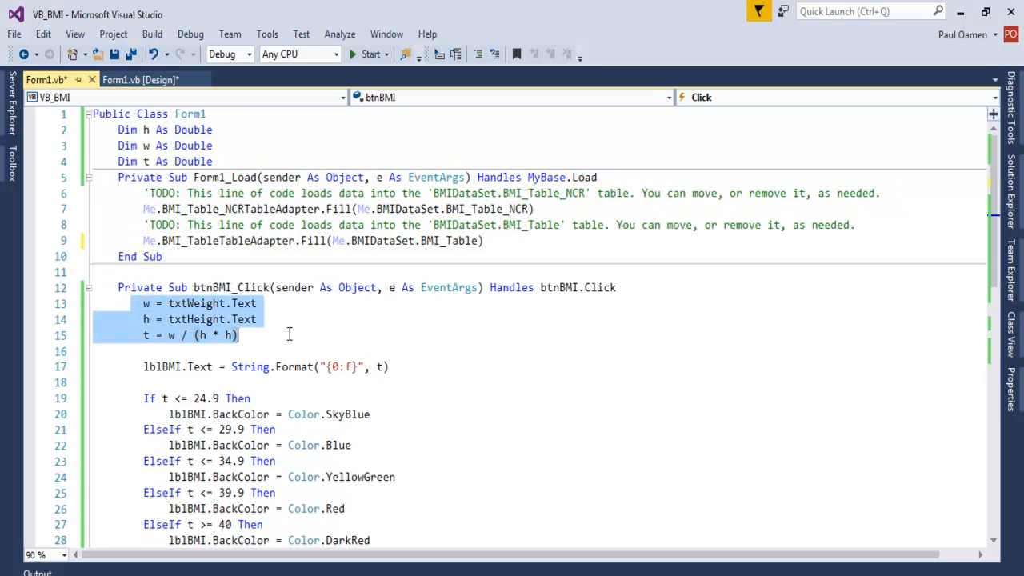
Step: Delete the empty lines around the btnBMI_Click calculation and rerun the calculator
click(256, 335)
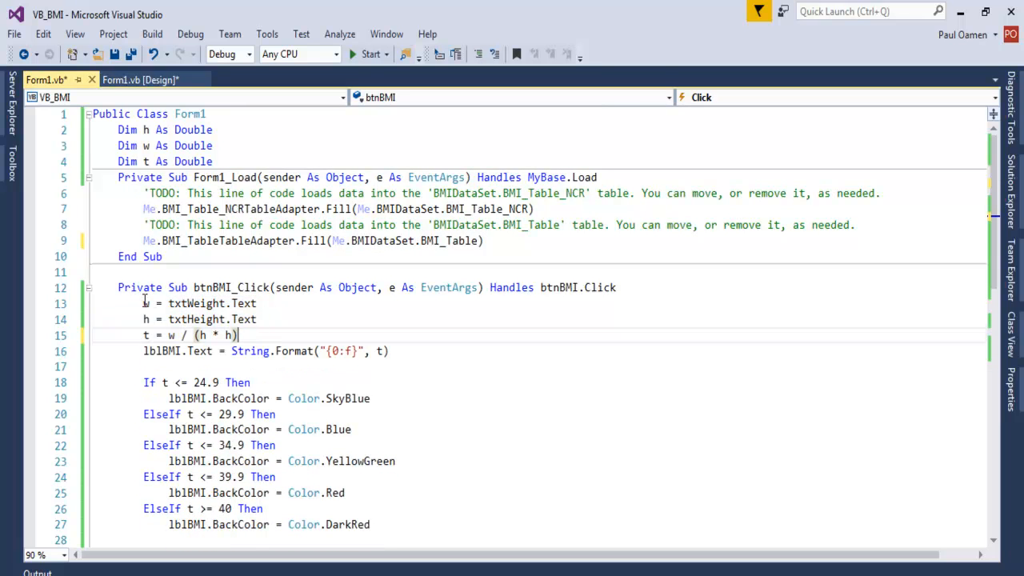
drag(143, 303, 238, 335)
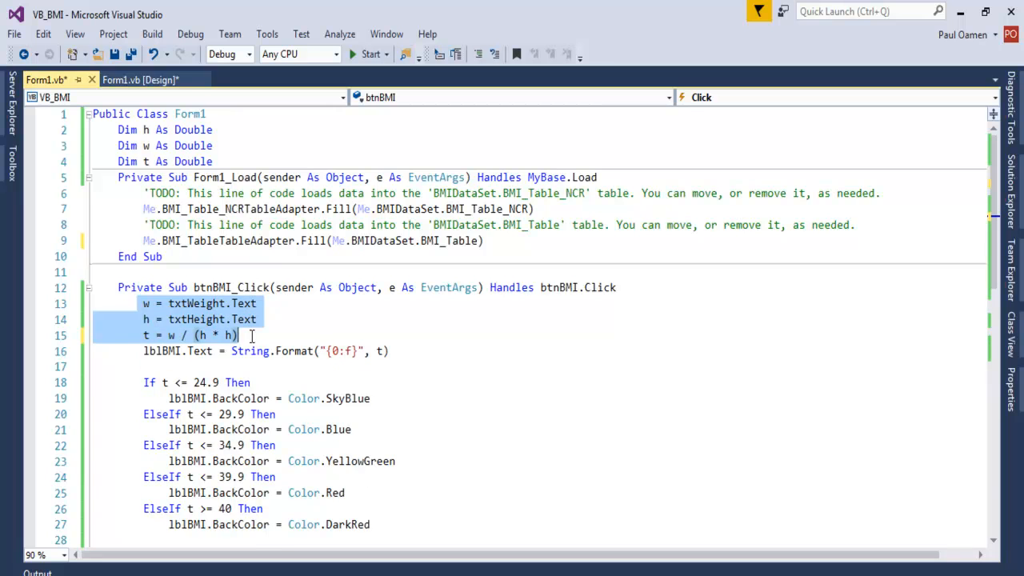
scroll(down, 3)
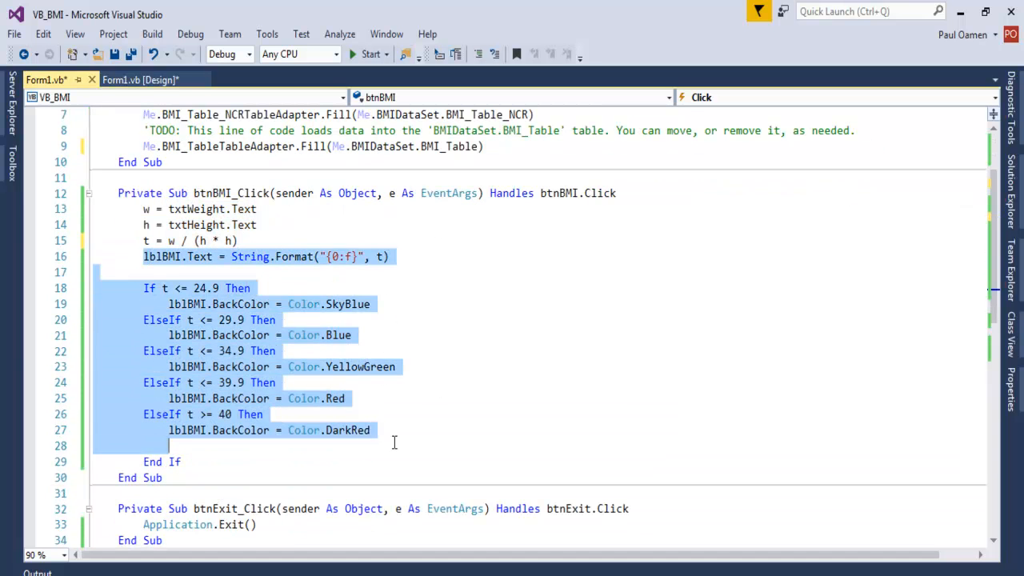
click(371, 430)
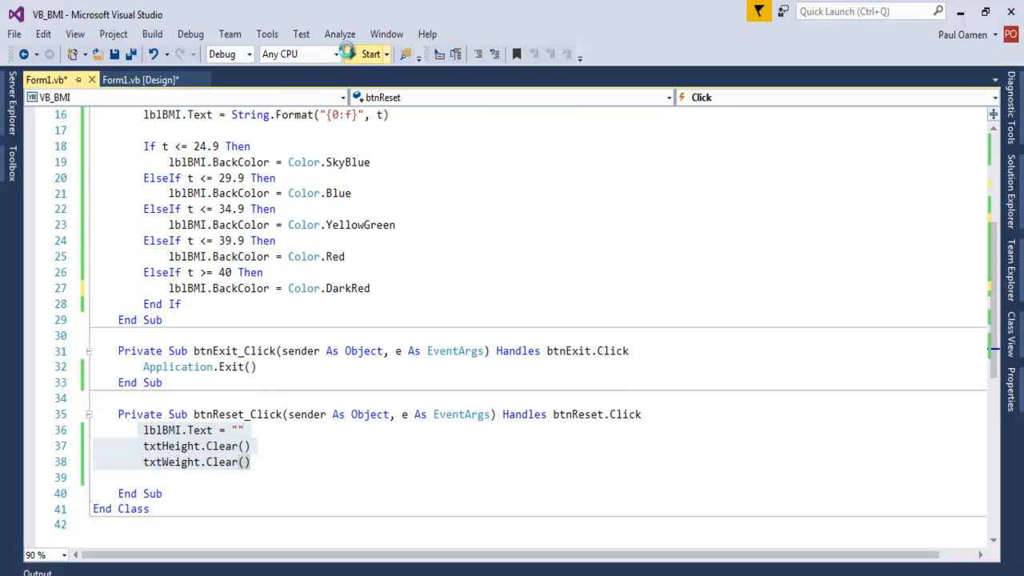
click(370, 54)
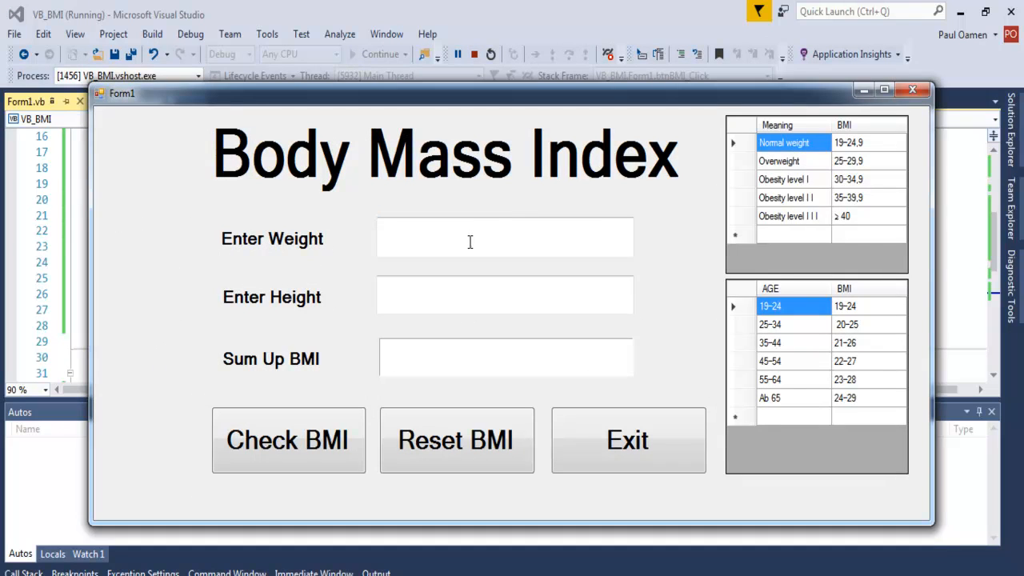
Step: Enter weight 90 and height 1.9 and check the BMI, giving 24.93 on blue
text(90)
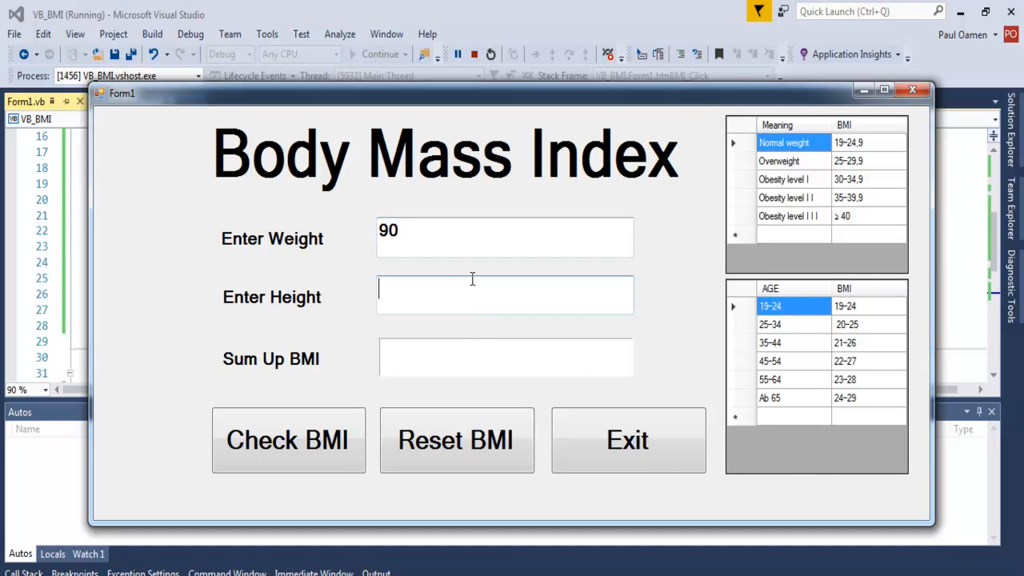
text(1.9)
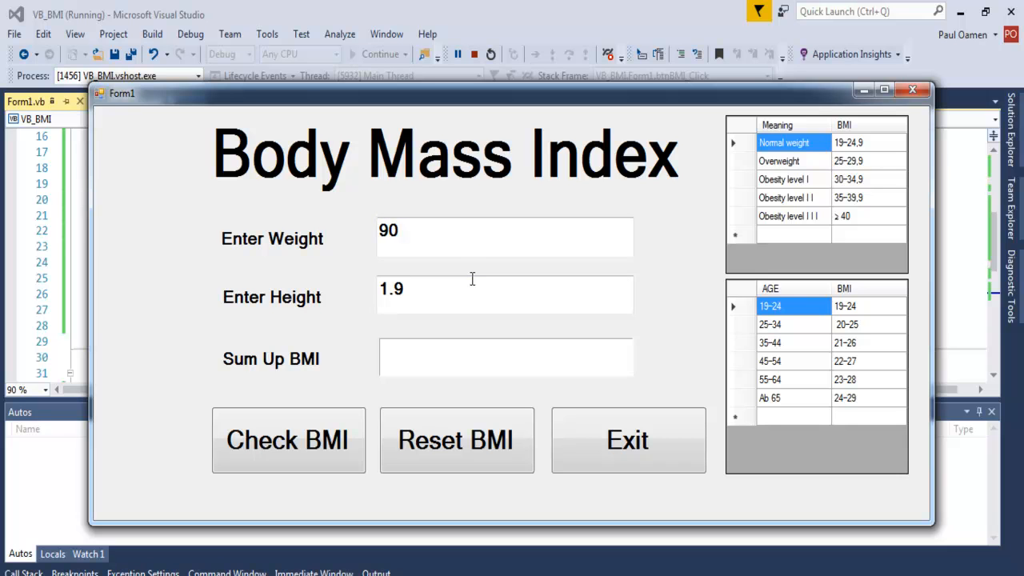
click(288, 440)
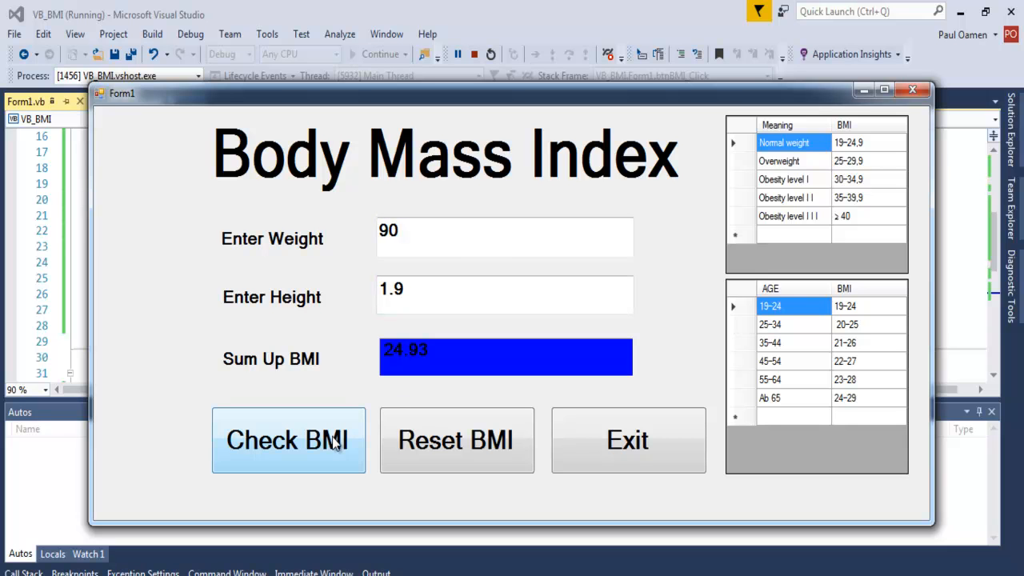